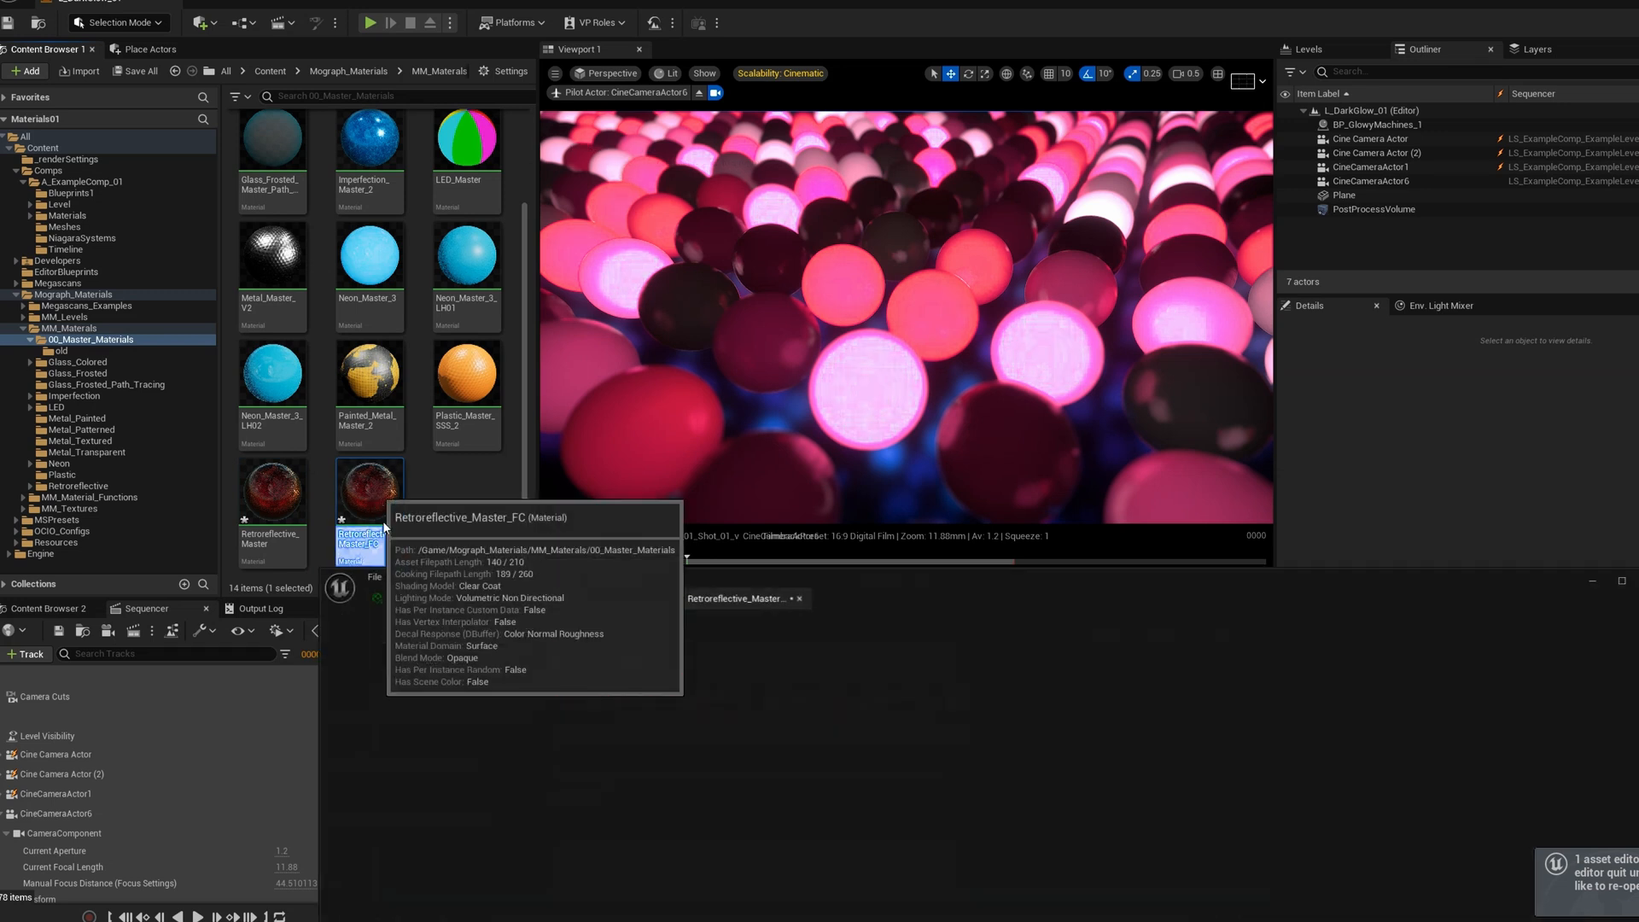
- Open Retroreflective_Master_FC and scroll to its MakeMaterialAttributes node inputs
double_click(369, 489)
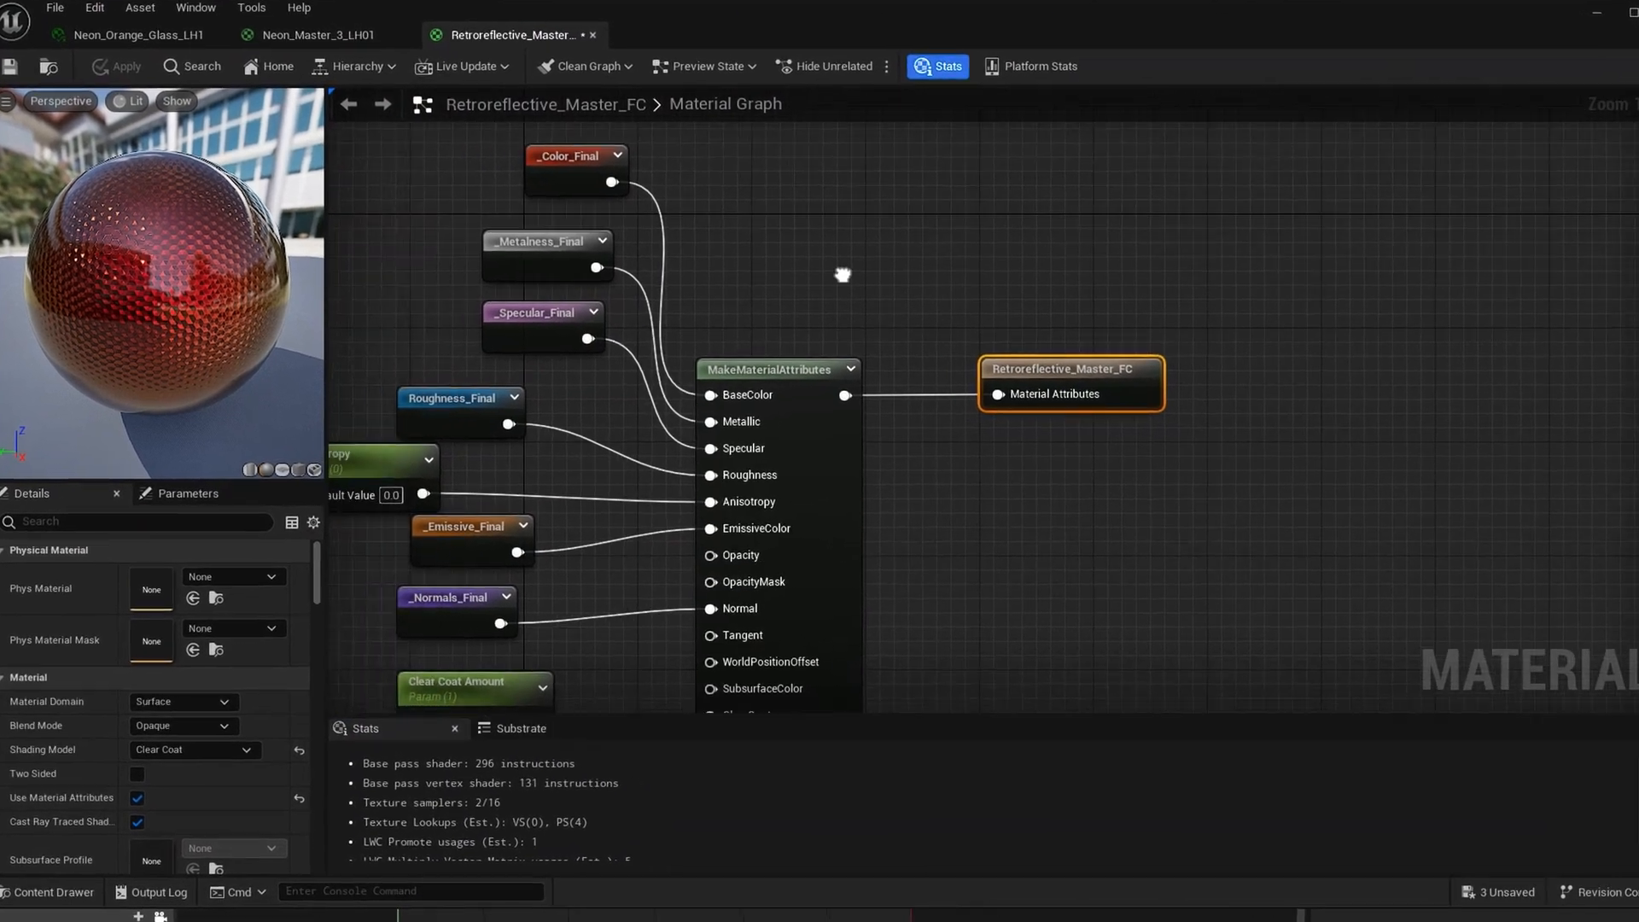
scroll("down", 3)
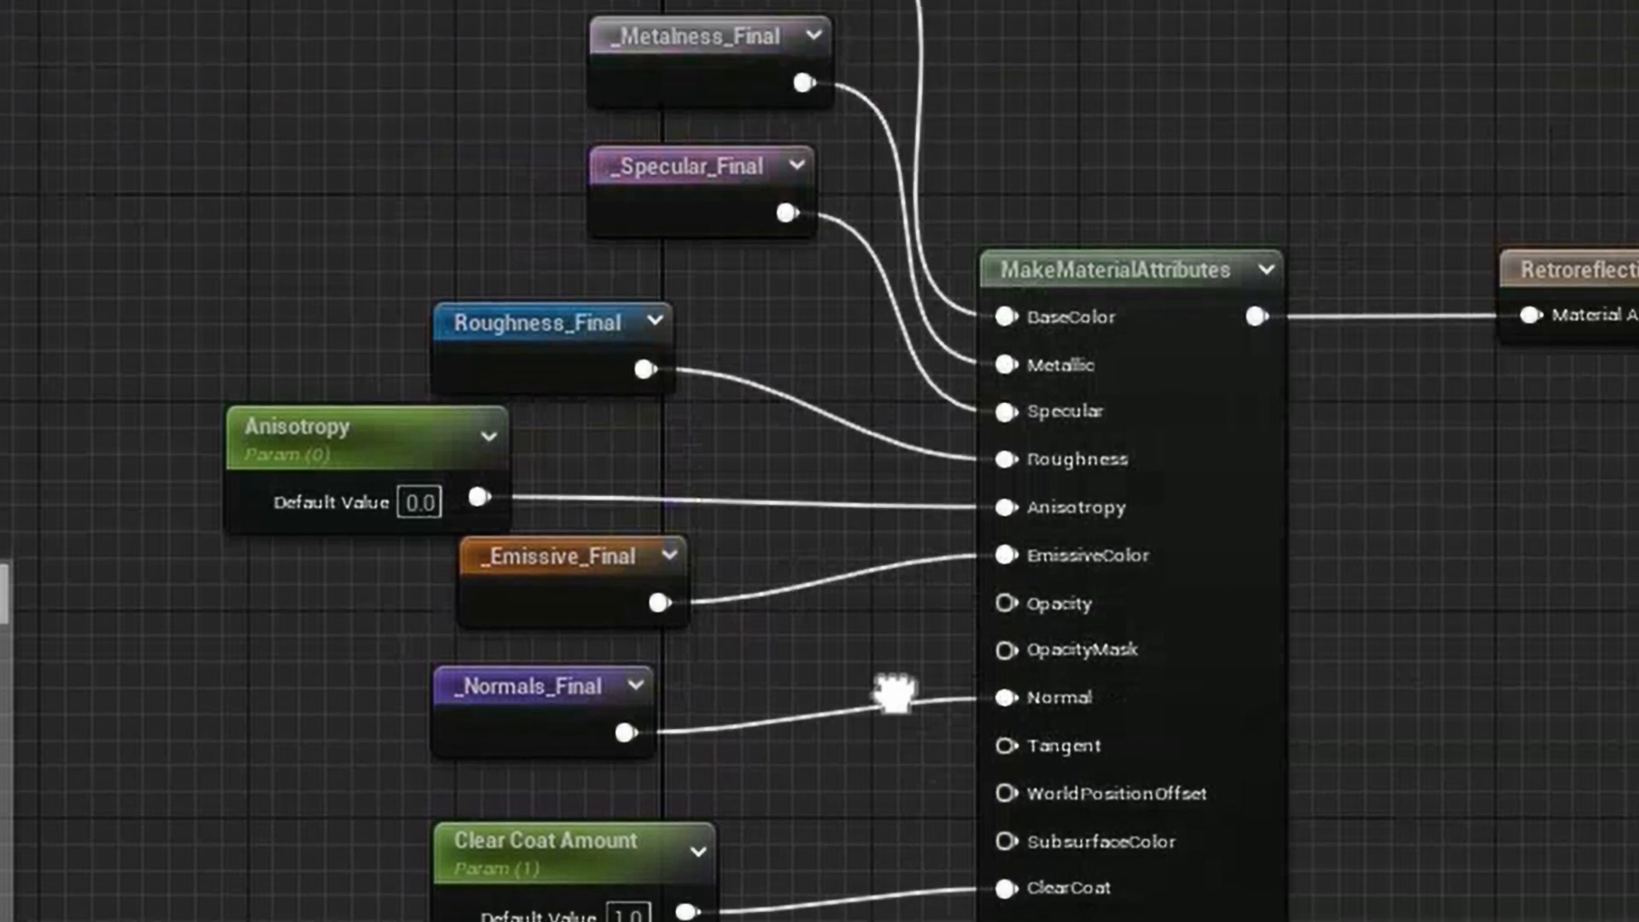
scroll("down", 3)
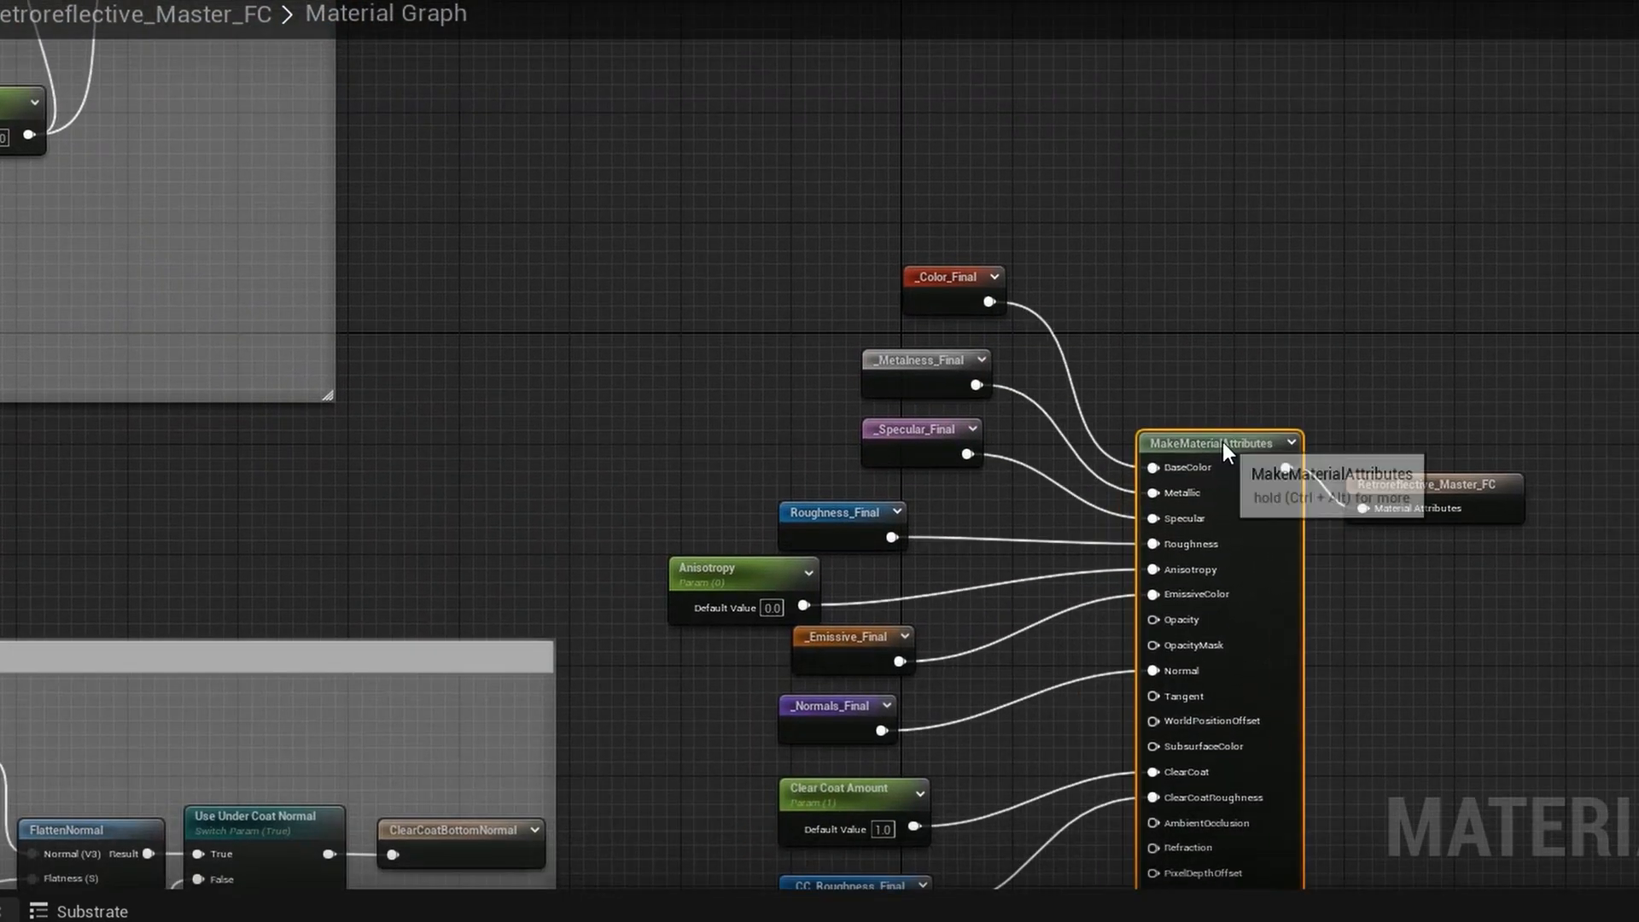
mouse_move(1134, 478)
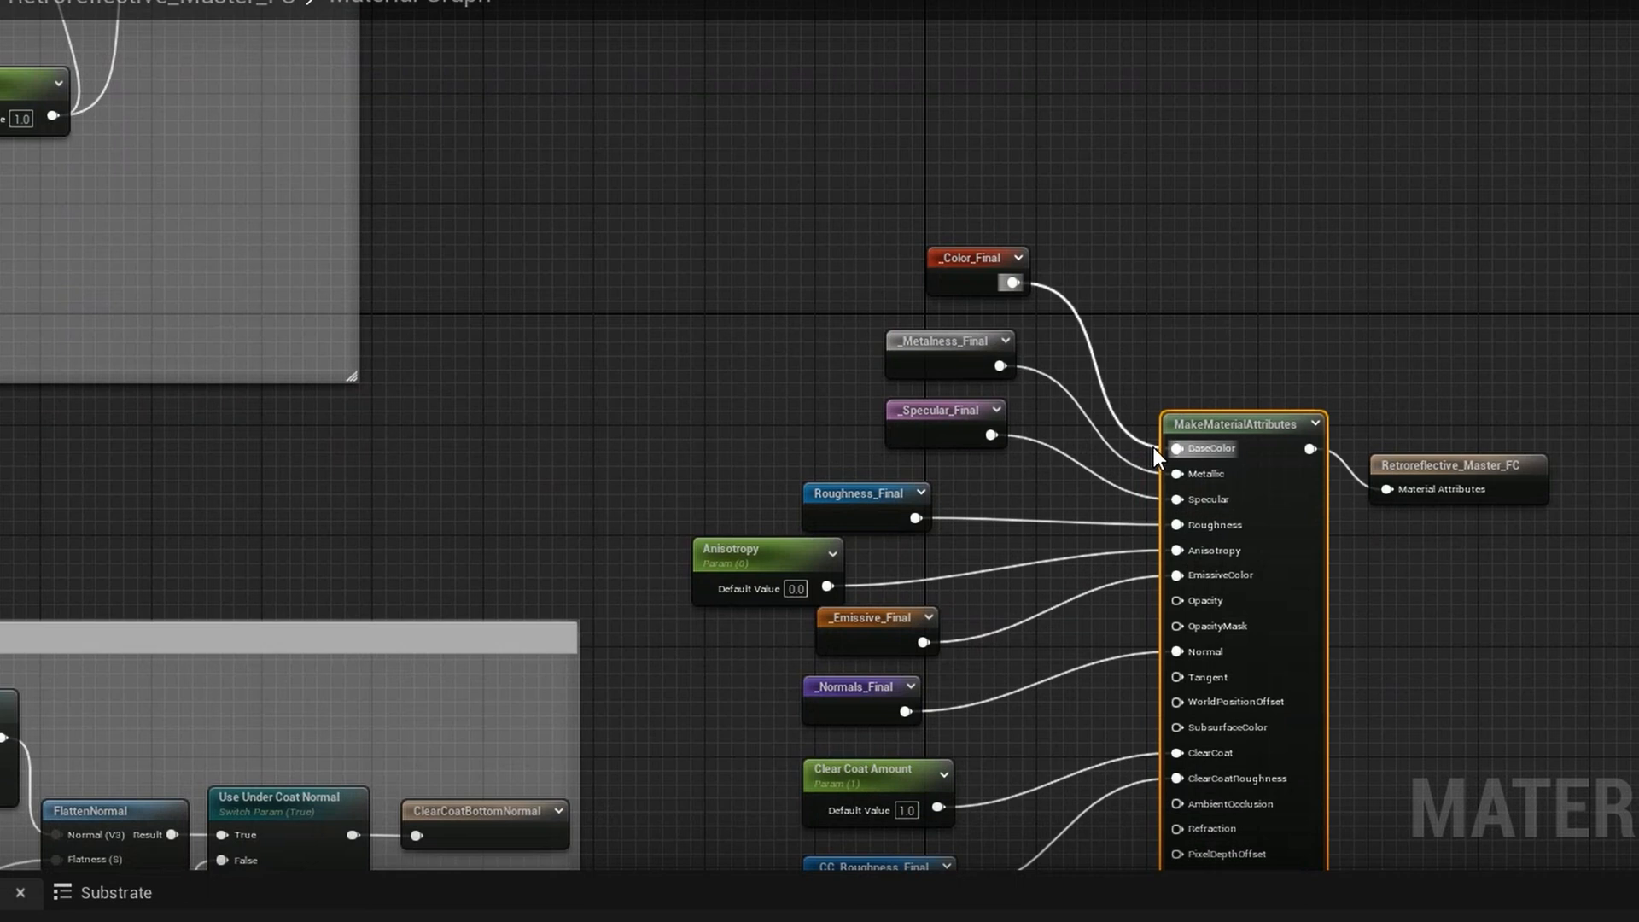
mouse_move(1052, 221)
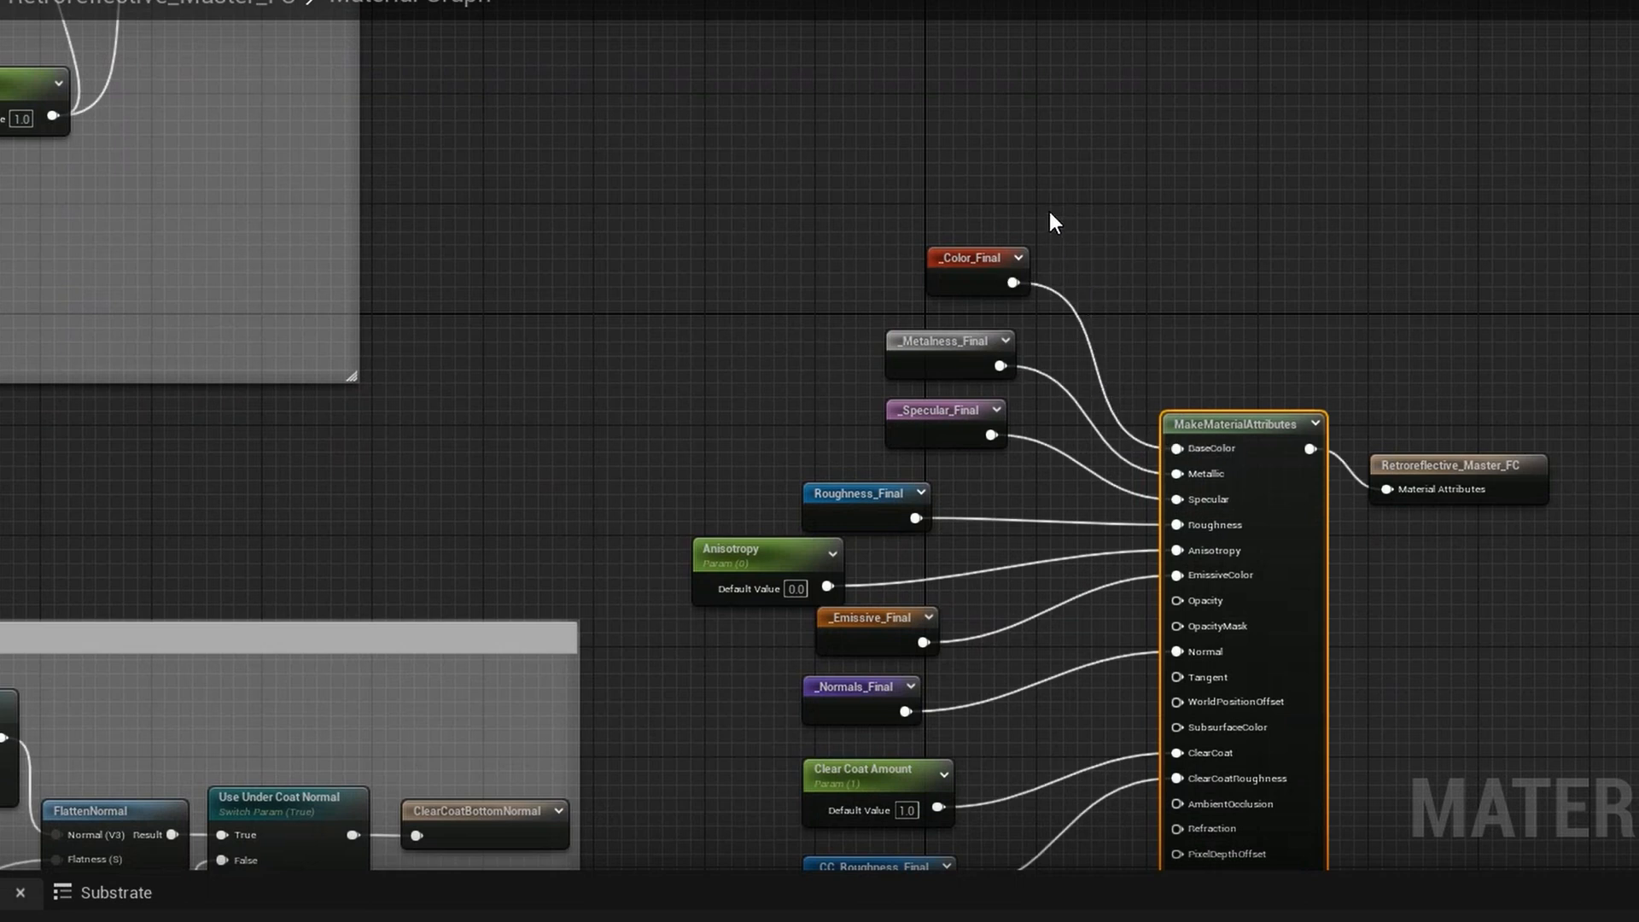
- Jump to the _Color_Final reroute declaration and trace the Under Coat Color switches feeding it
left_click(974, 258)
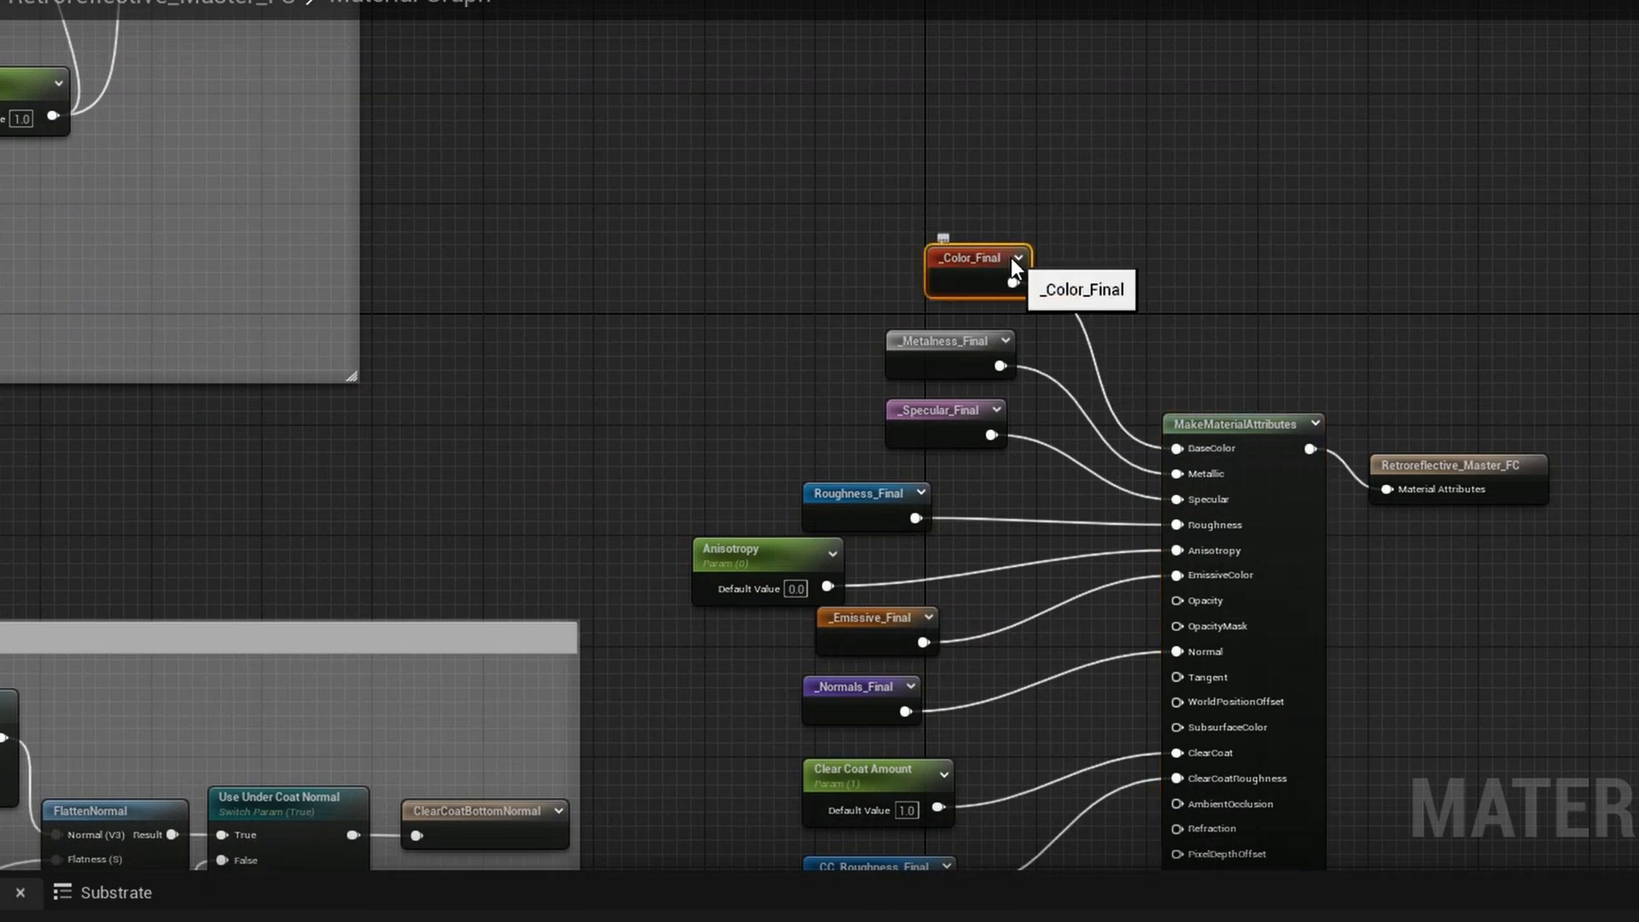
right_click(1011, 270)
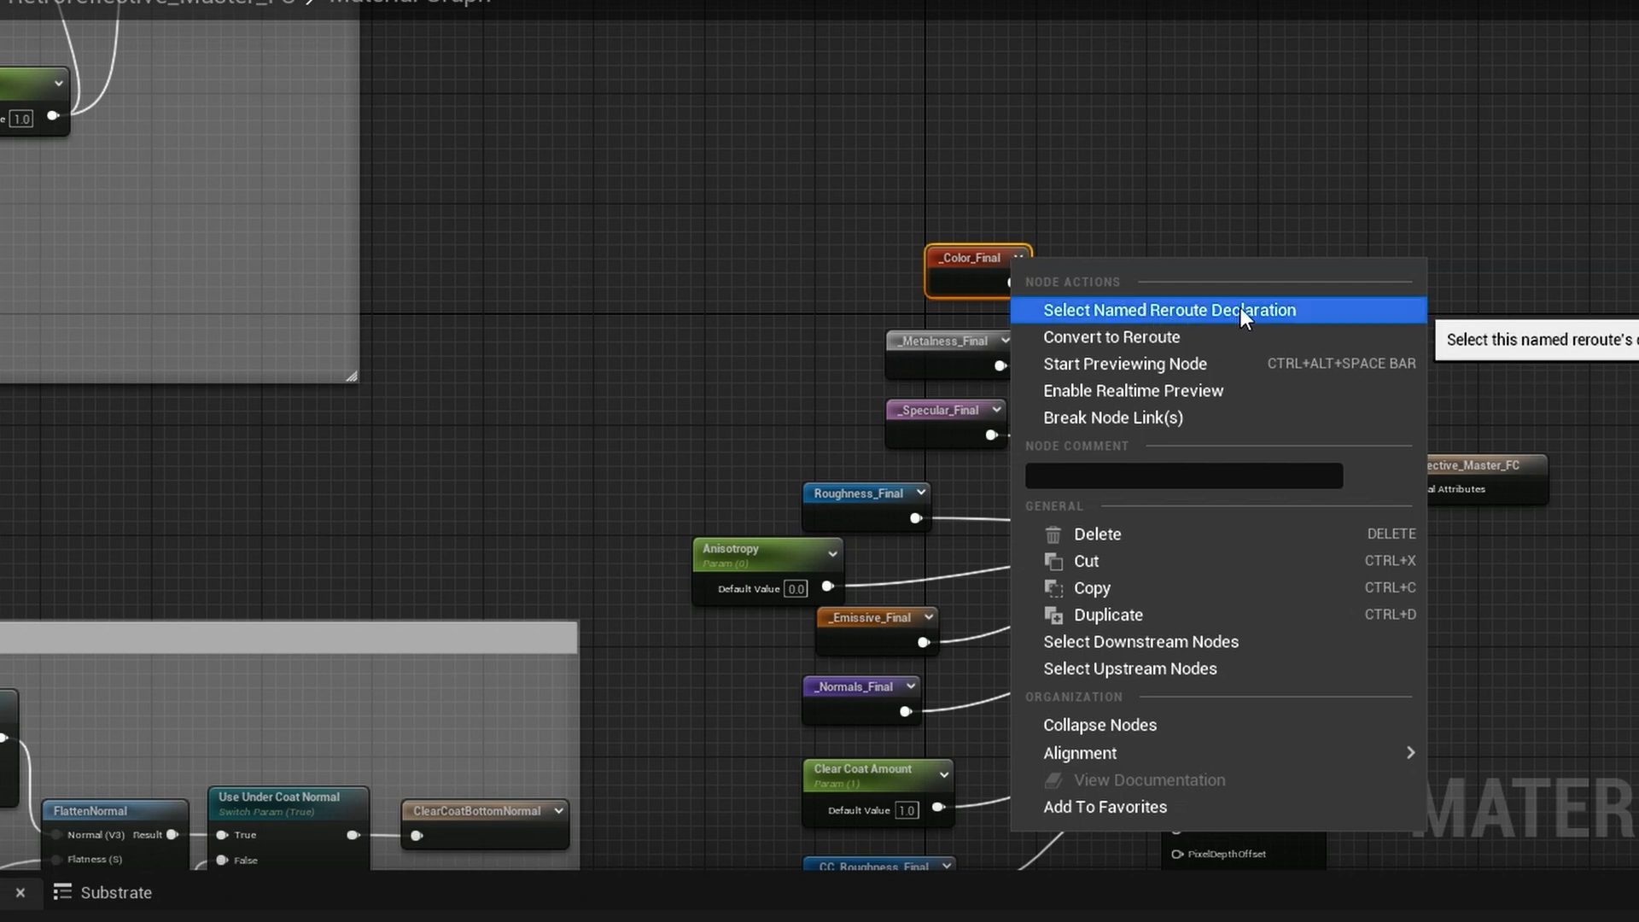
left_click(1169, 309)
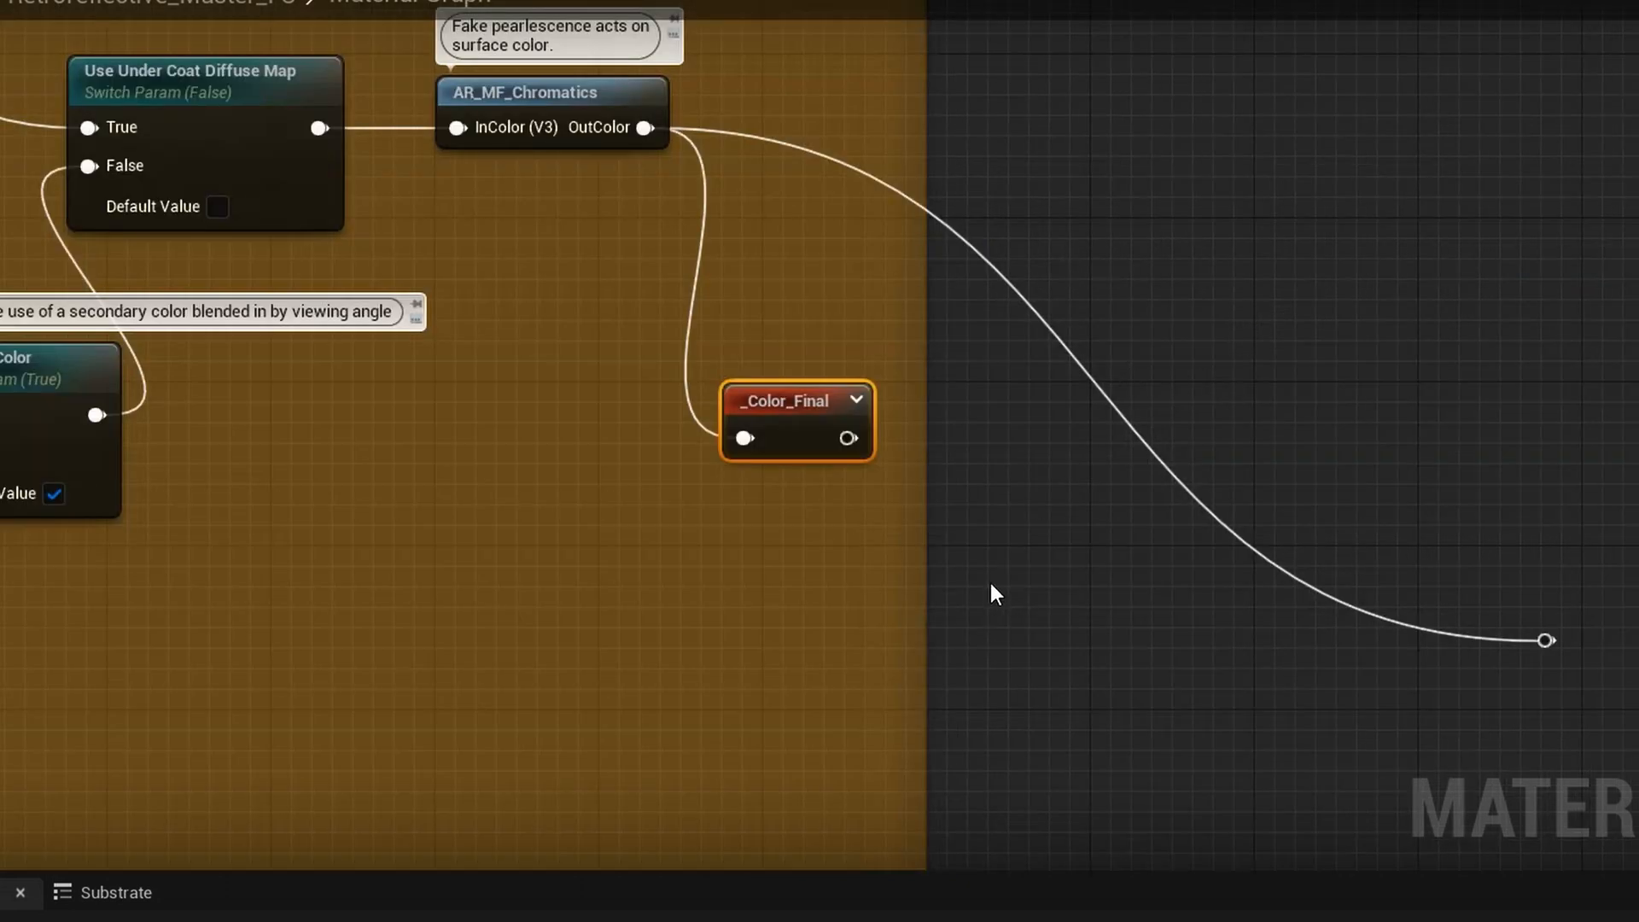
scroll("down", 3)
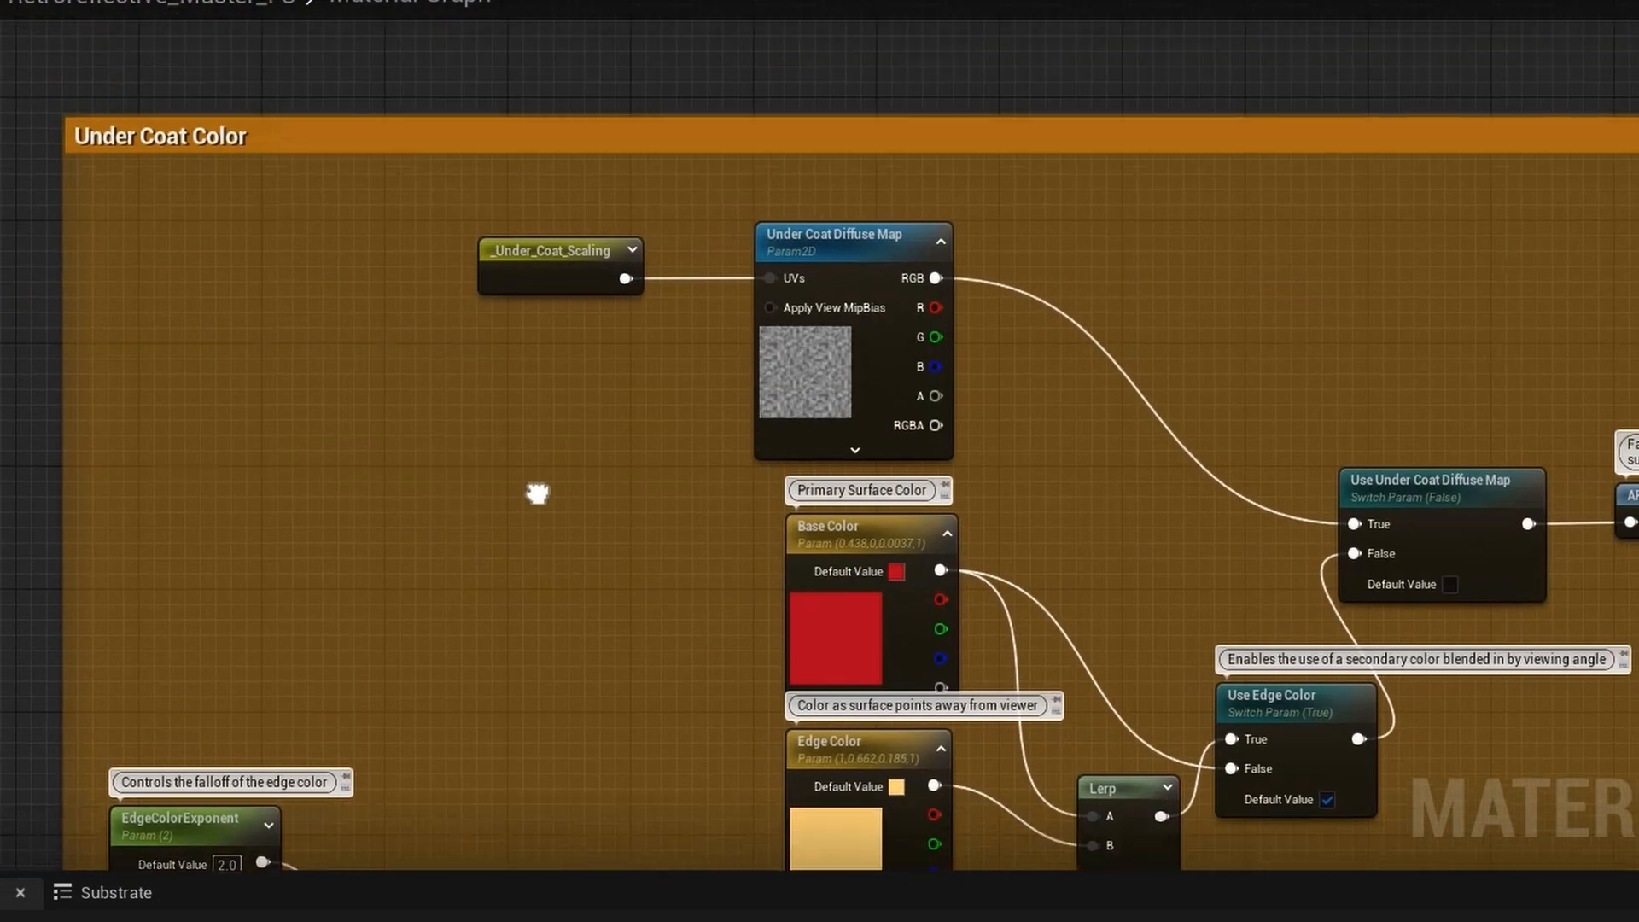
left_click_drag(536, 491, 560, 422)
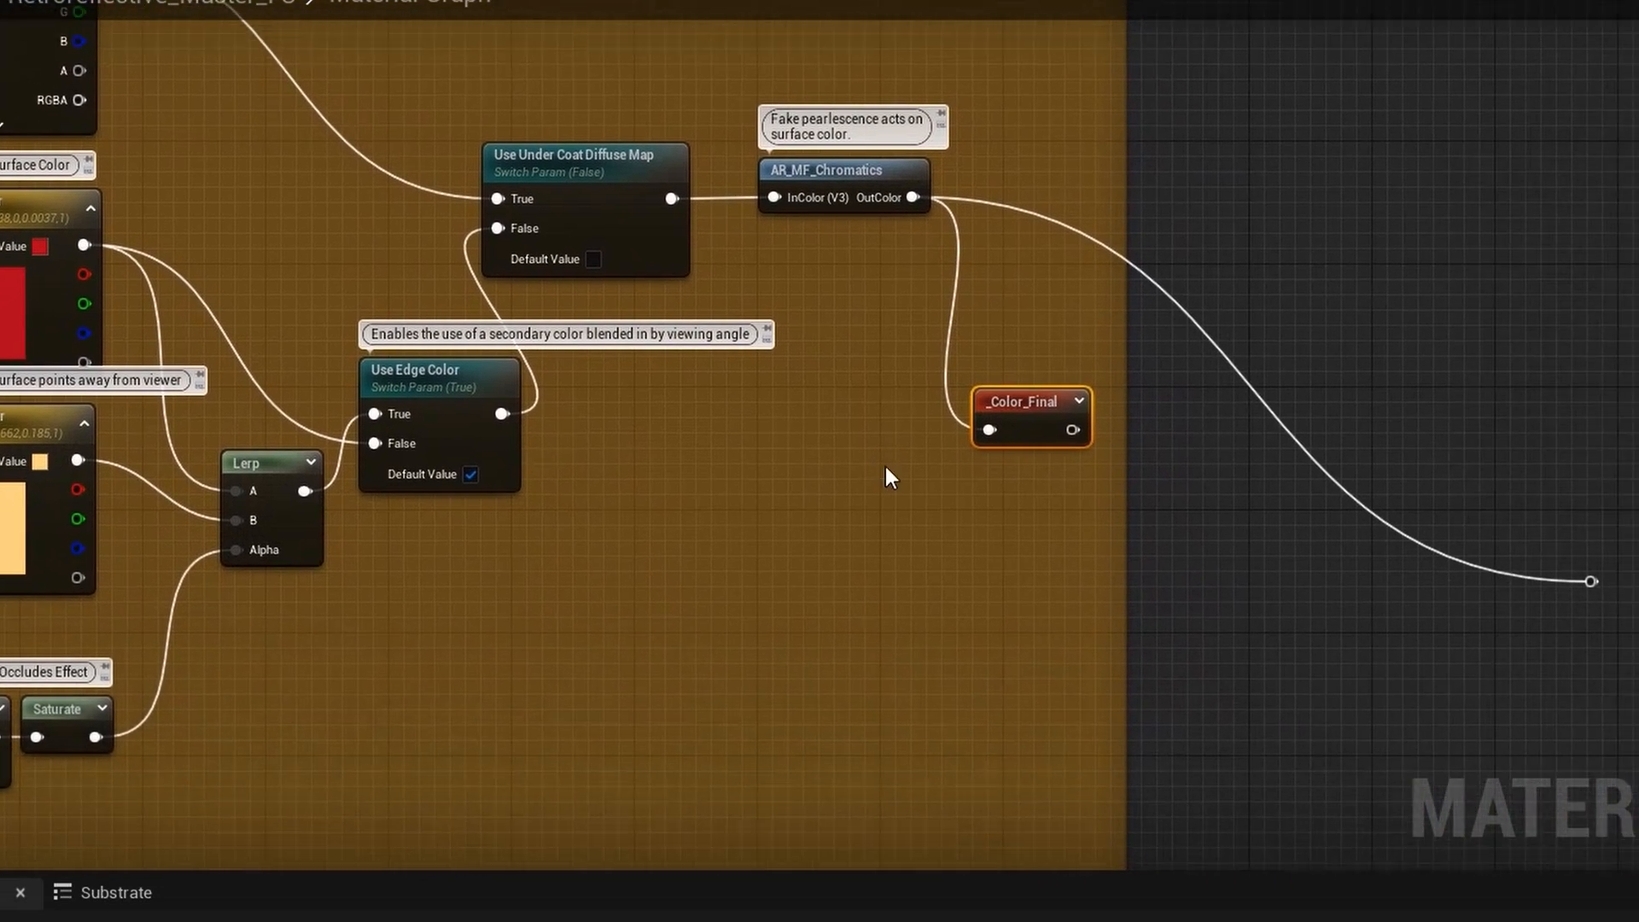
mouse_move(884, 559)
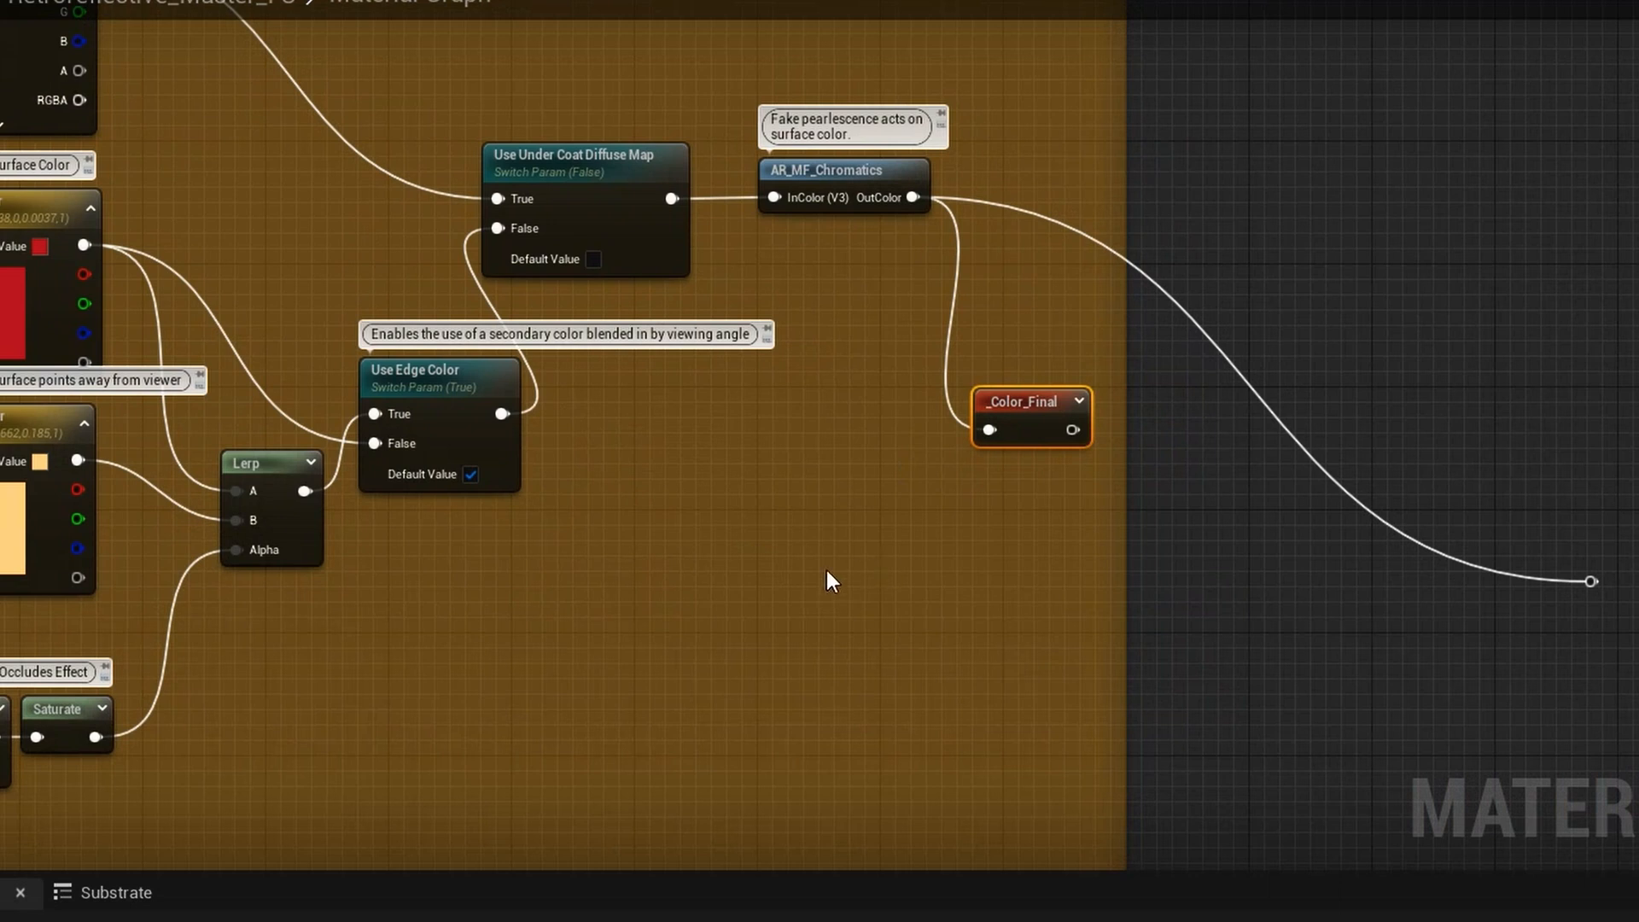
mouse_move(888, 179)
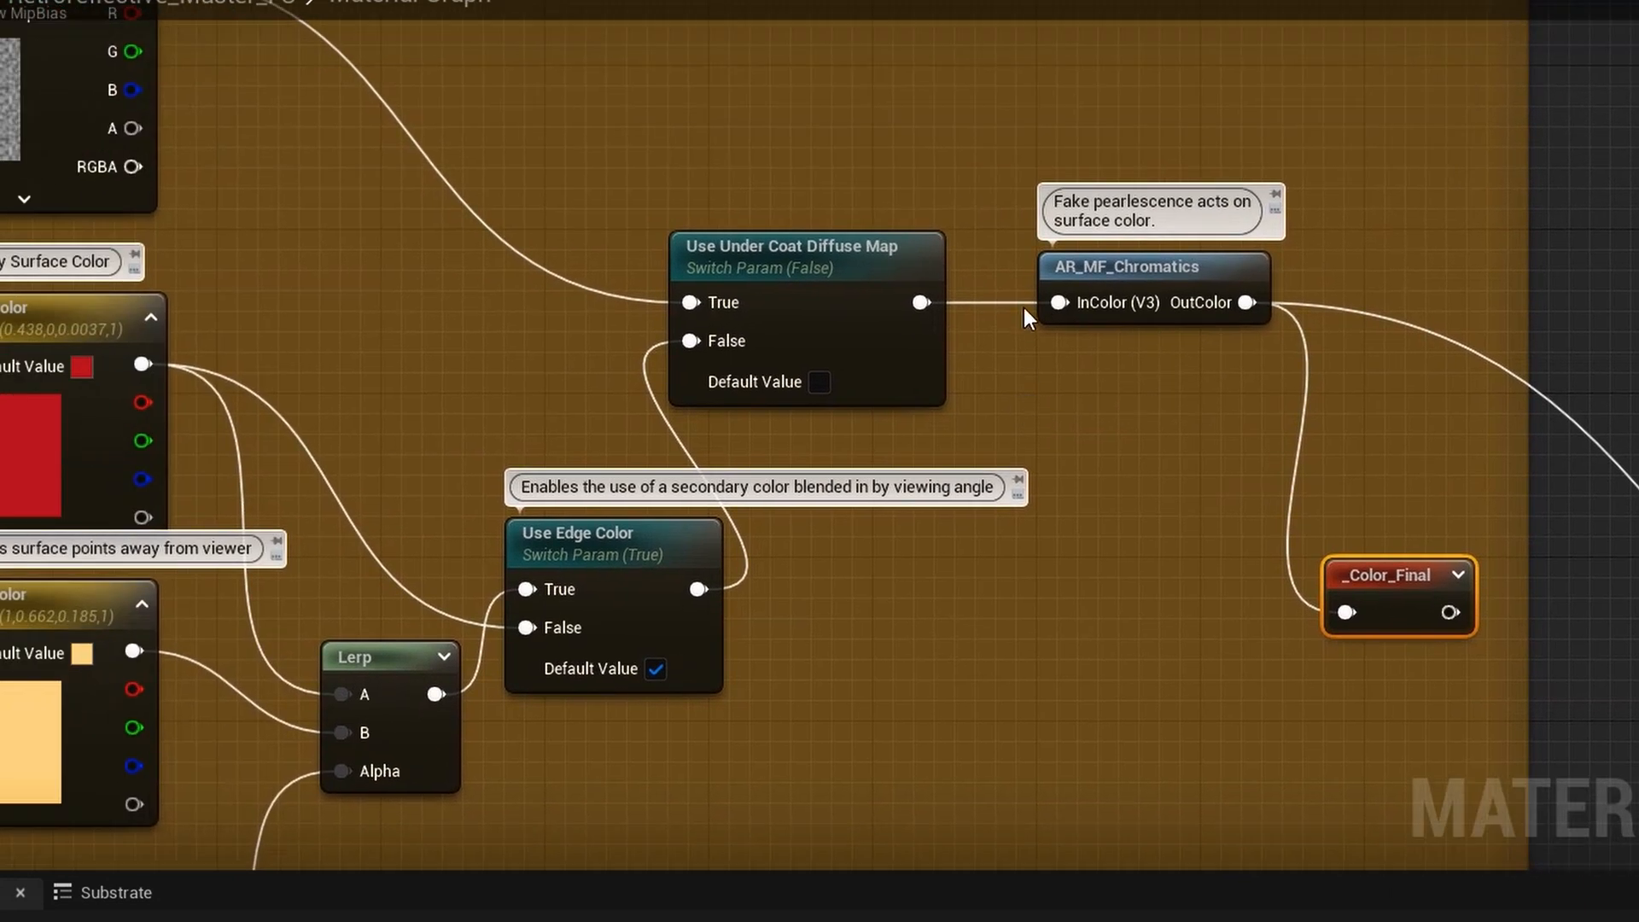
mouse_move(848, 256)
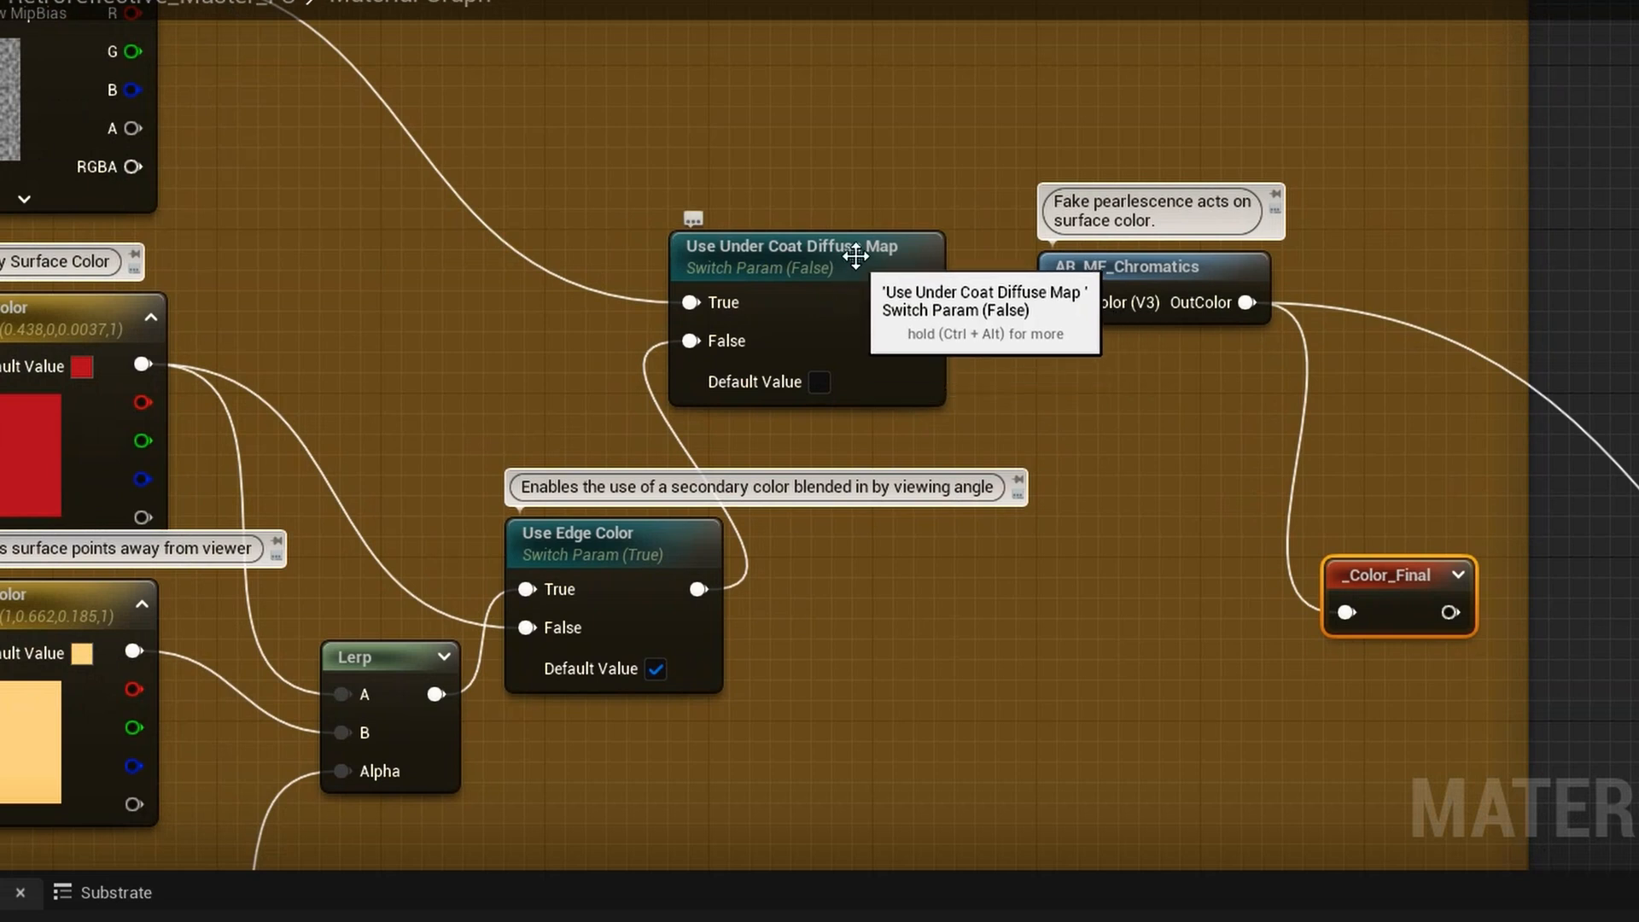
left_click(792, 254)
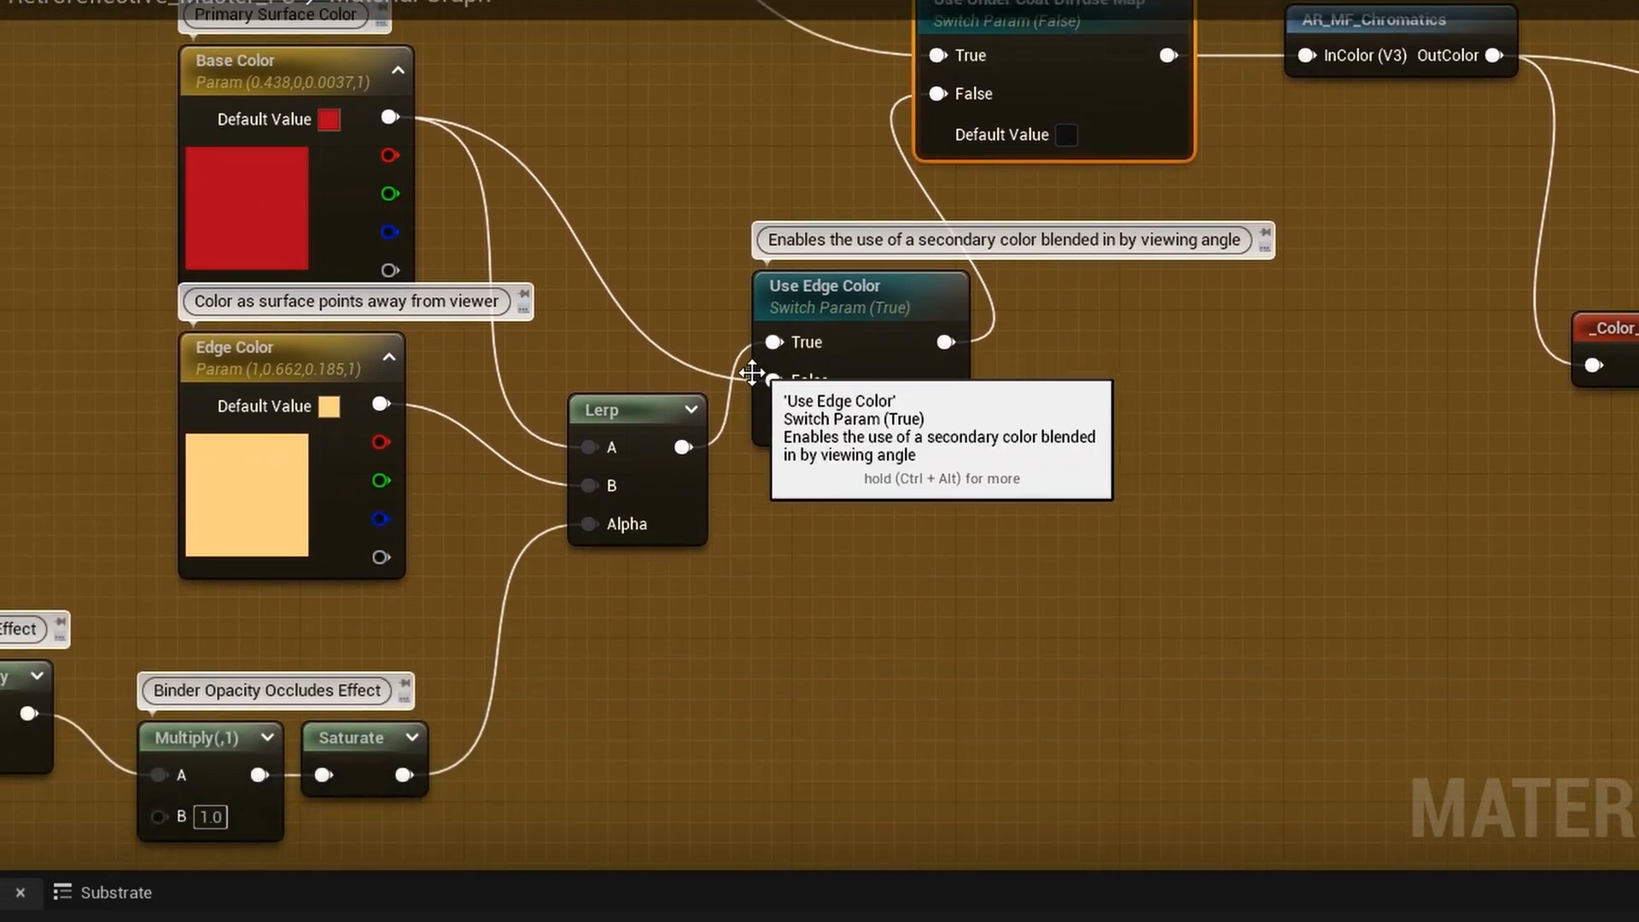
mouse_move(265, 362)
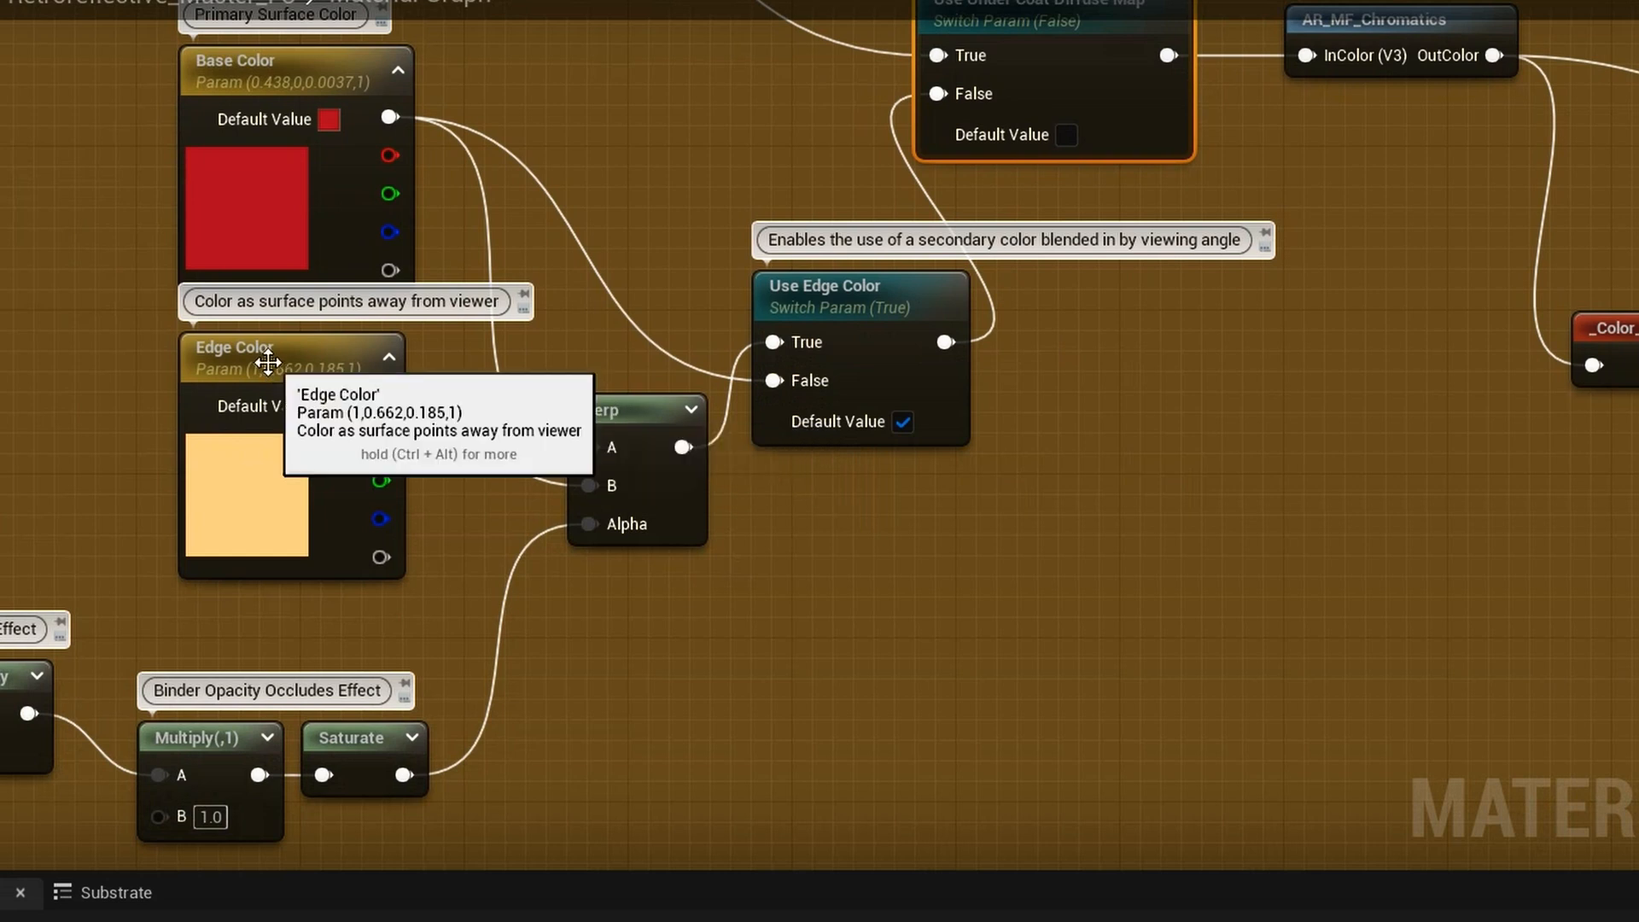
mouse_move(277, 53)
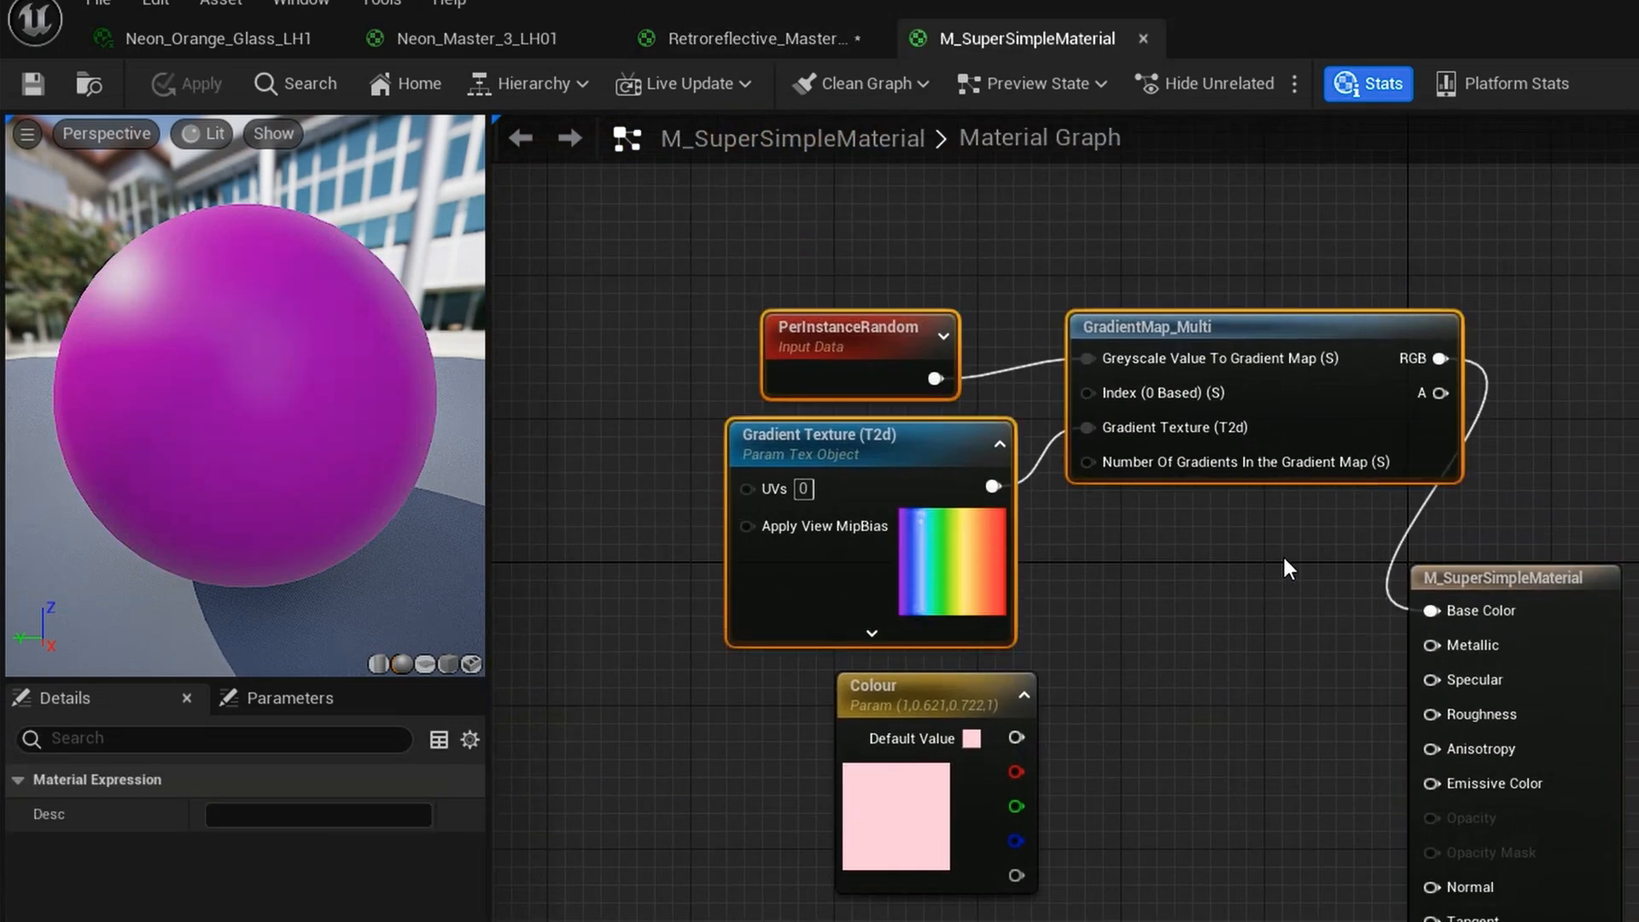
- Switch to the M_SuperSimpleMaterial editor to view its PerInstanceRandom gradient map nodes
left_click(763, 38)
type("mu")
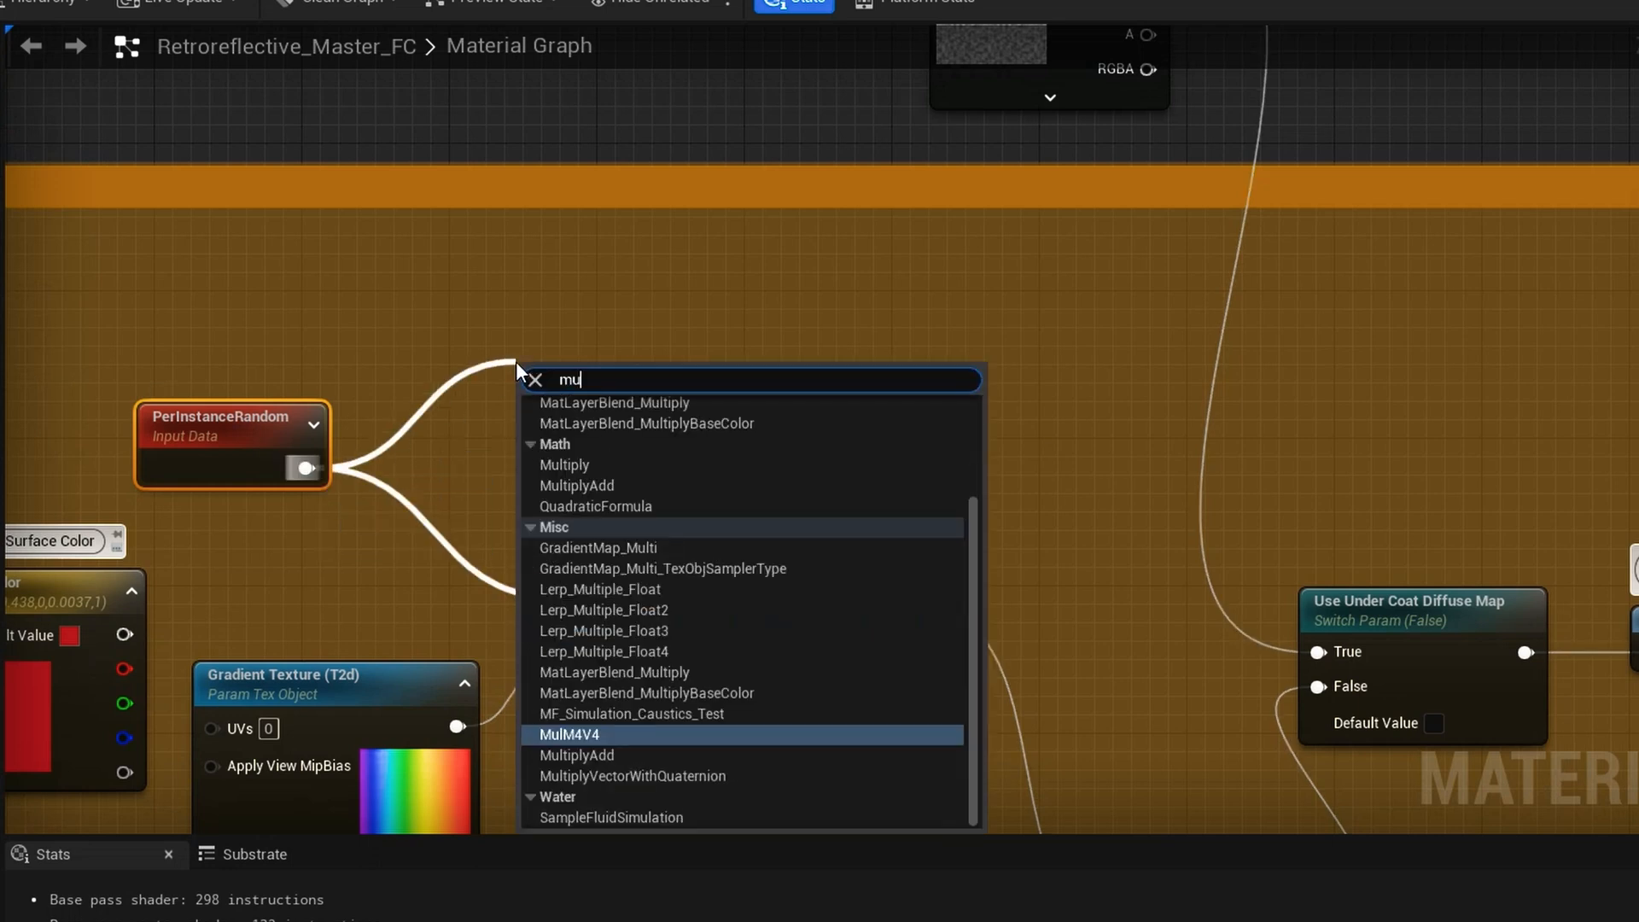
- Chain PerInstanceRandom through Multiply, Subtract, a ColourRandomAmplitude multiply and an Add node
left_click(597, 546)
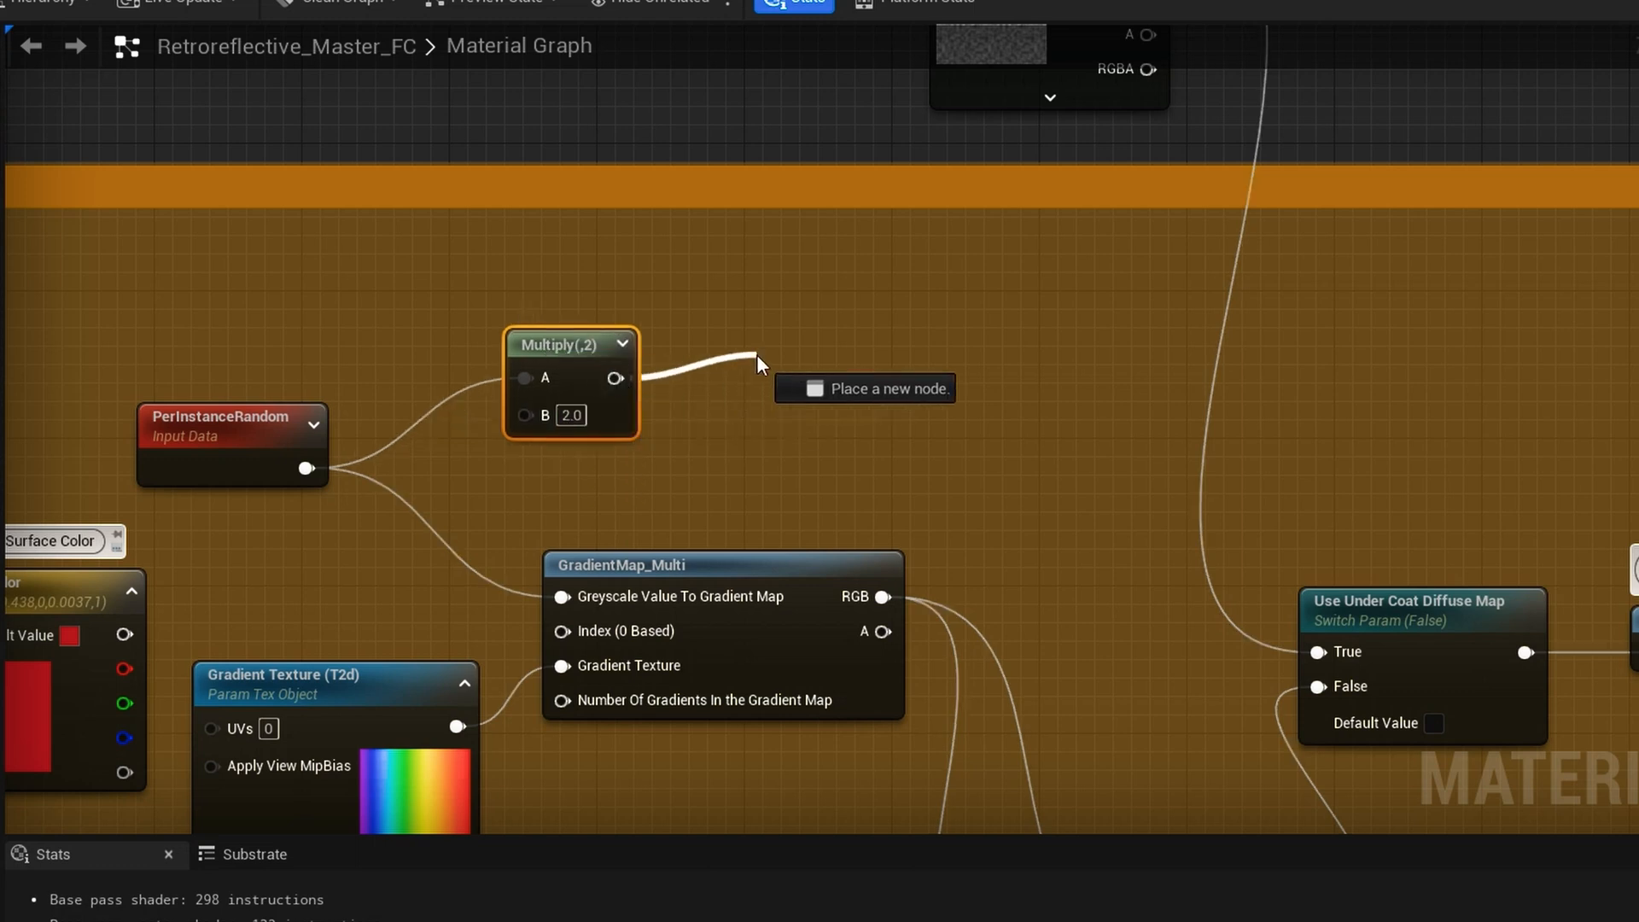
type("sub")
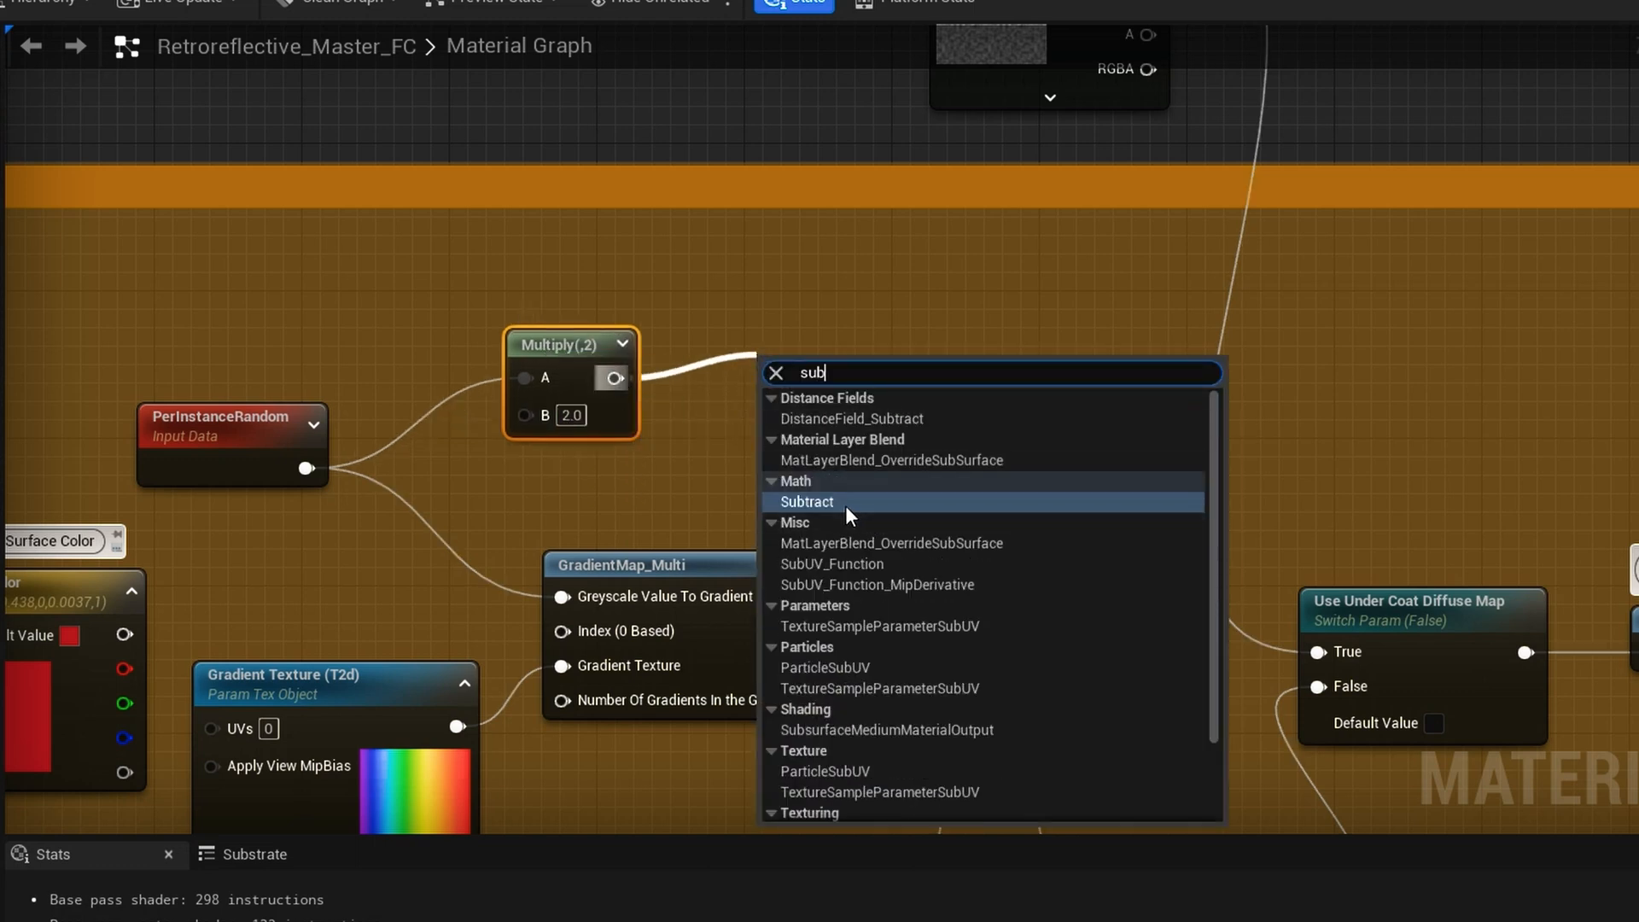
left_click(806, 502)
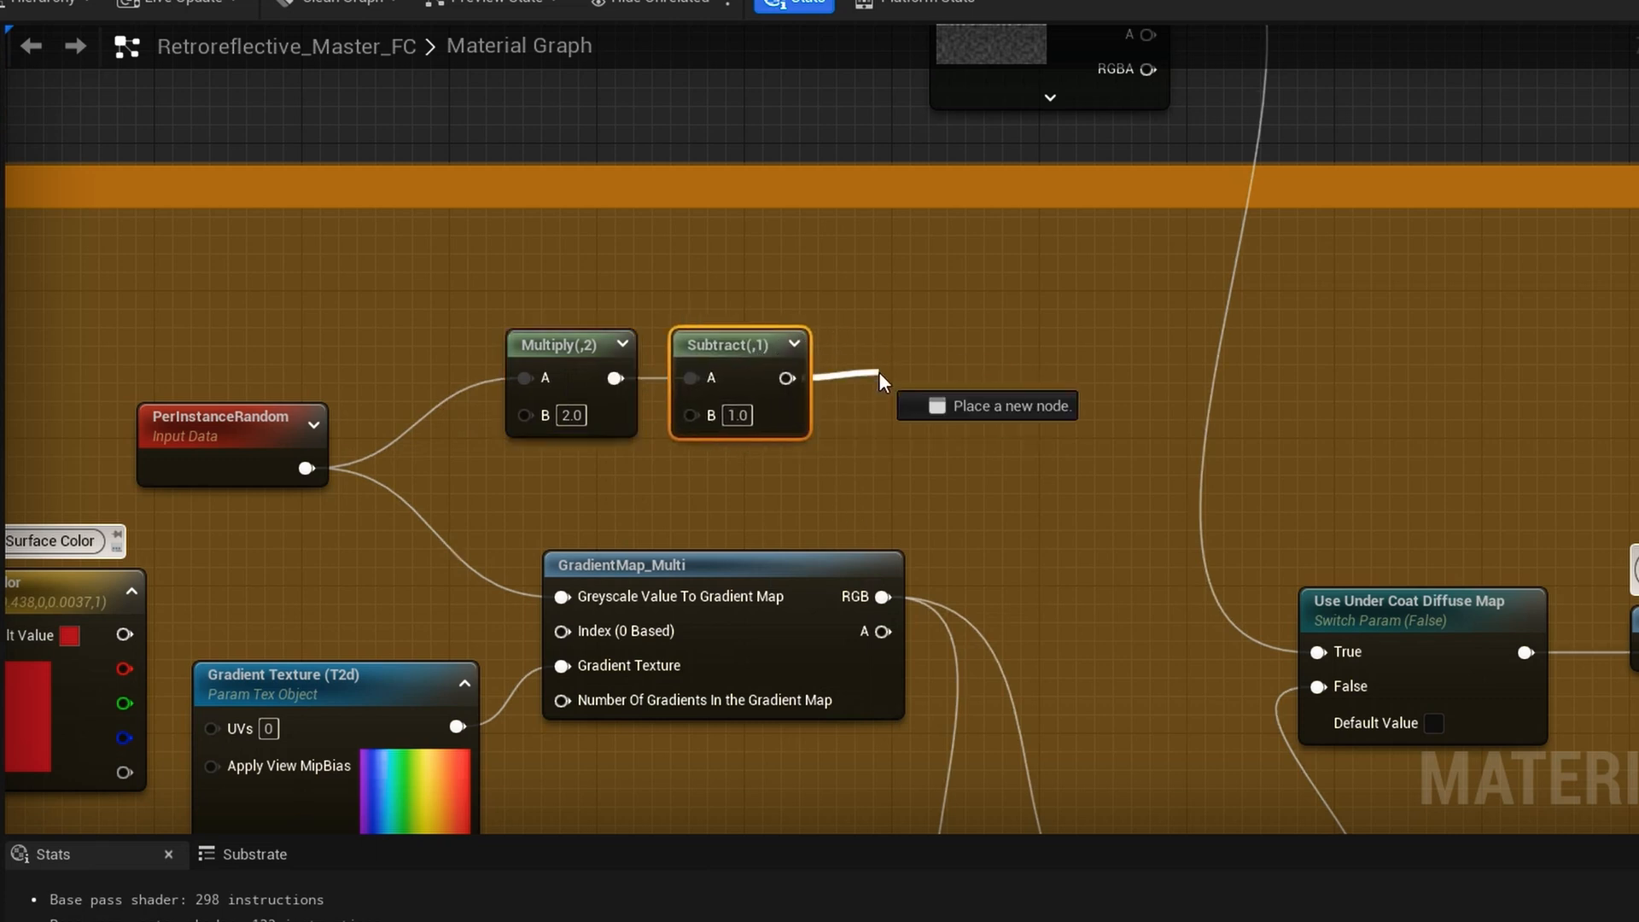
type("mult")
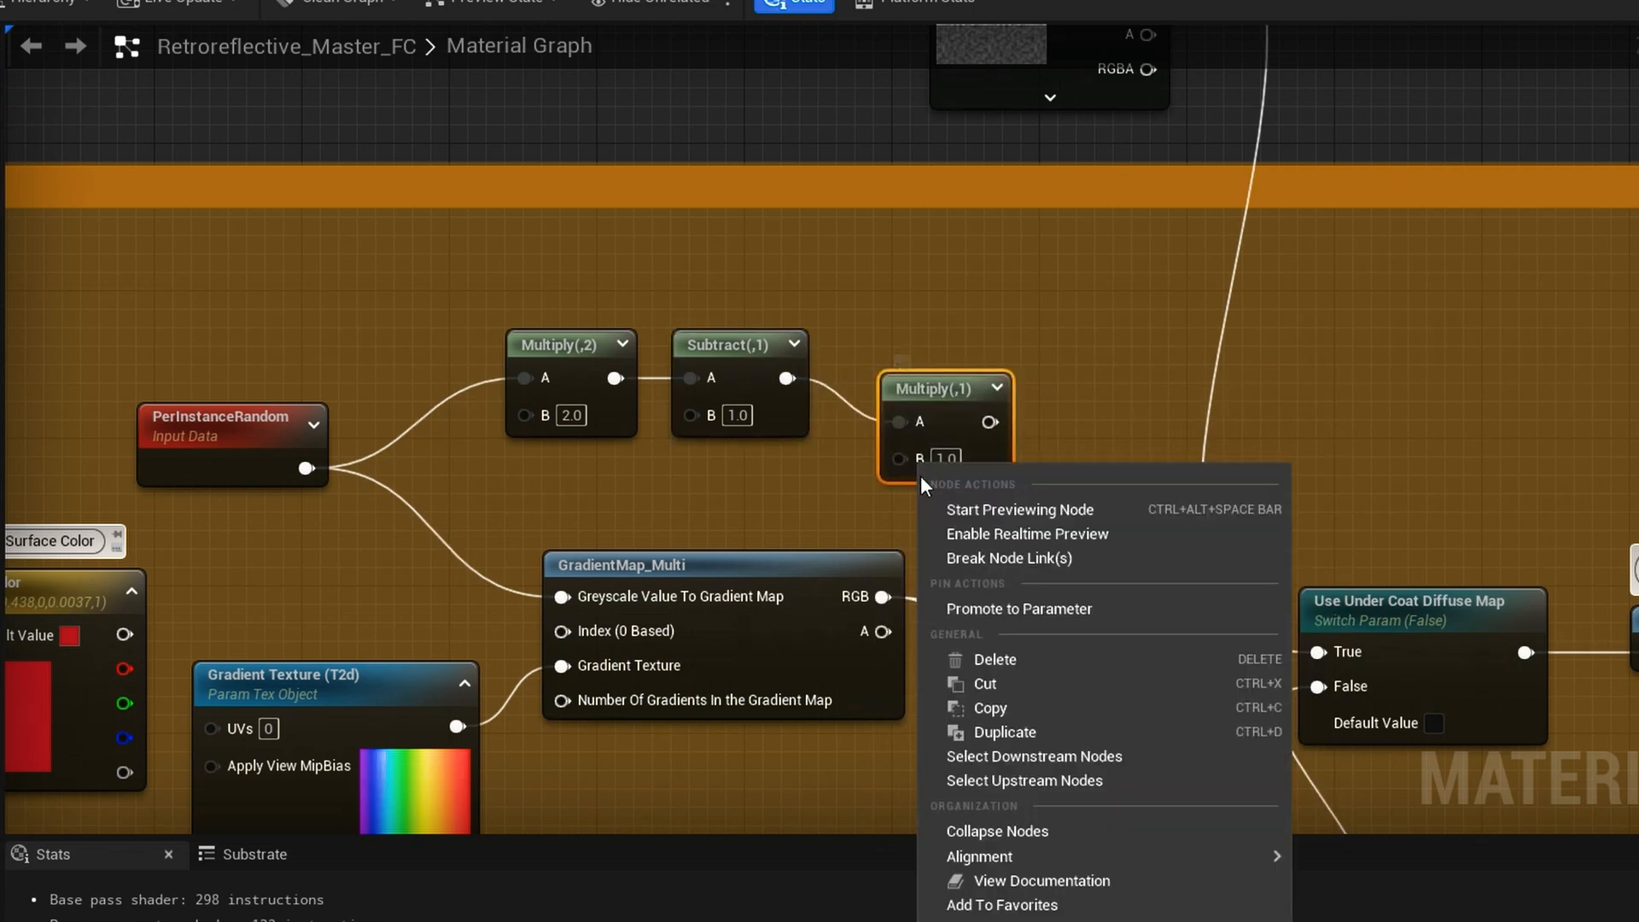
left_click(1019, 608)
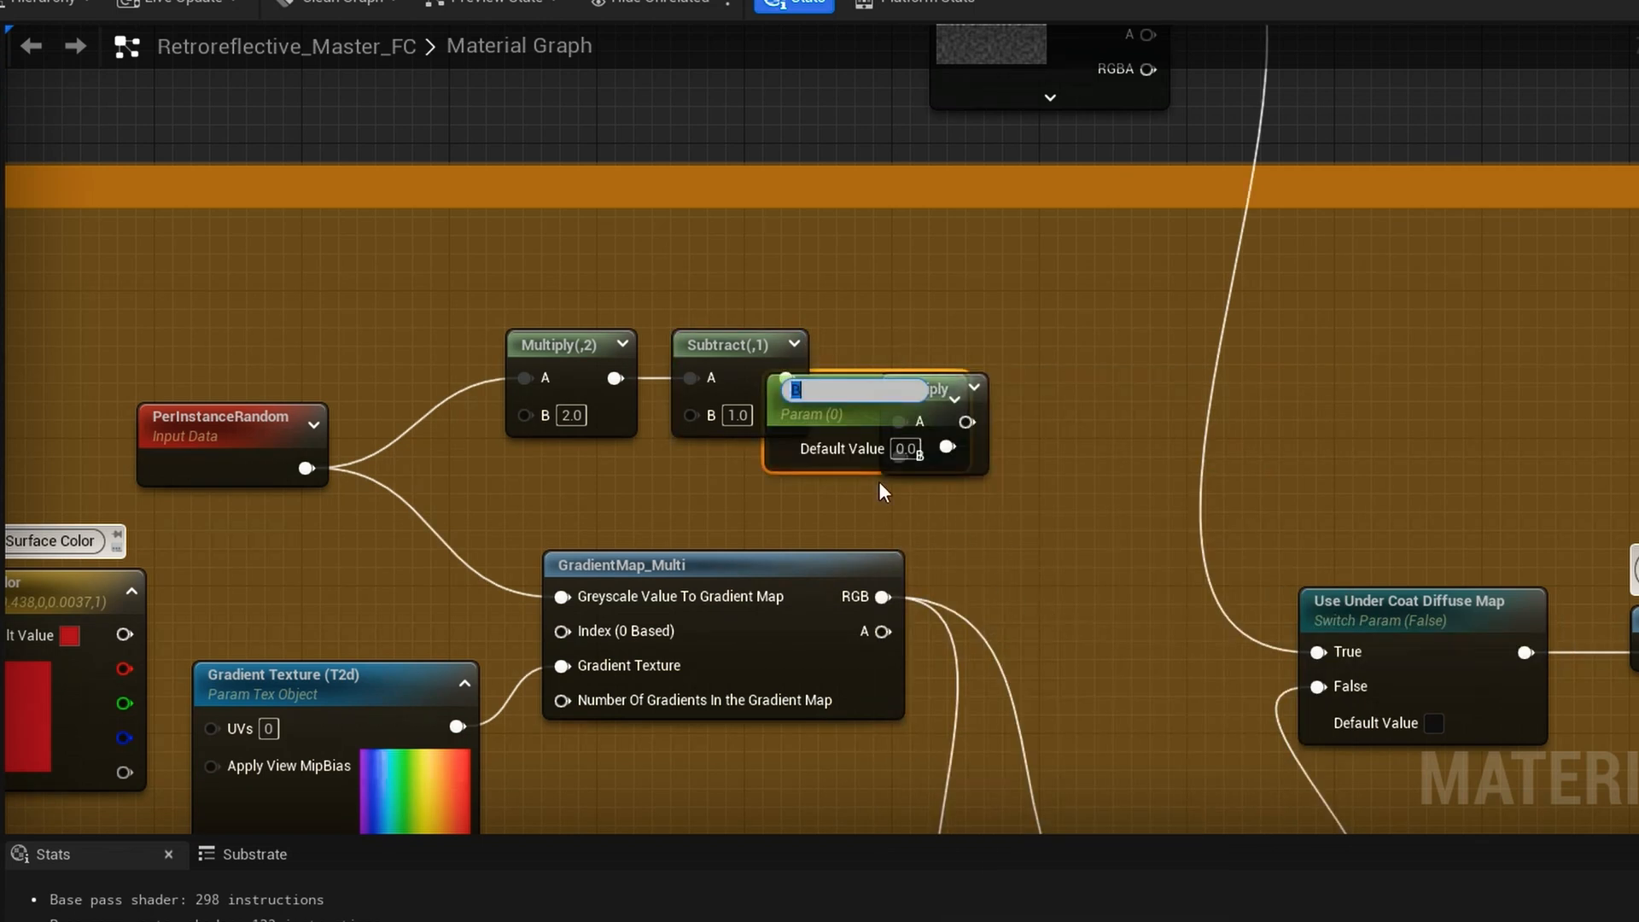
type("ColourRandomAmplitude")
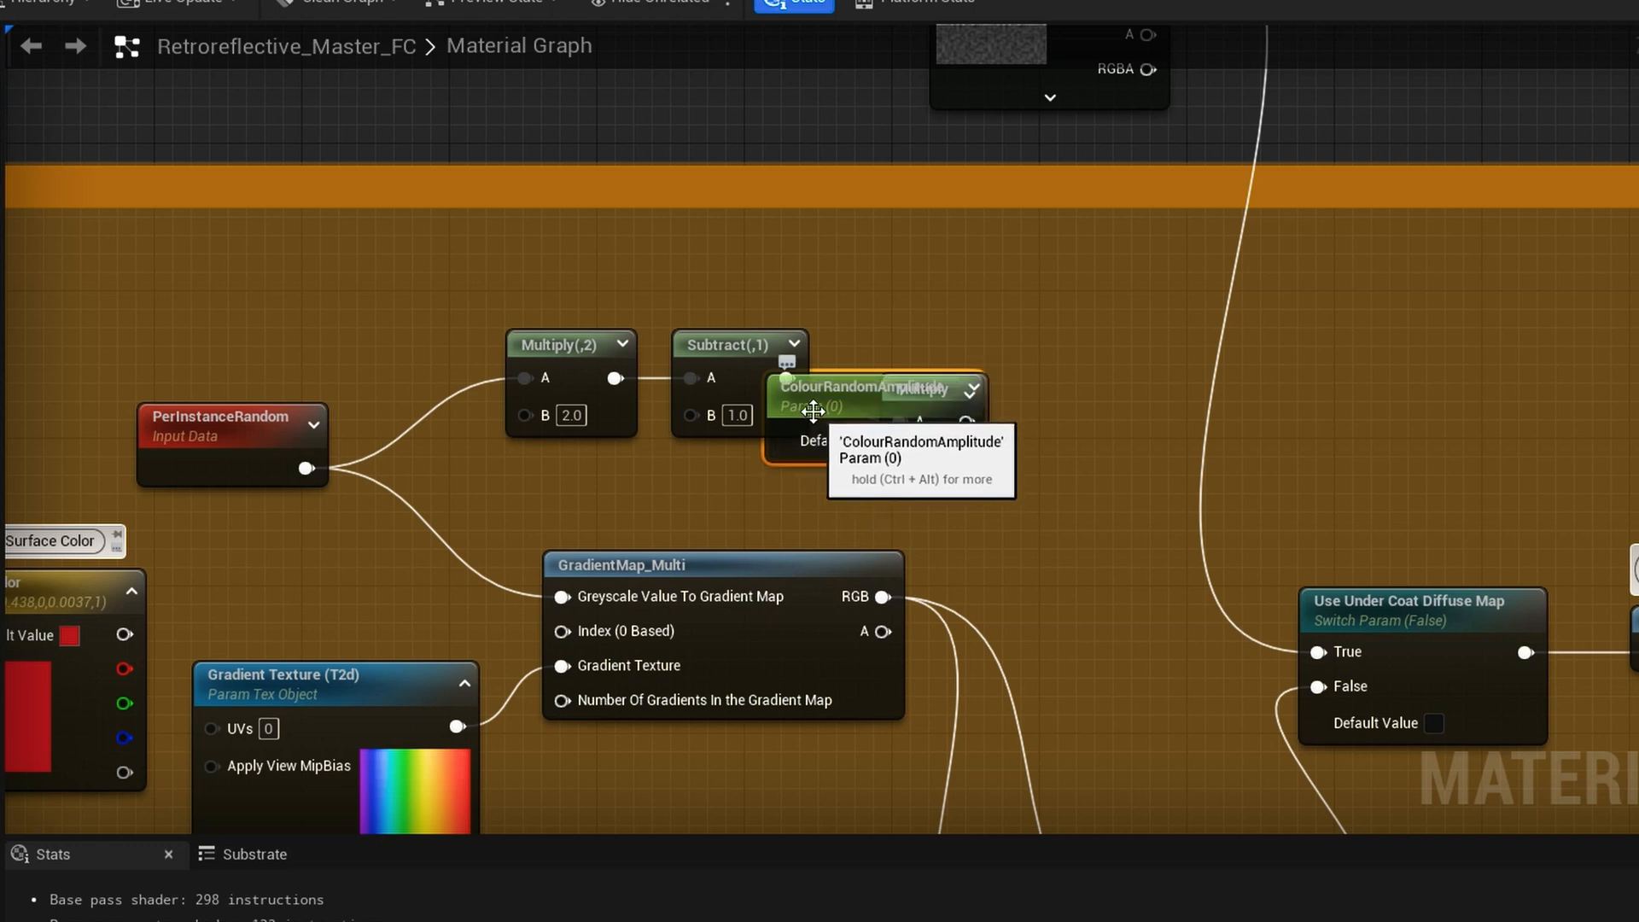
left_click_drag(857, 408, 700, 502)
type("add")
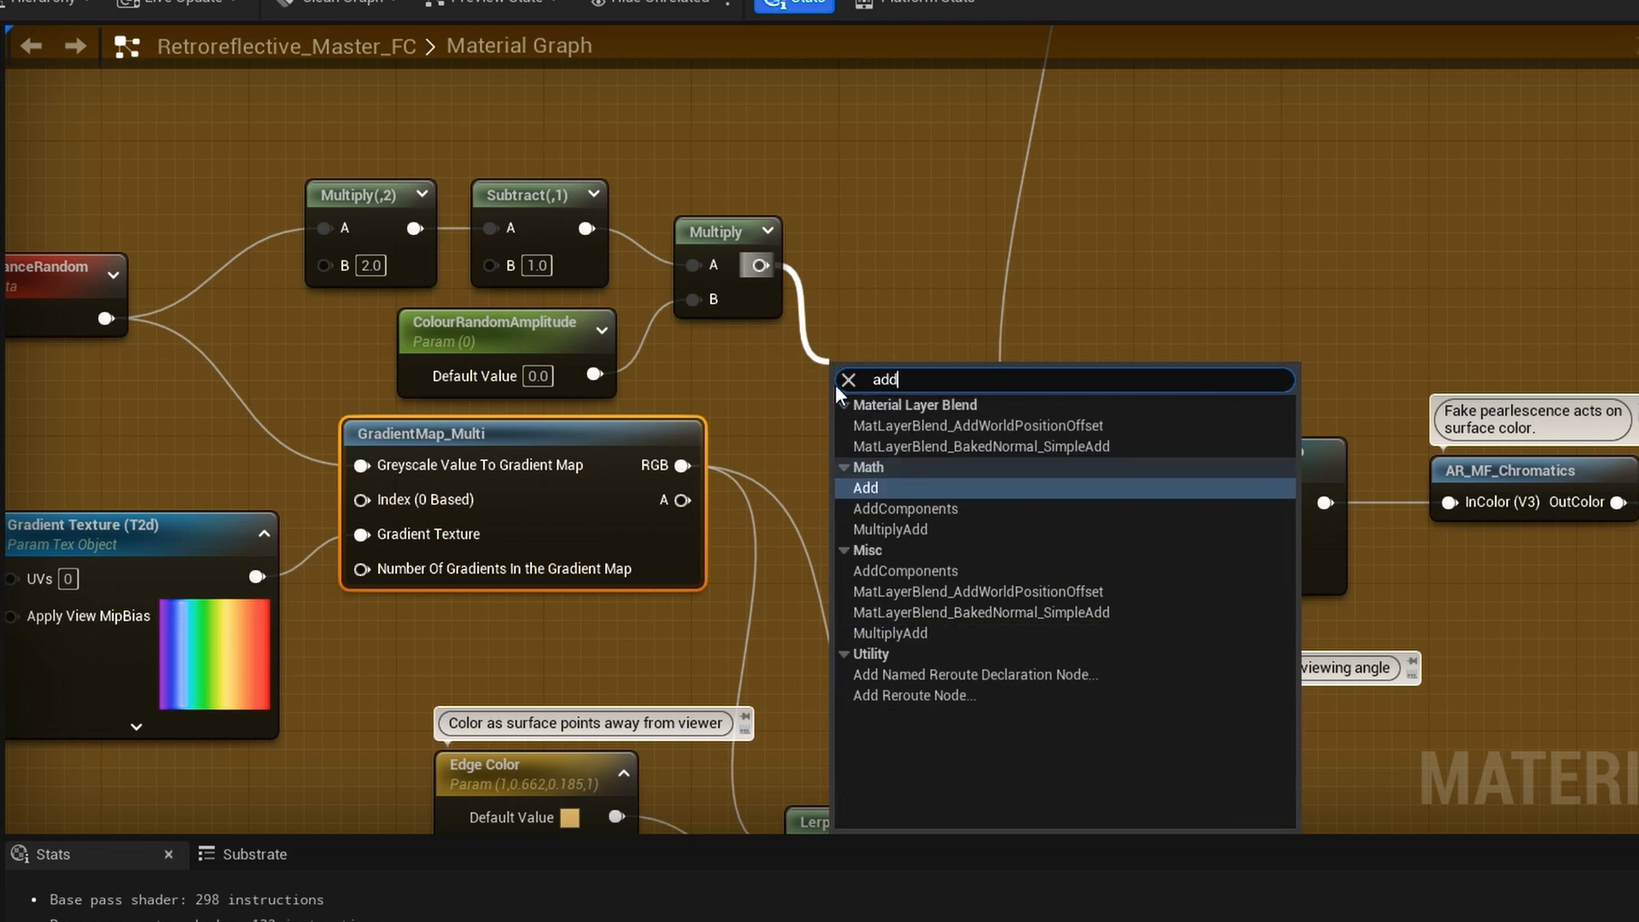
left_click(864, 488)
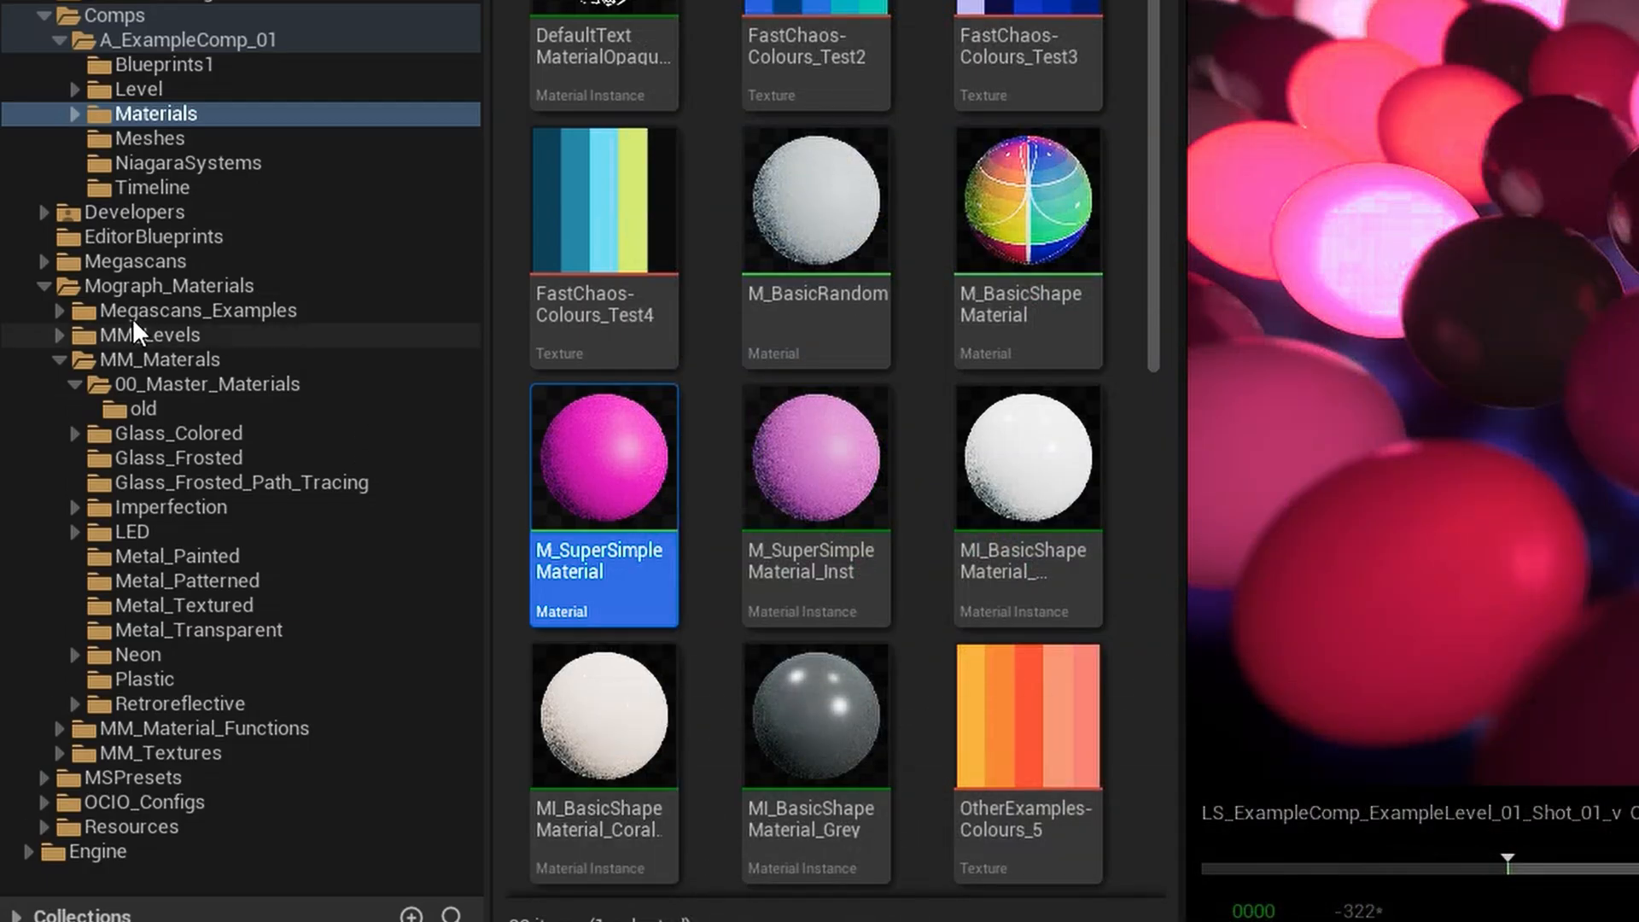
- In MM_Materials > Retroreflective, duplicate Retro_Diamond_3 and name the copy Diamond_FC
left_click(160, 358)
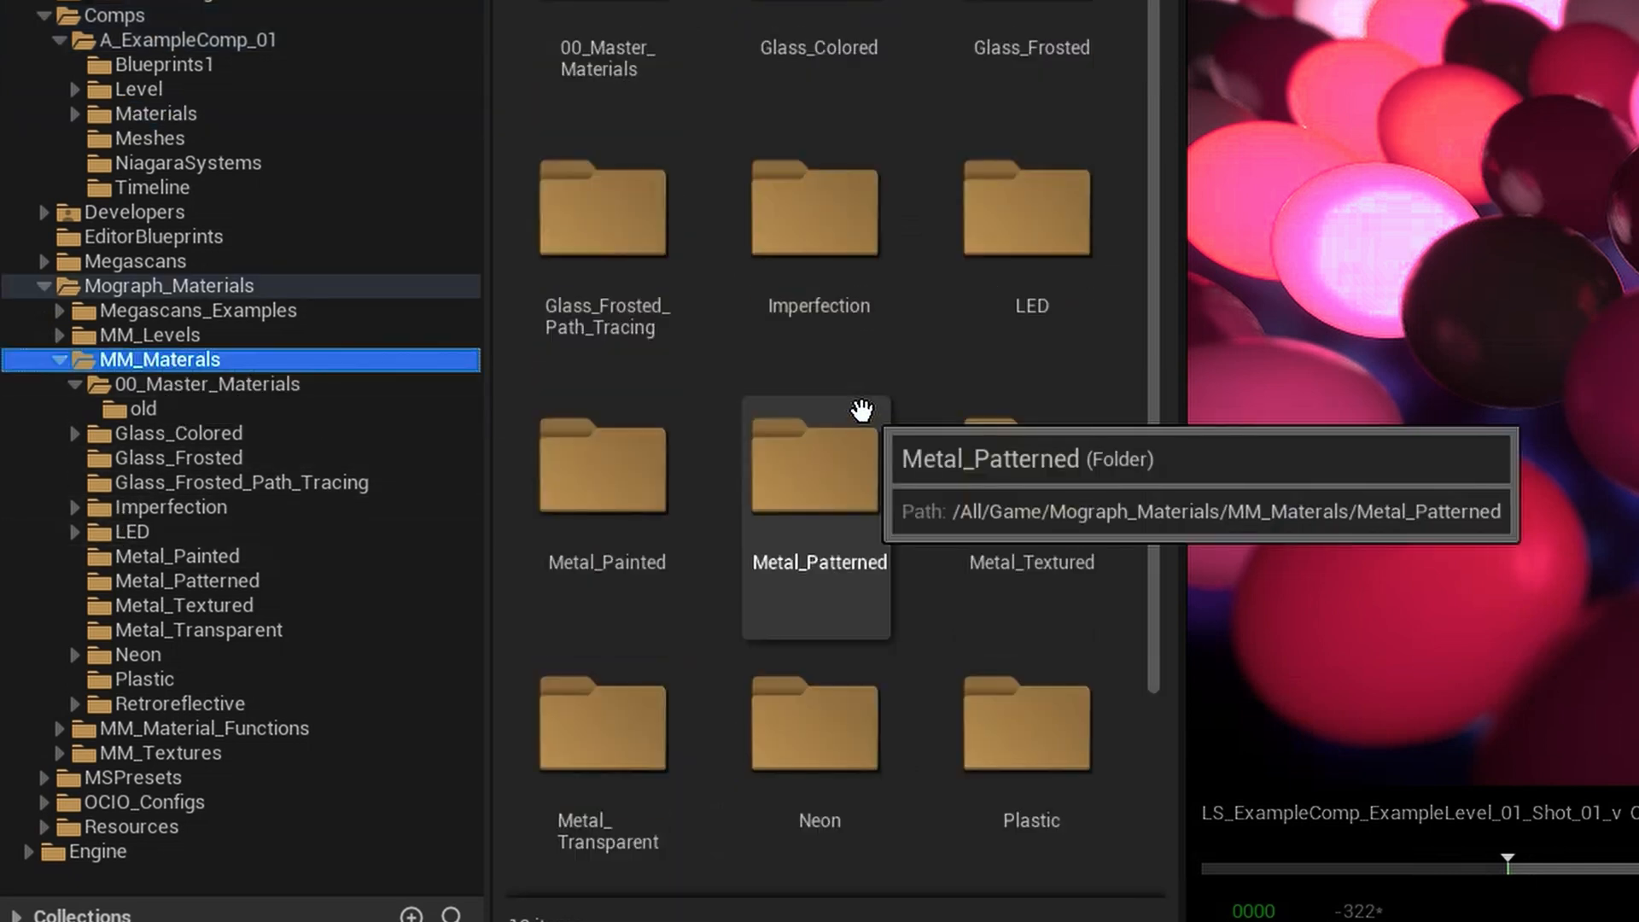
left_click(176, 704)
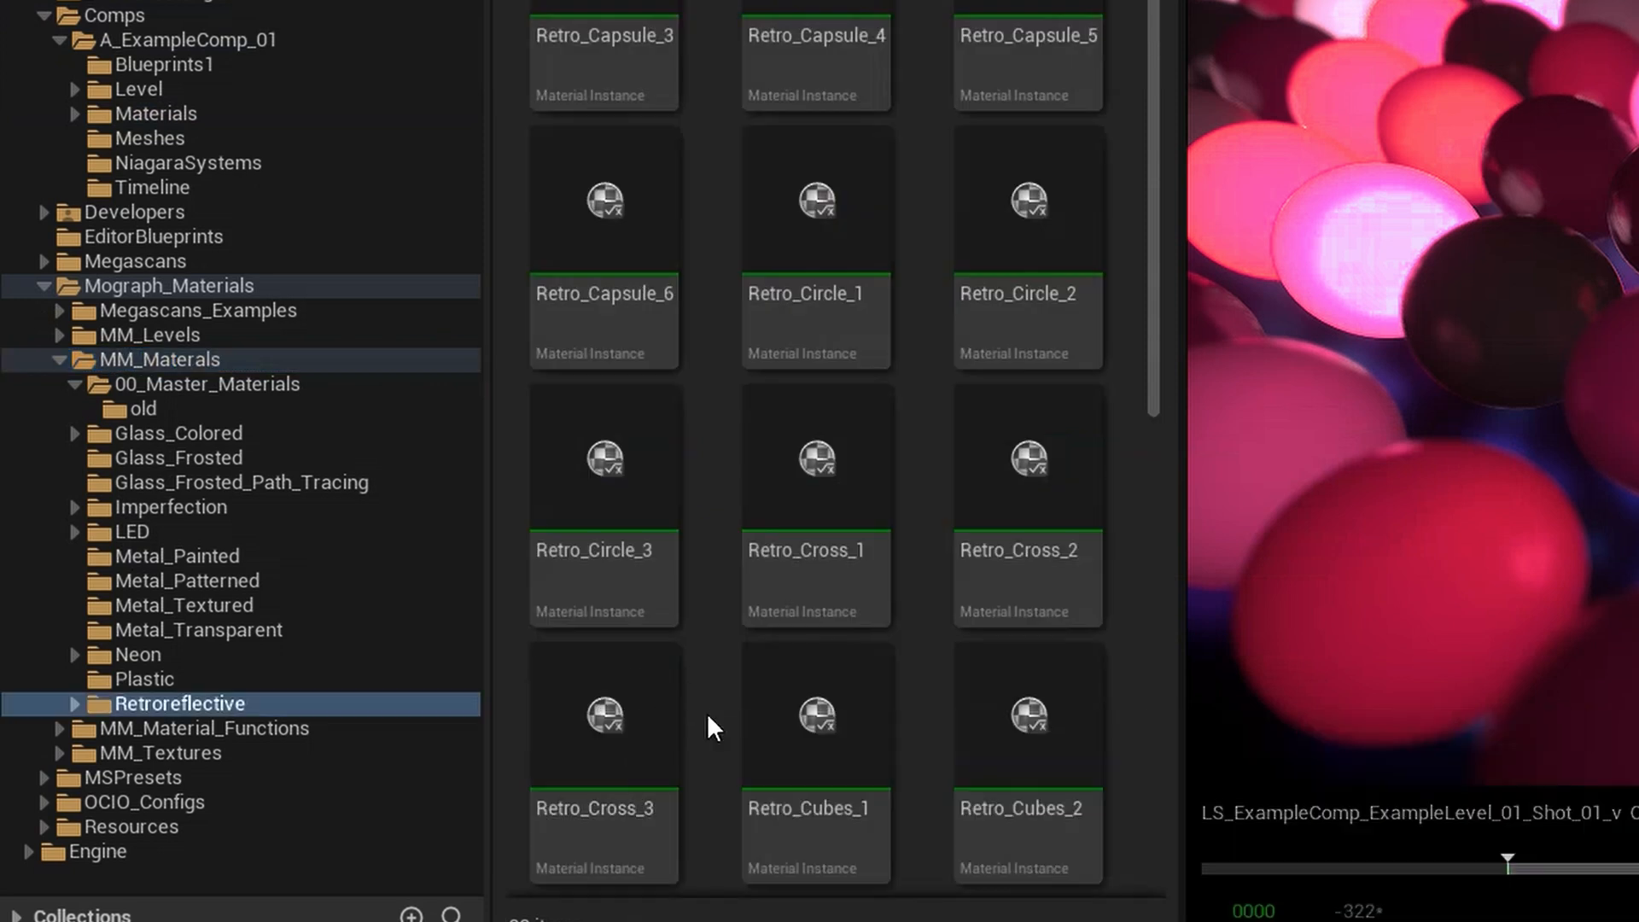
scroll("down", 3)
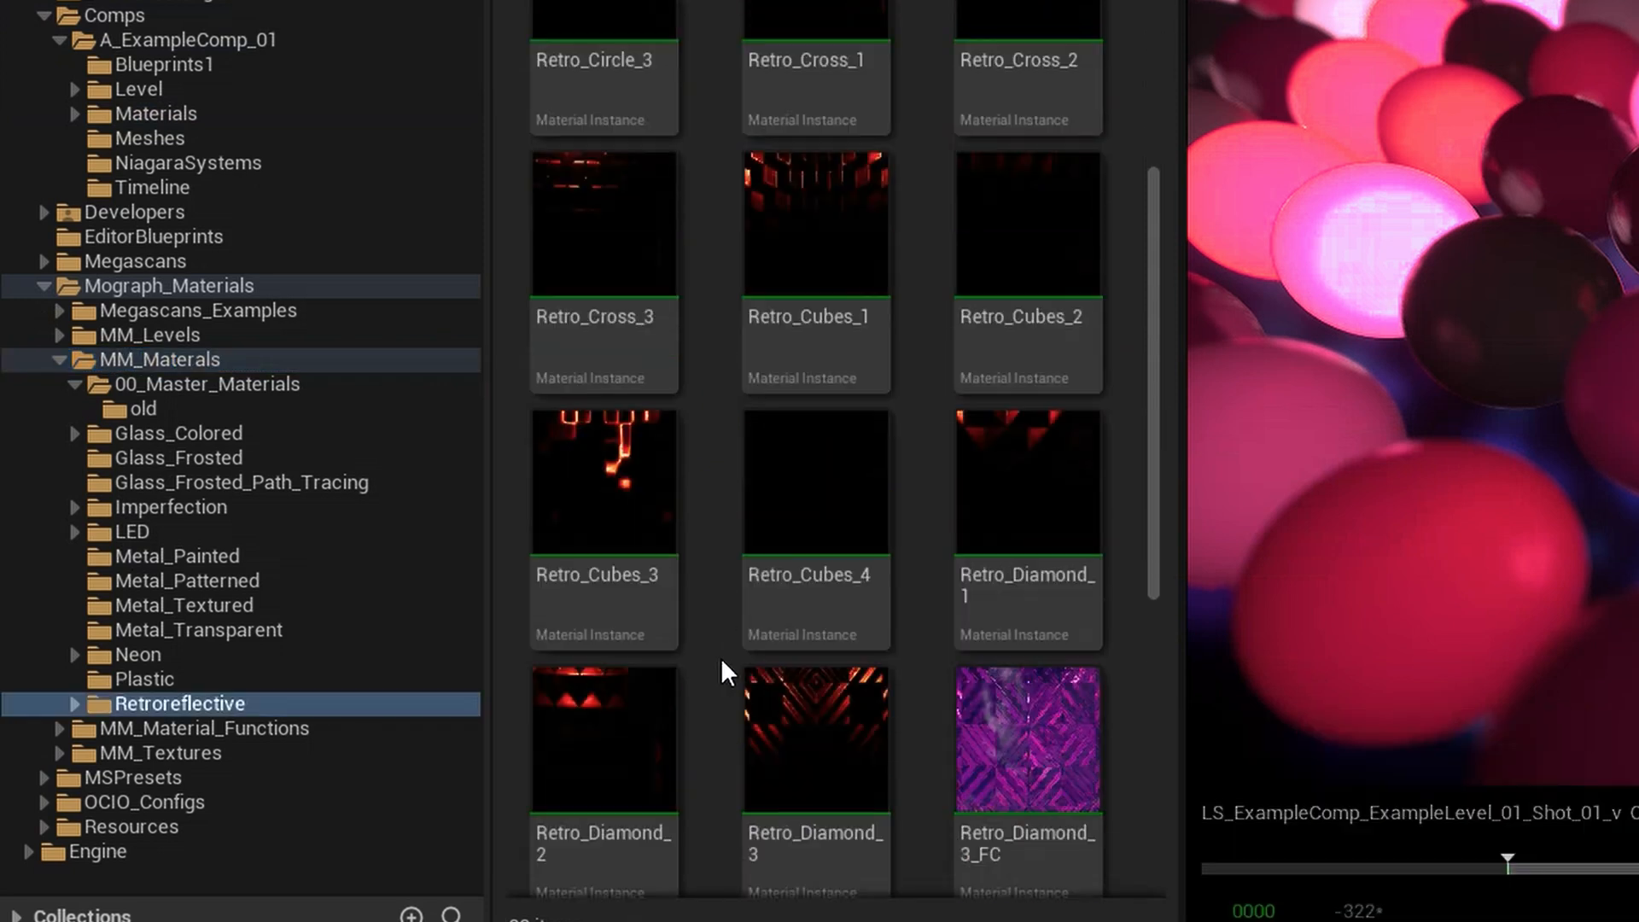
scroll("down", 3)
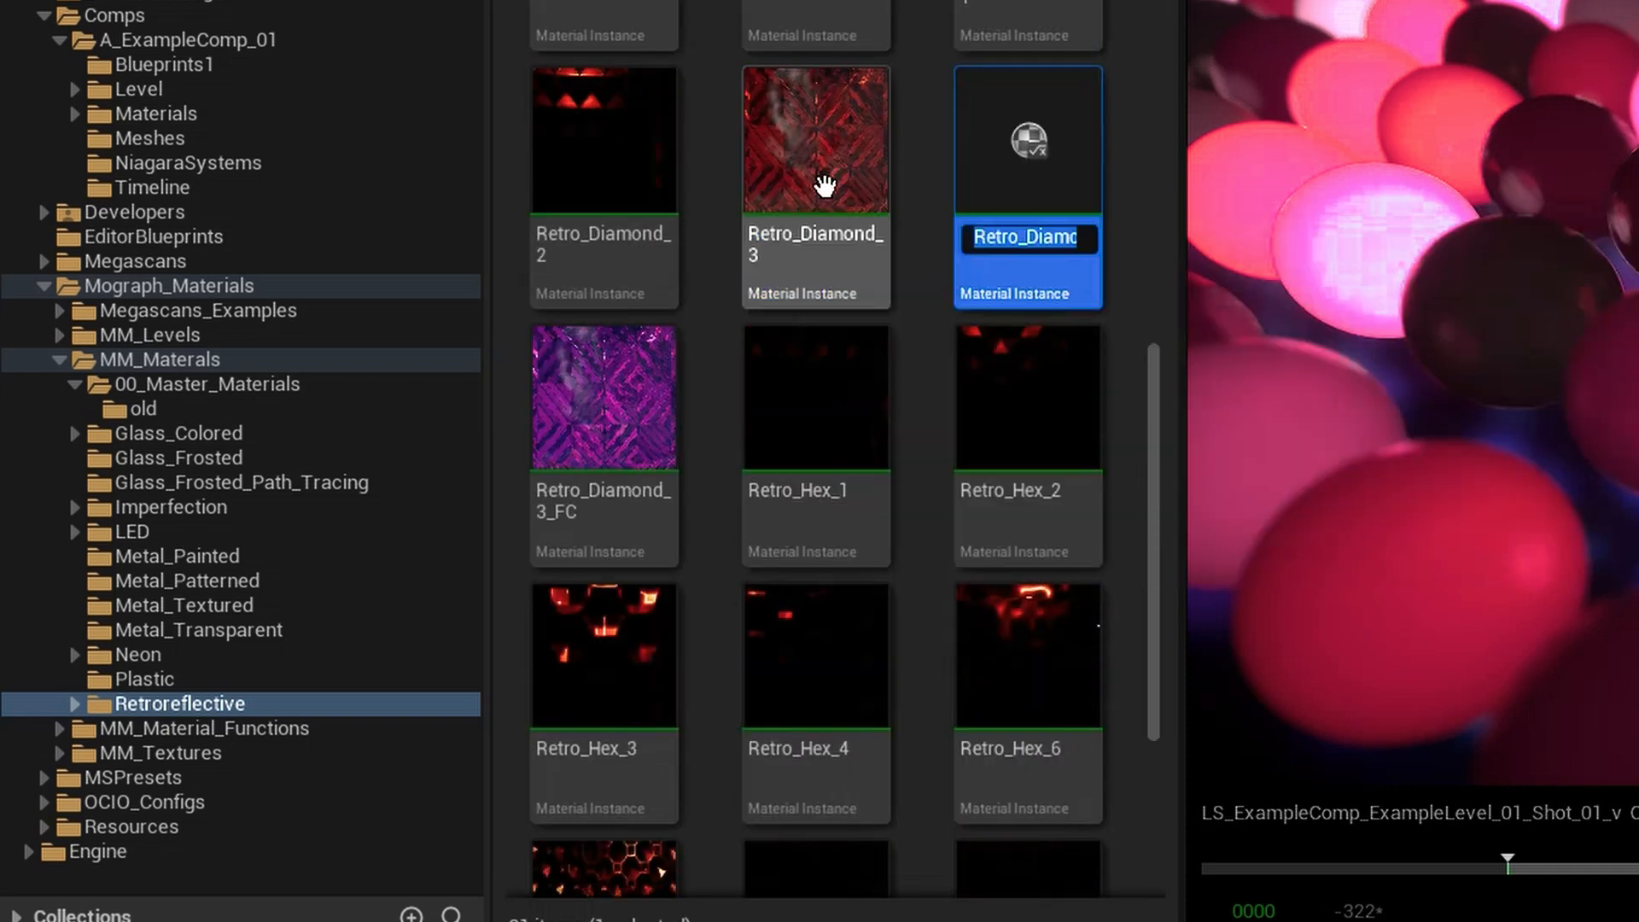
type("Diamond_FC")
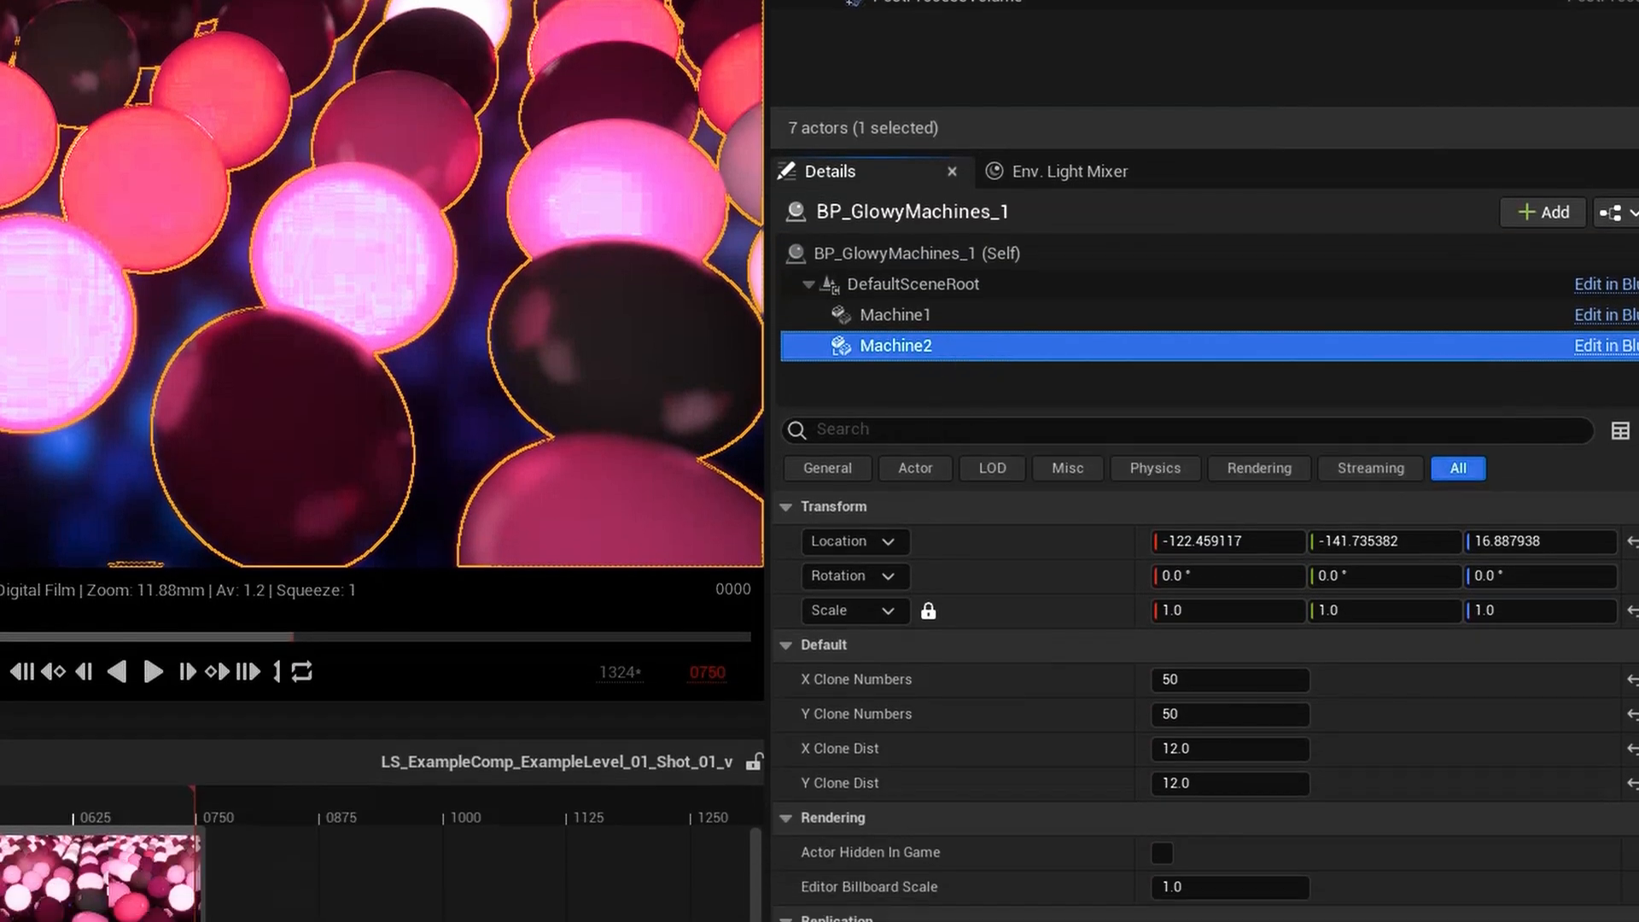
- Select the Machine2 component and browse its material slot's Retroreflective options
left_click(826, 467)
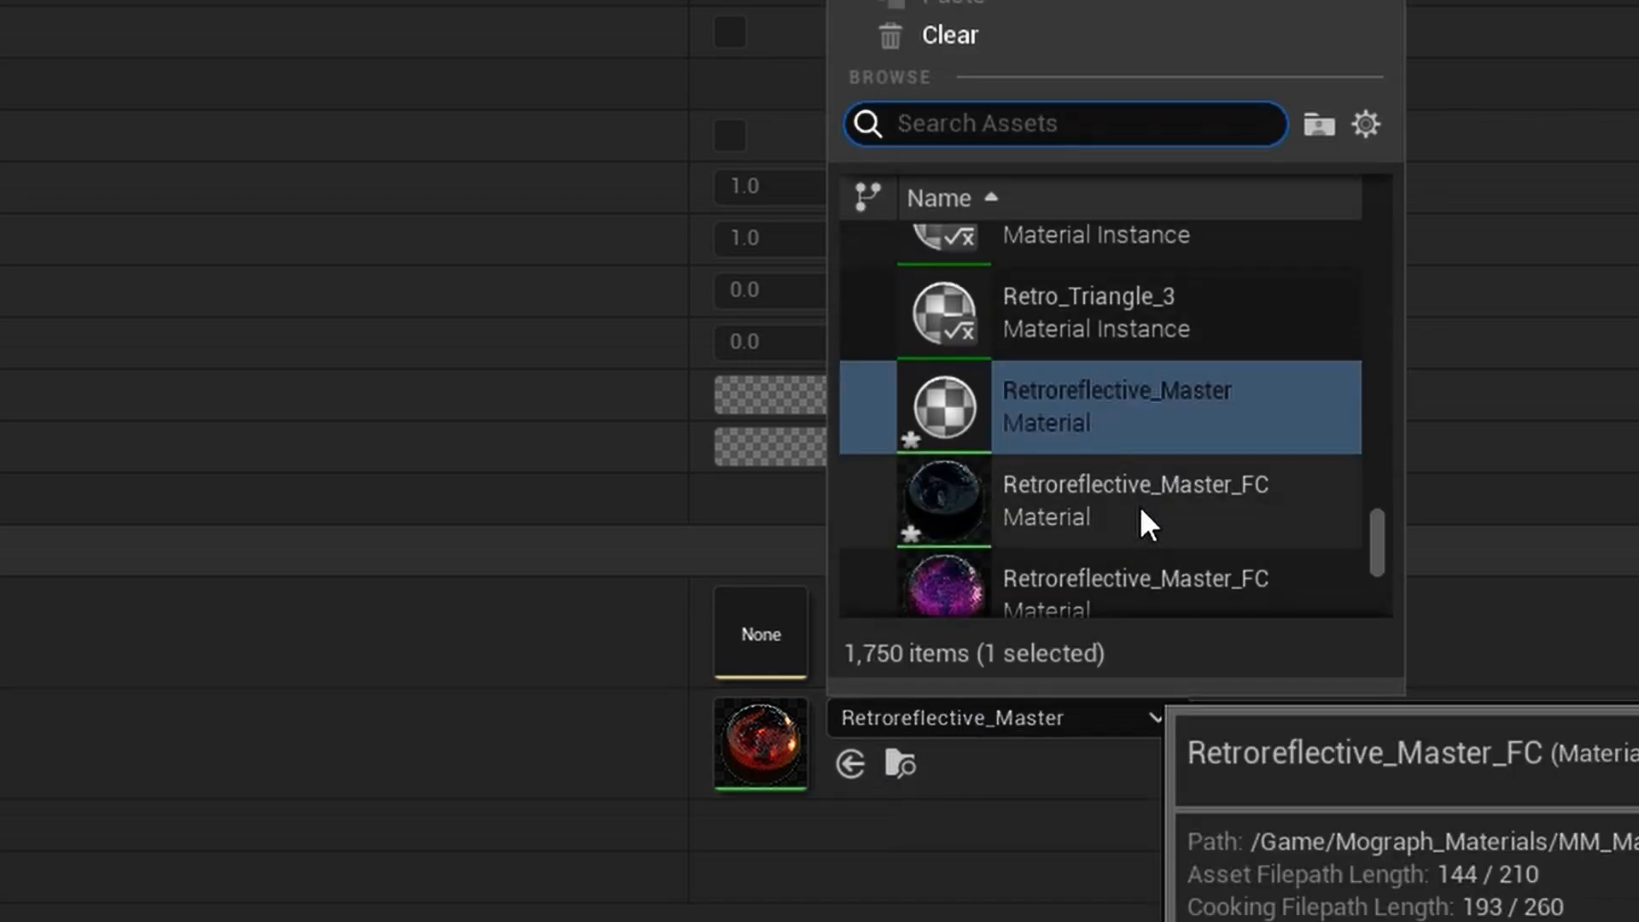
scroll("down", 3)
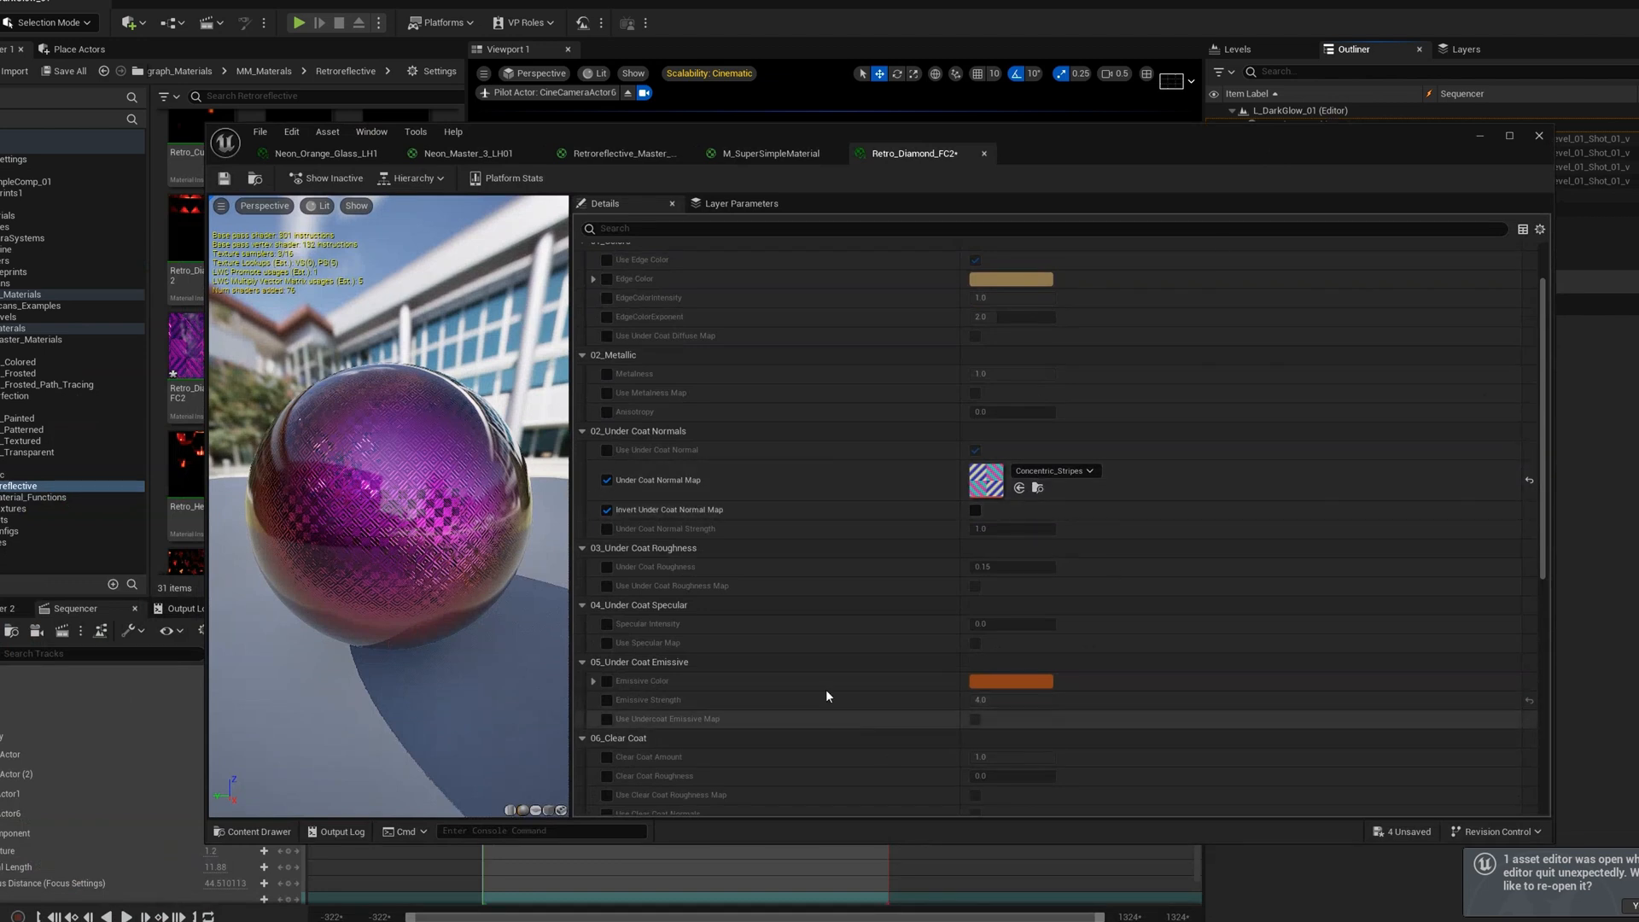
mouse_move(873, 700)
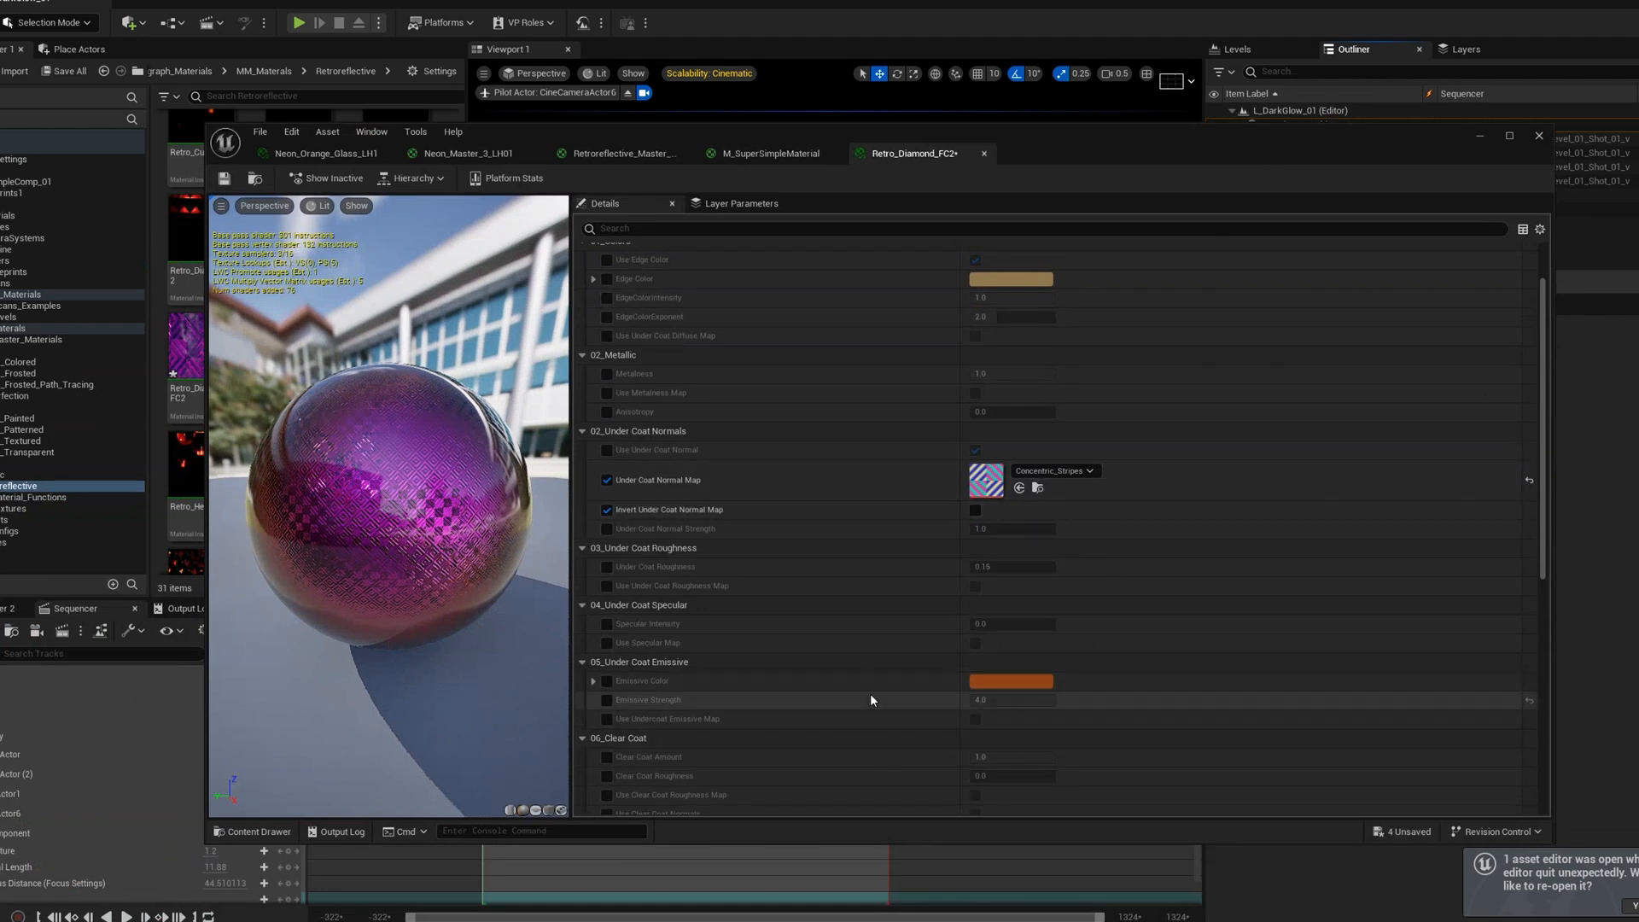
- Enable the Emissive Color and Emissive Strength overrides under 05_Under Coat Emissive
scroll("down", 3)
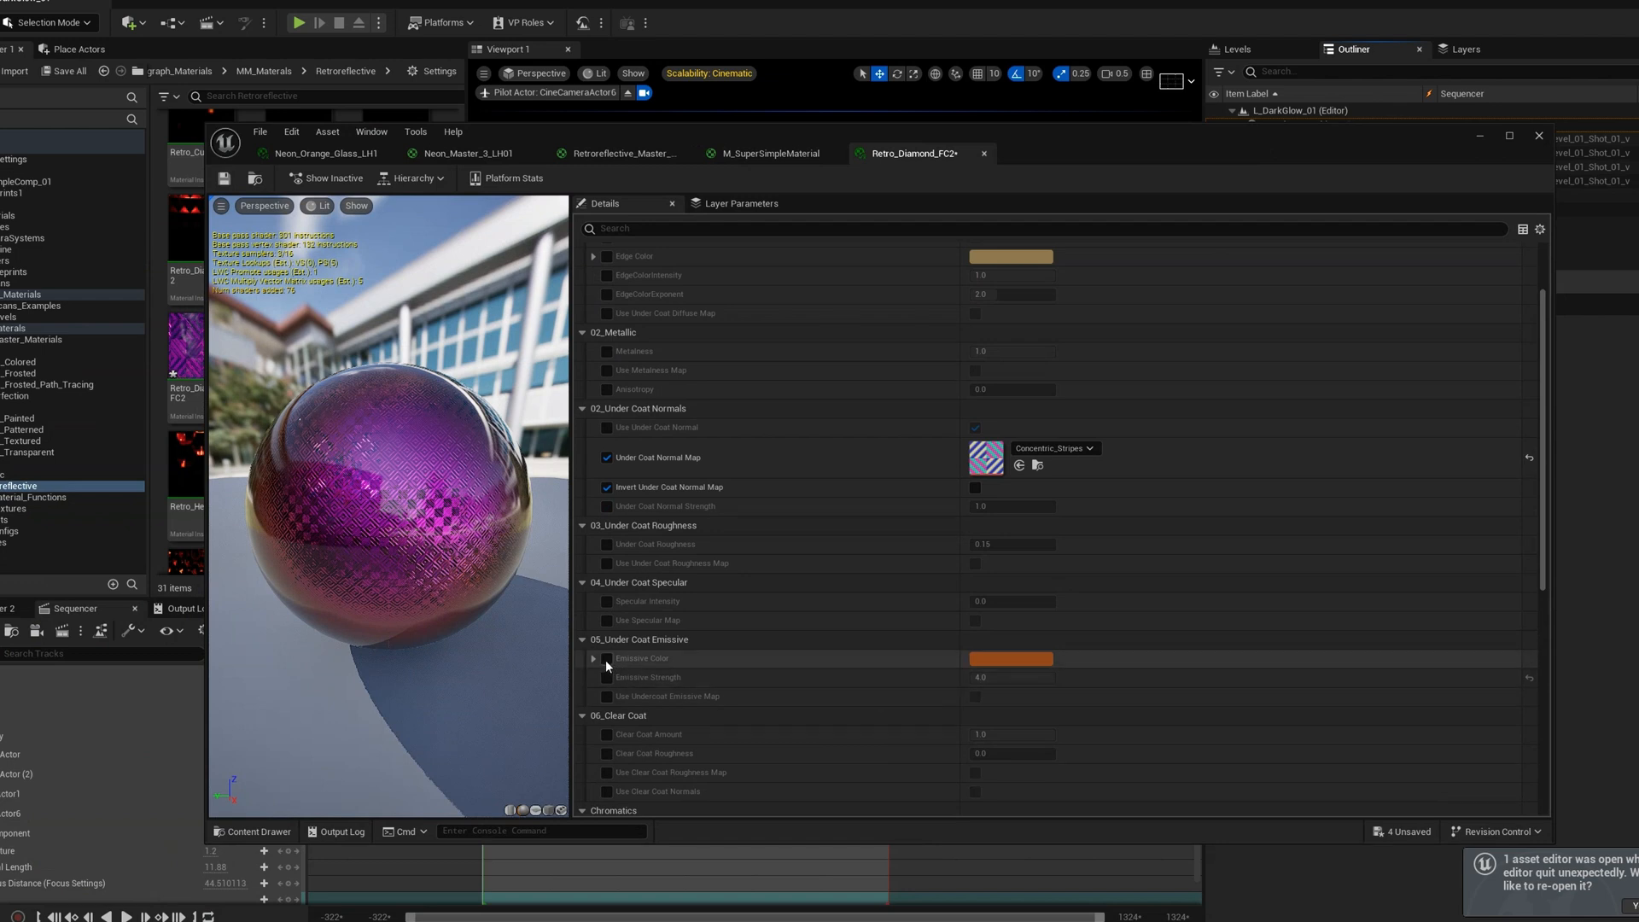
left_click(606, 659)
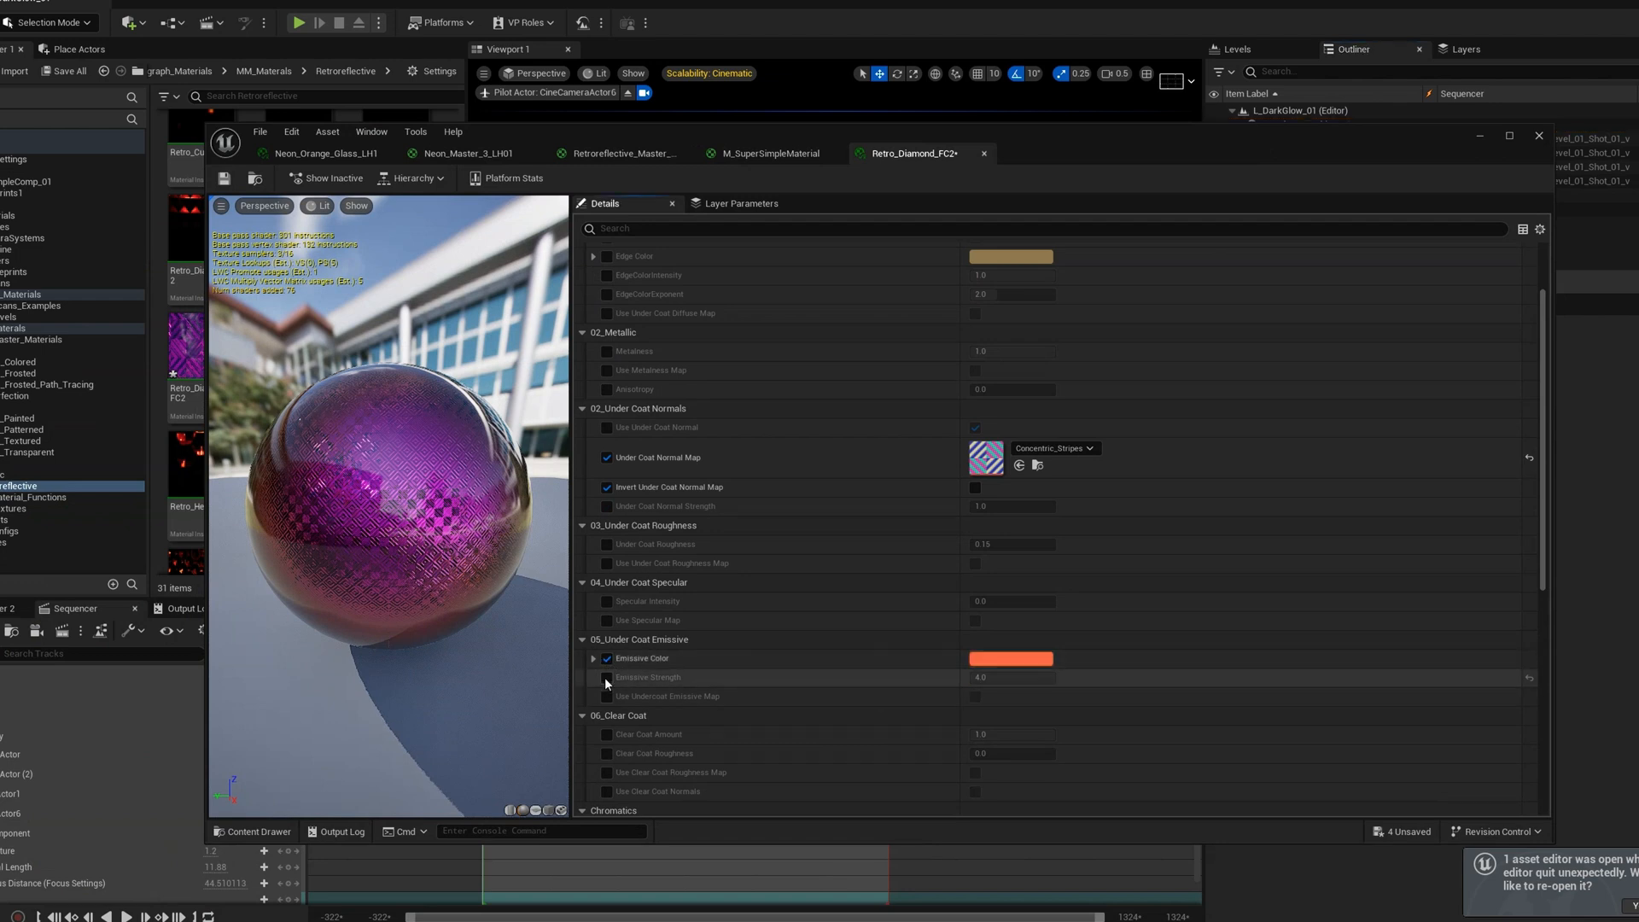
left_click(606, 676)
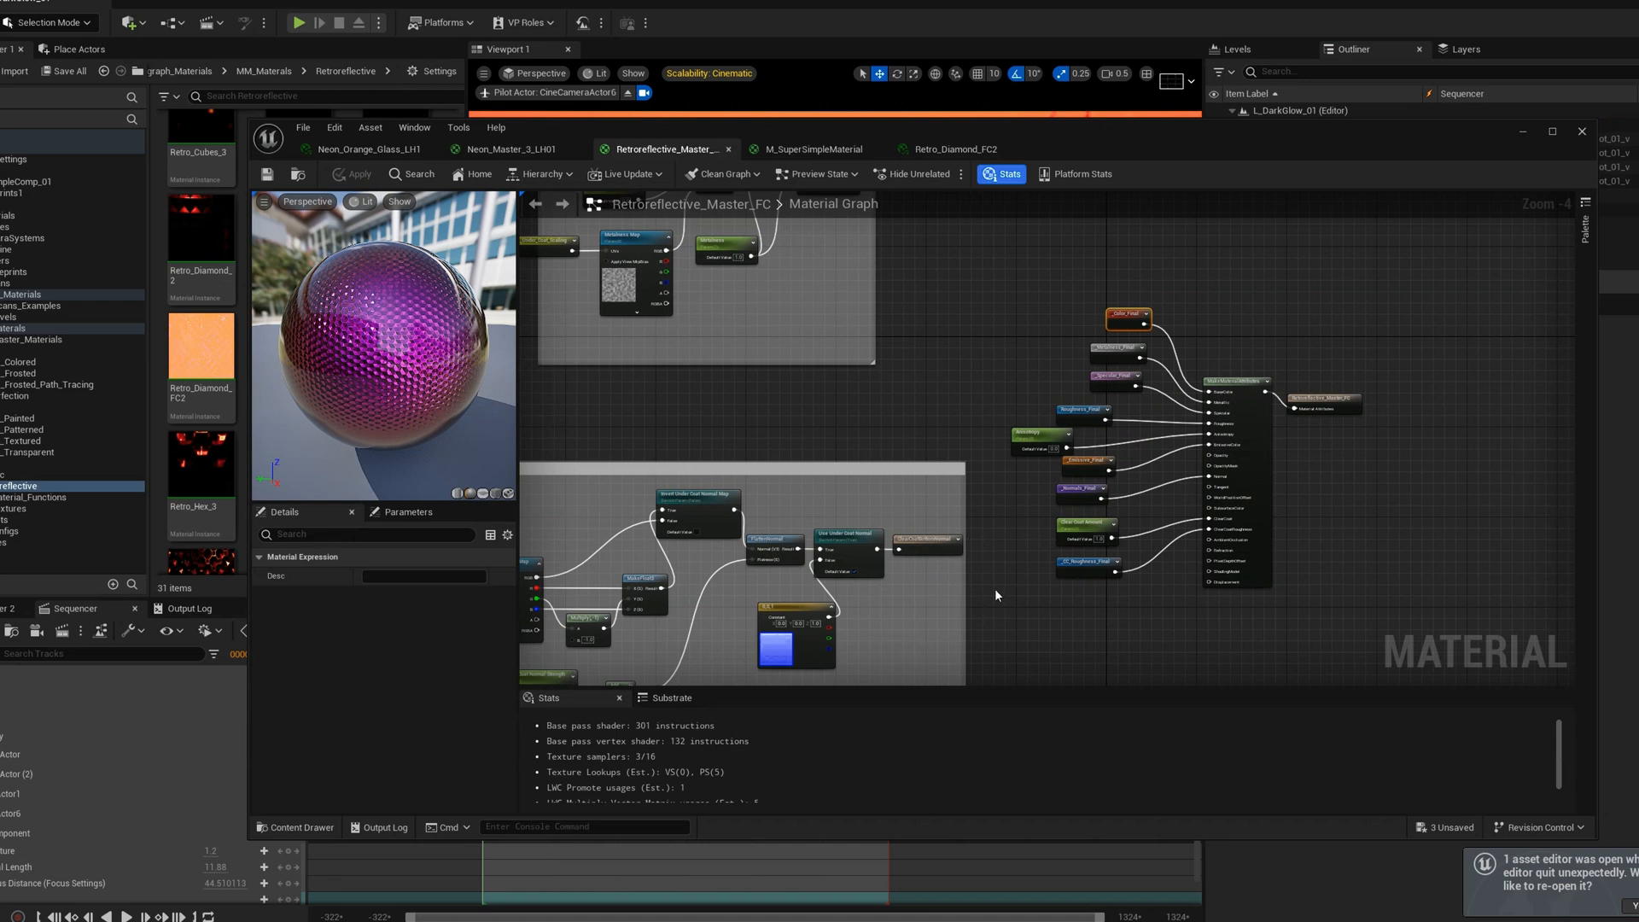
- At the _Emissive_Final declaration, wire the emissive multiply into a new _Color_Final reroute and apply
right_click(1090, 461)
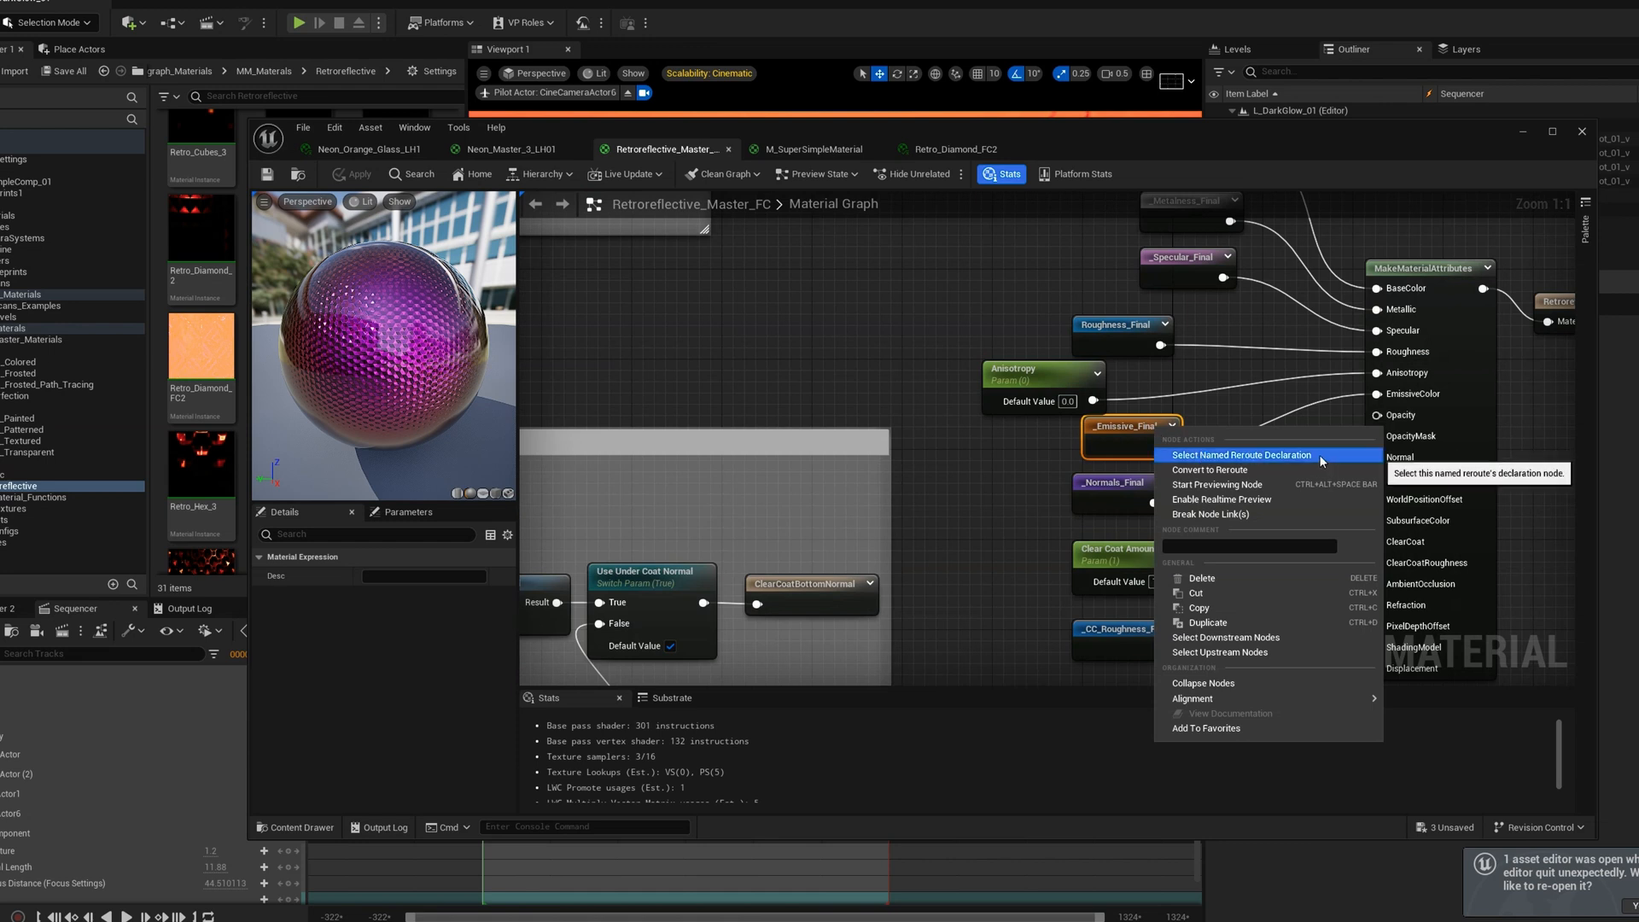
left_click(1241, 454)
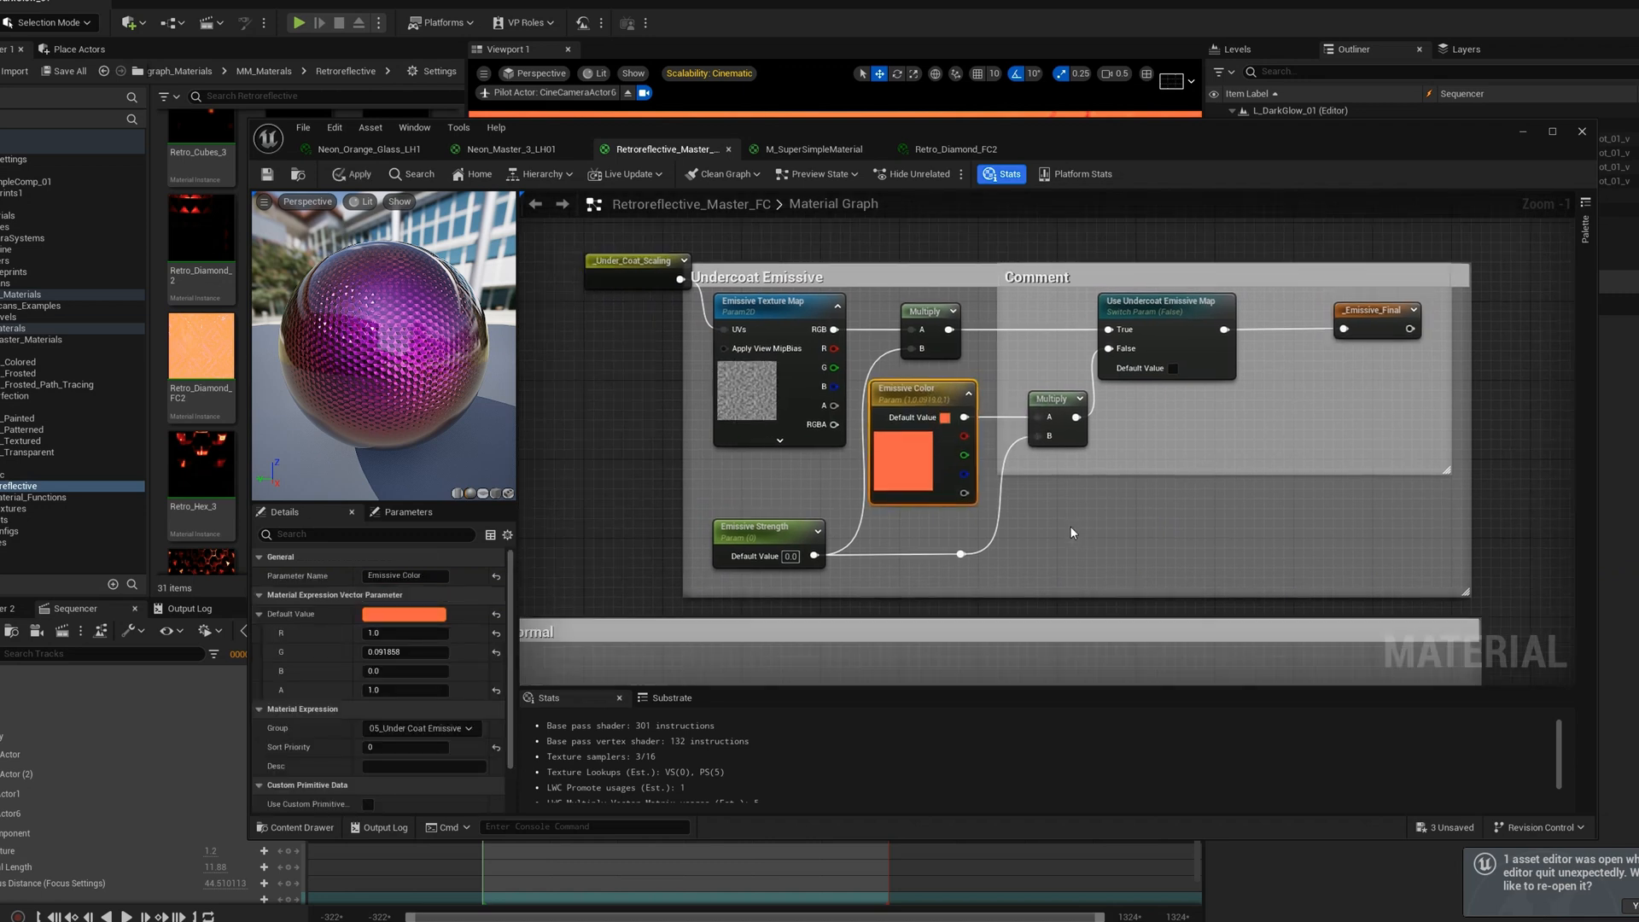
left_click(1102, 526)
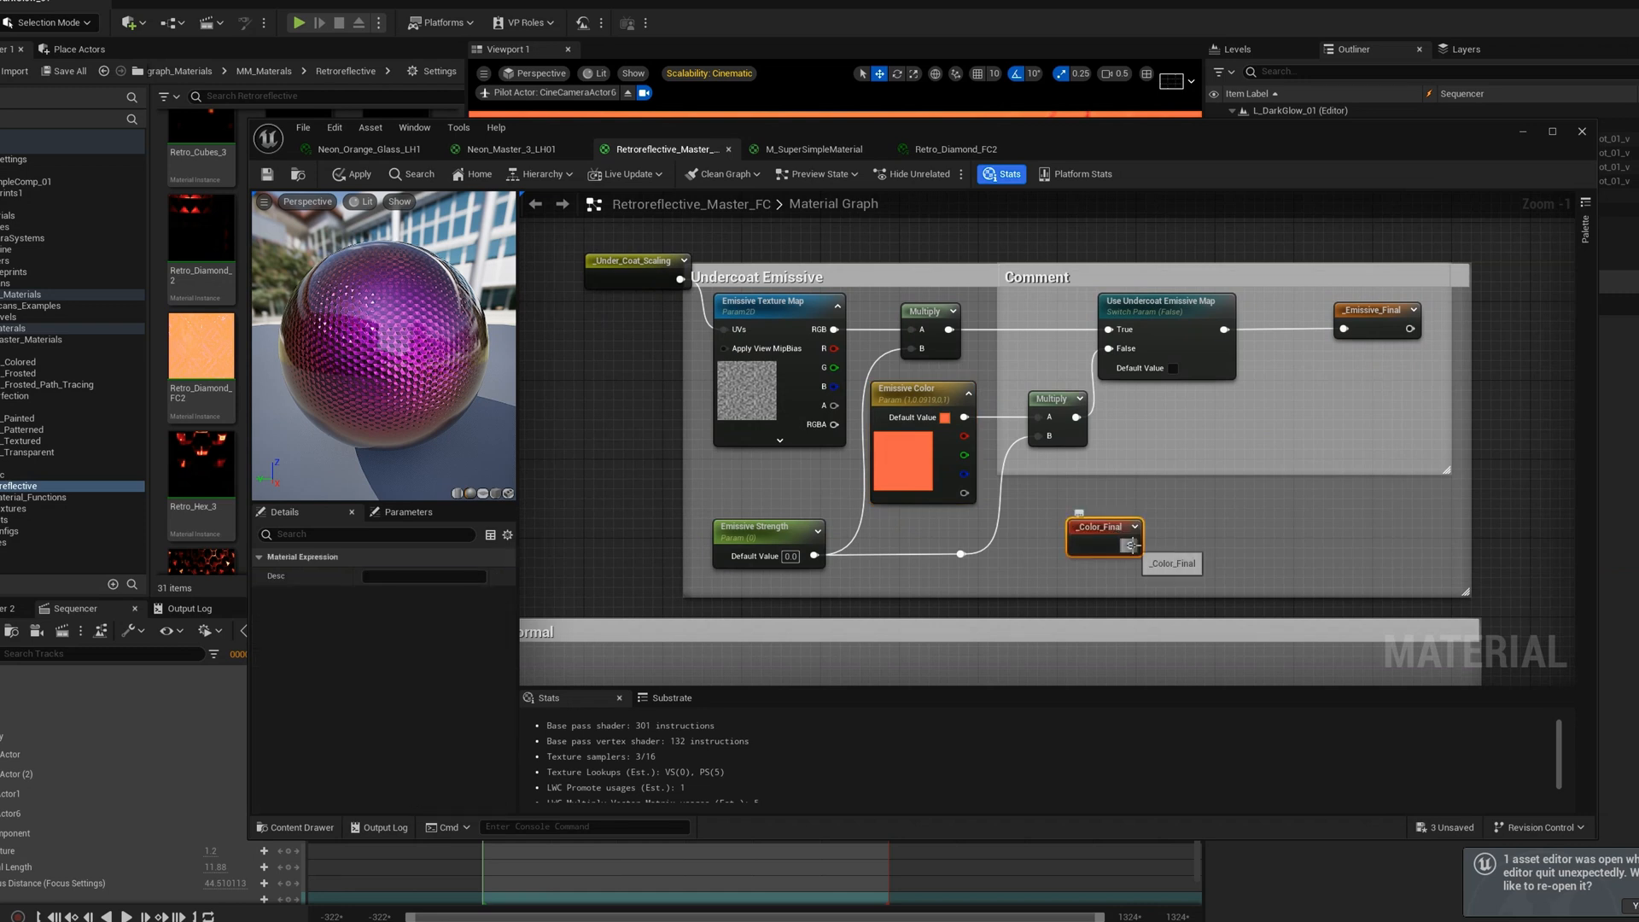
left_click_drag(1131, 544, 1042, 417)
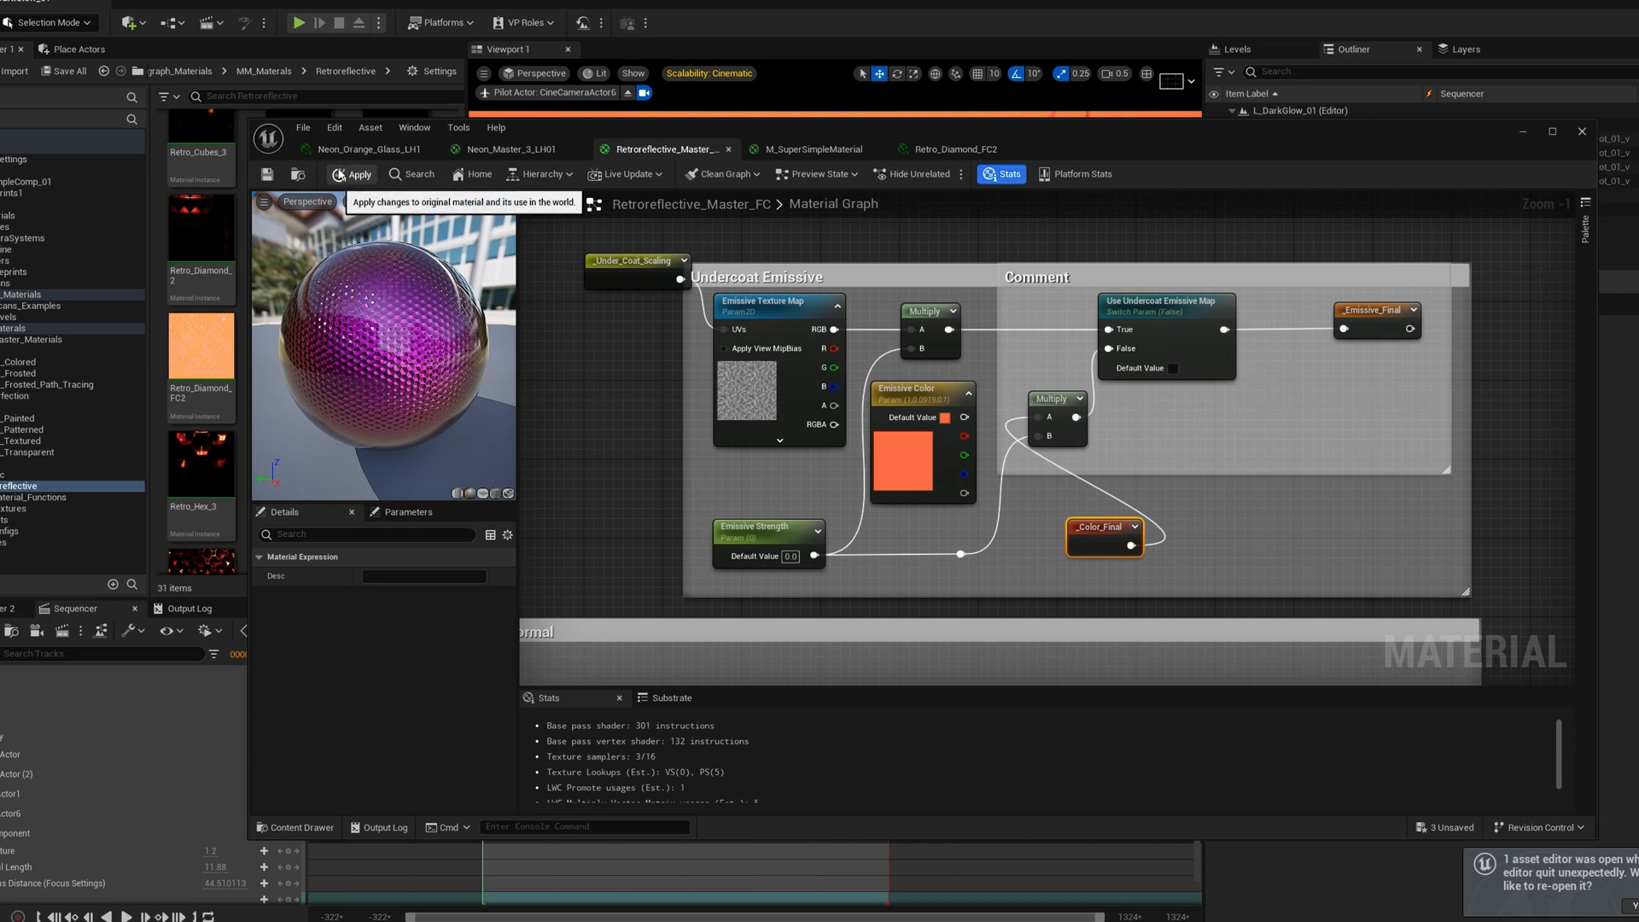
left_click(351, 174)
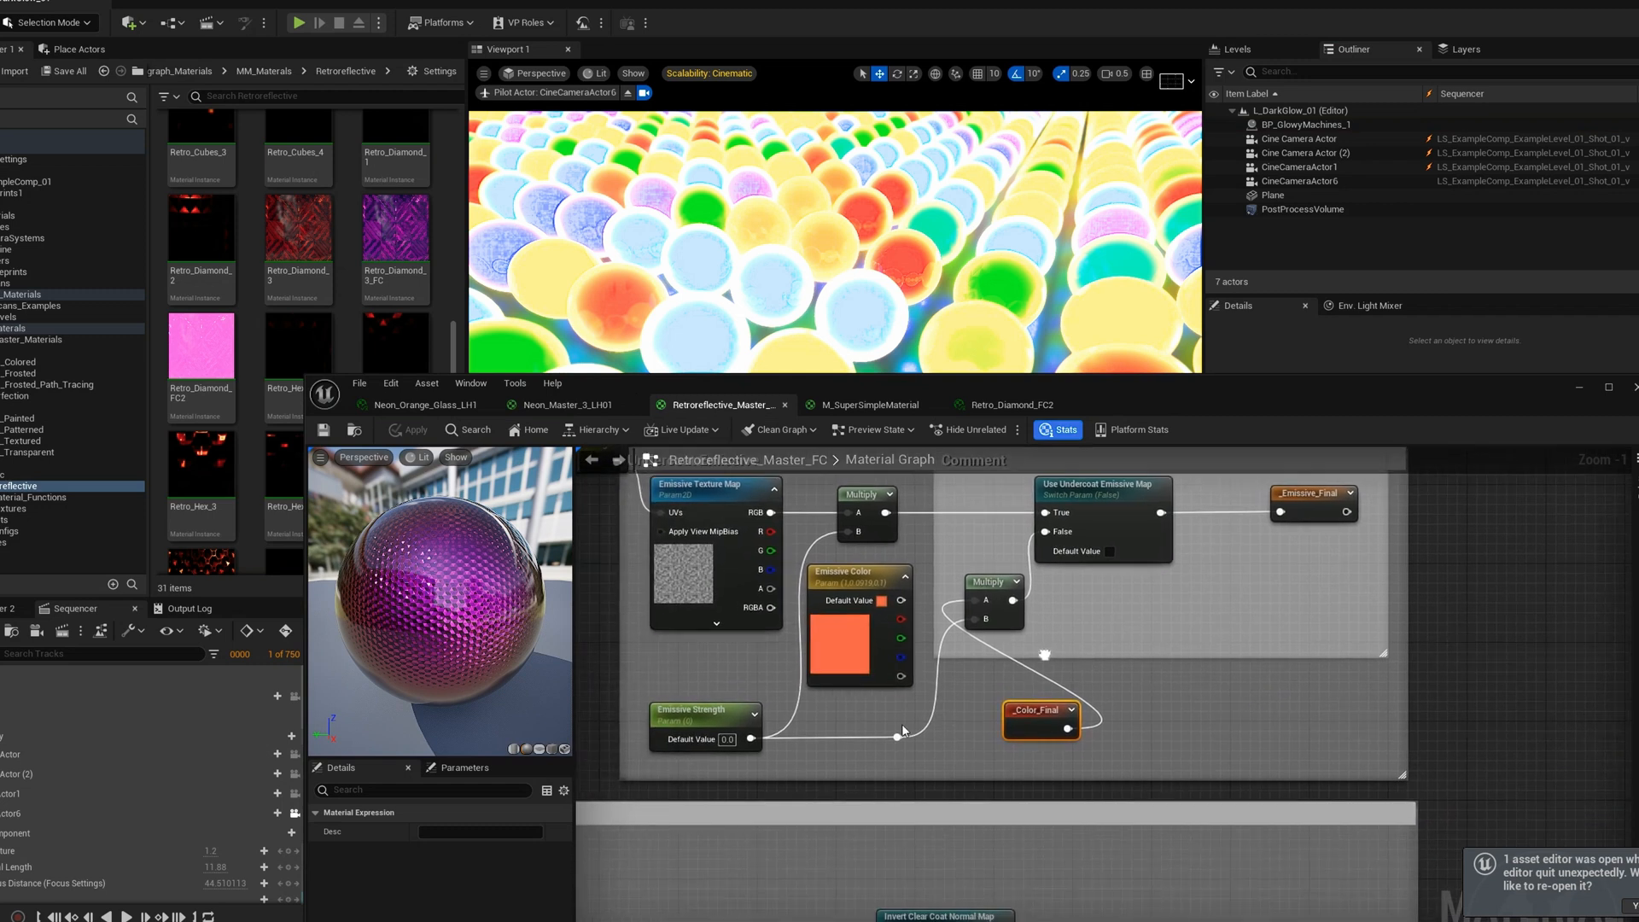
- Insert a Multiply after Emissive Strength and set the instance's emissive strength to about 1.15
left_click(707, 714)
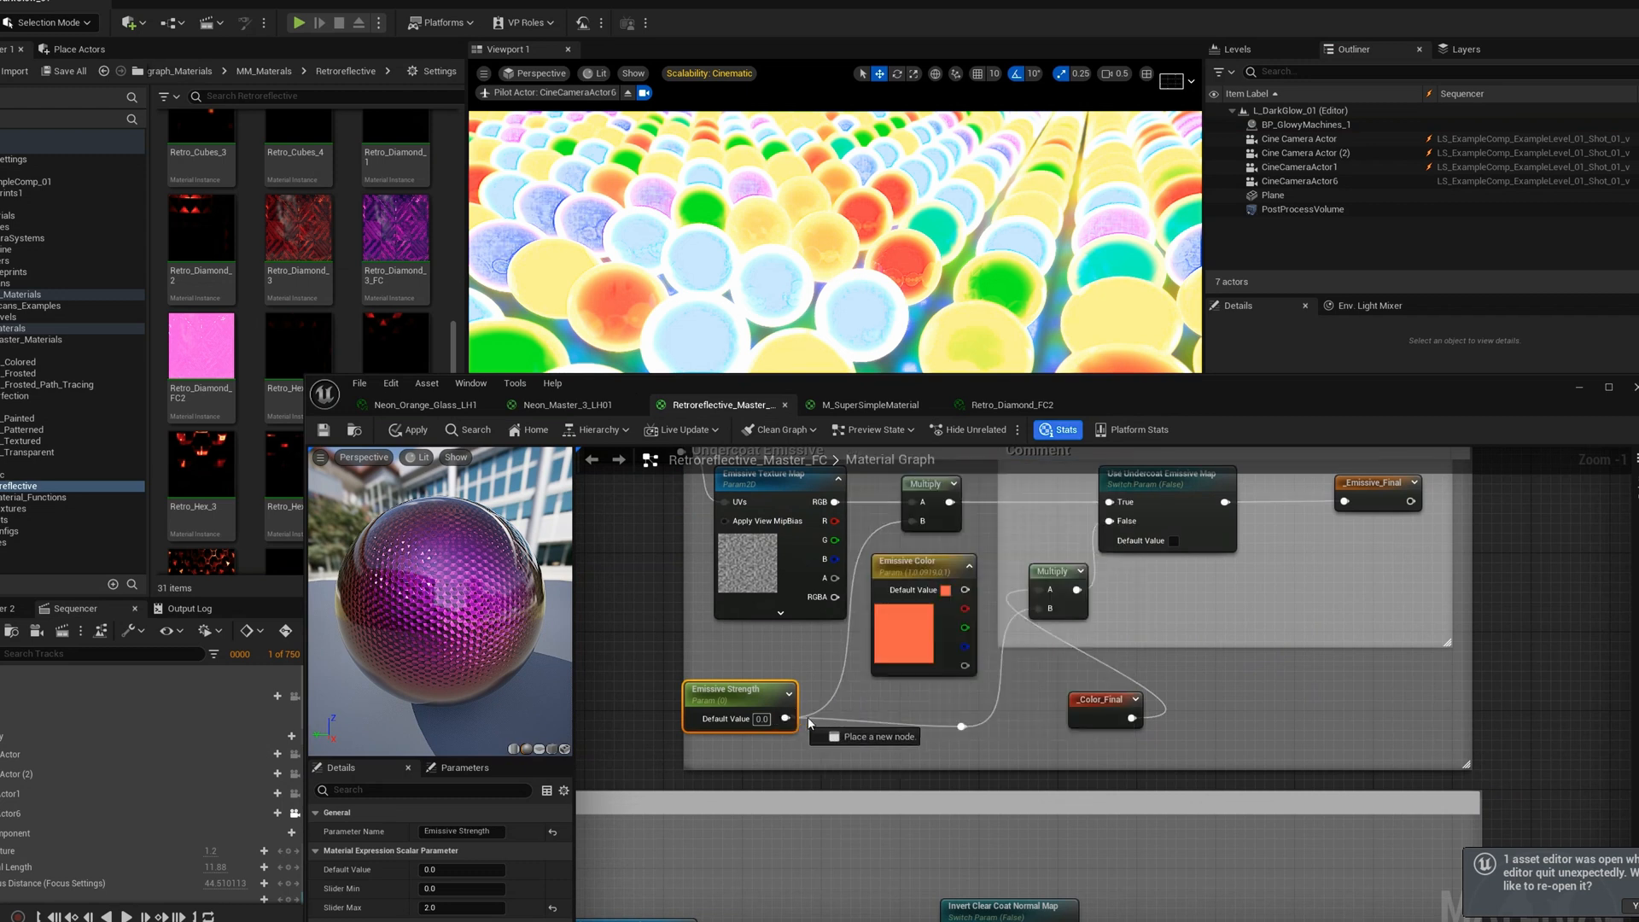
left_click(864, 736)
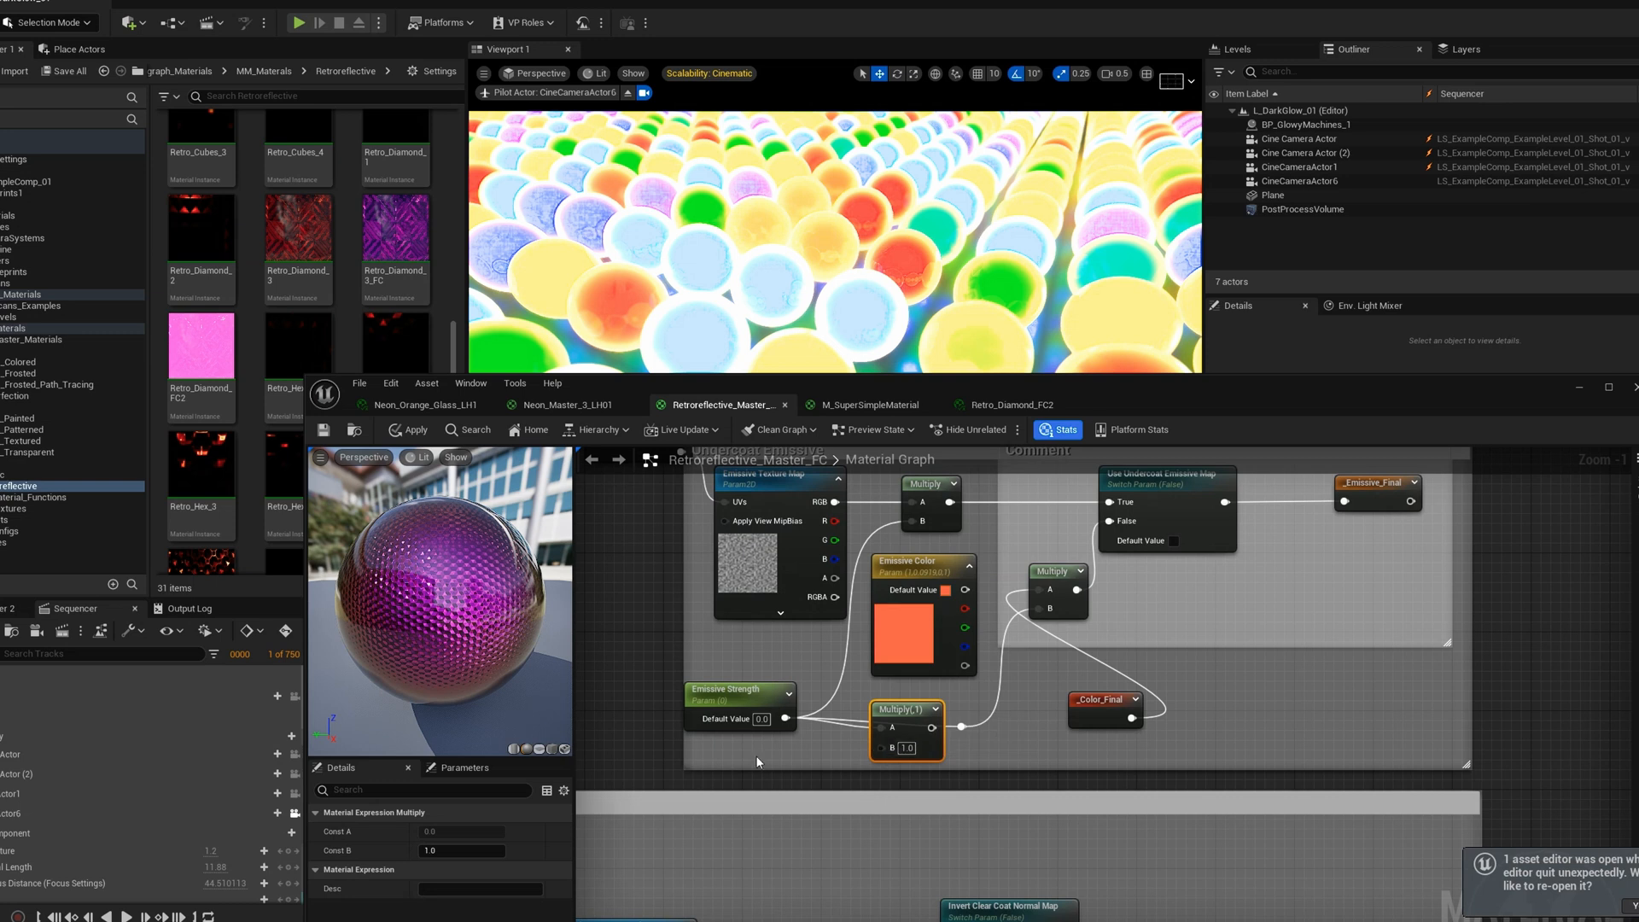
left_click(409, 431)
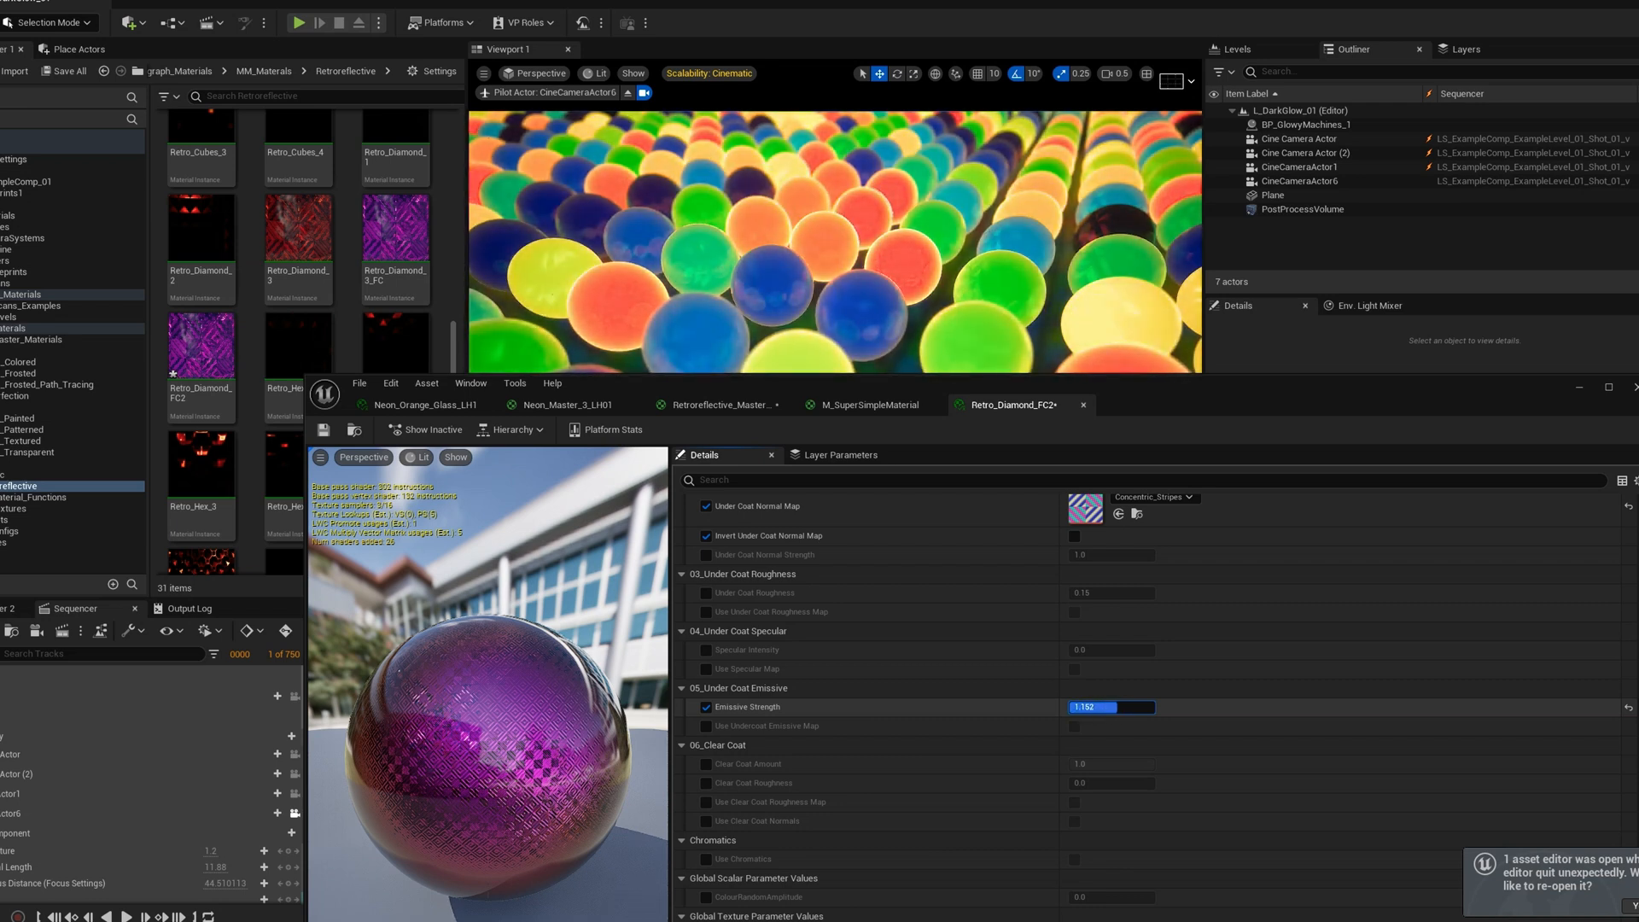
left_click(718, 405)
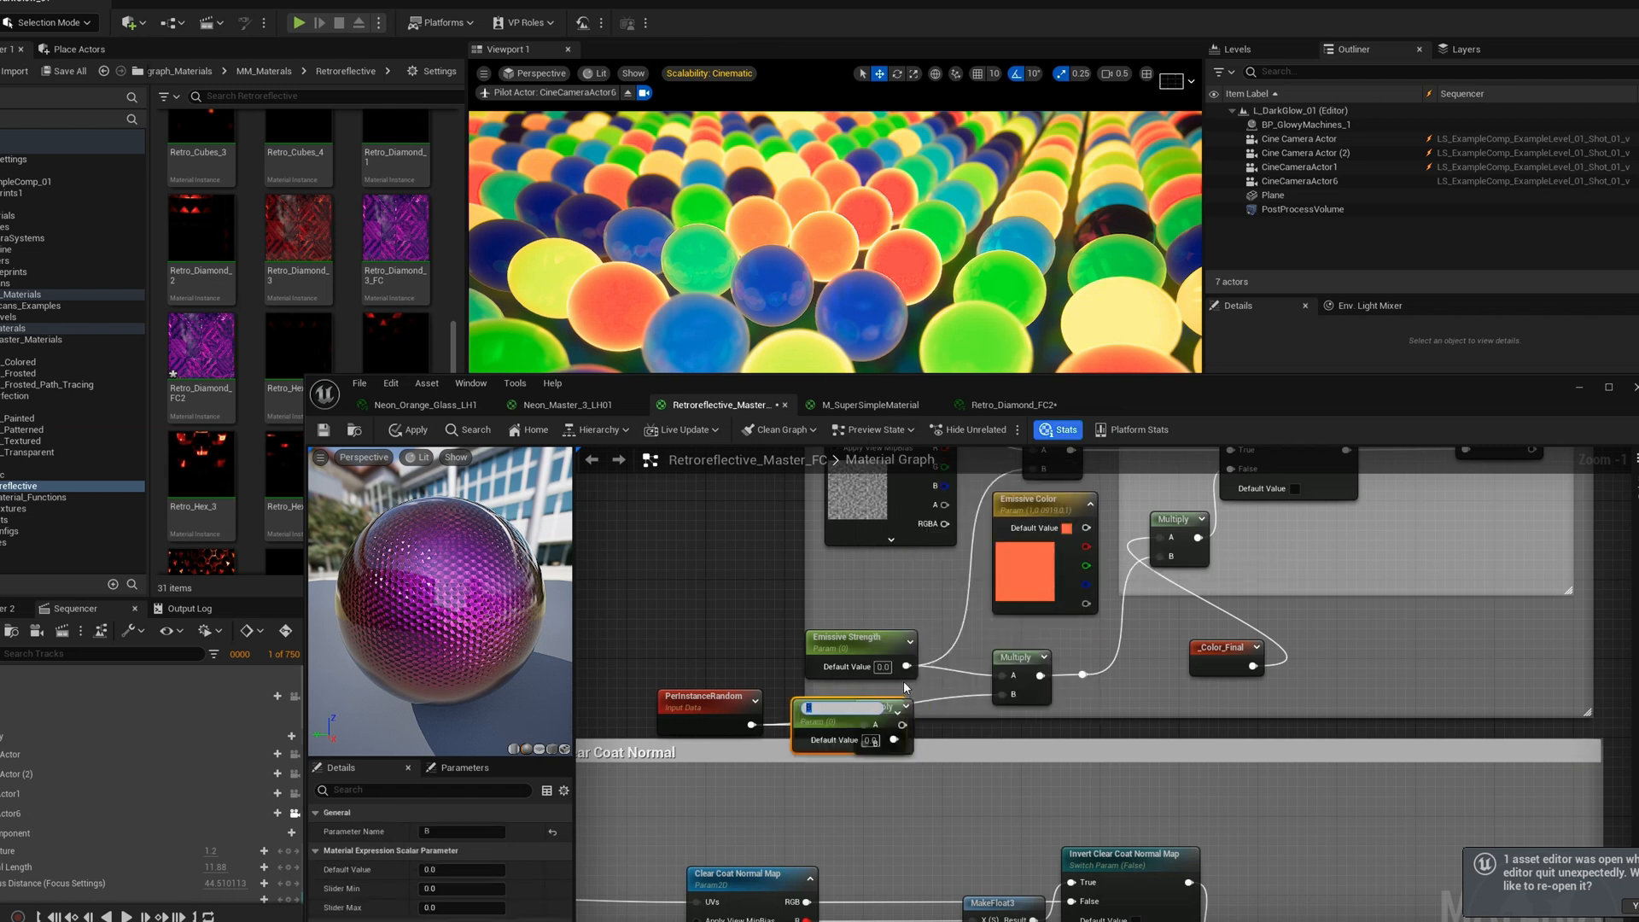
- Name the new scalar parameter beside PerInstanceRandom 'Emissive Random'
type("Emissive Random")
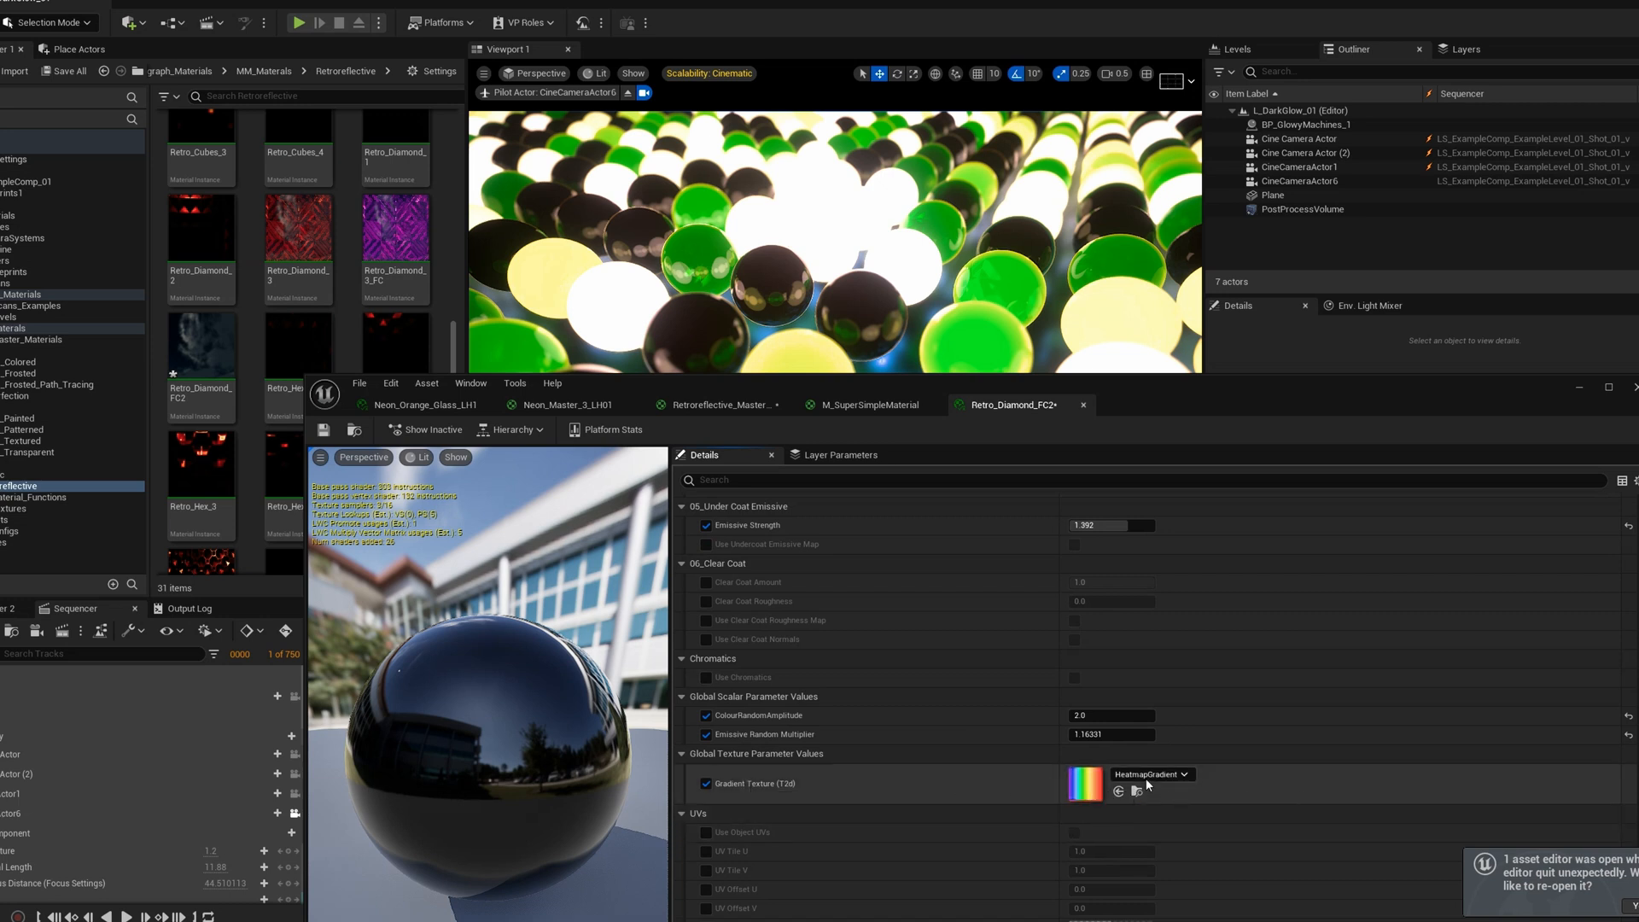
mouse_move(1137, 792)
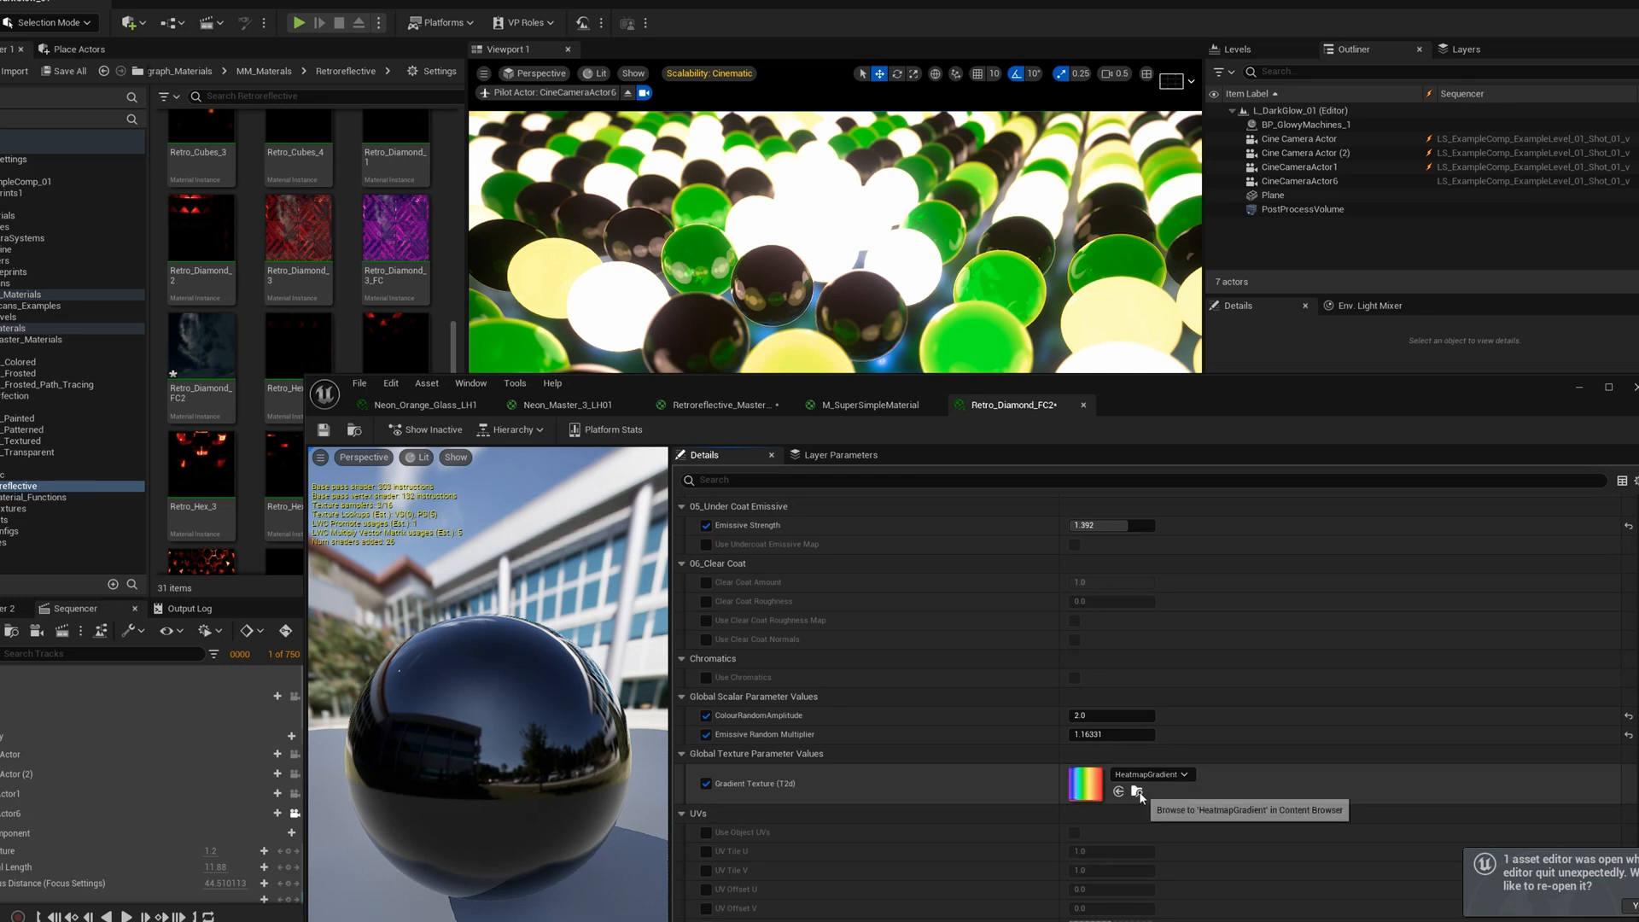